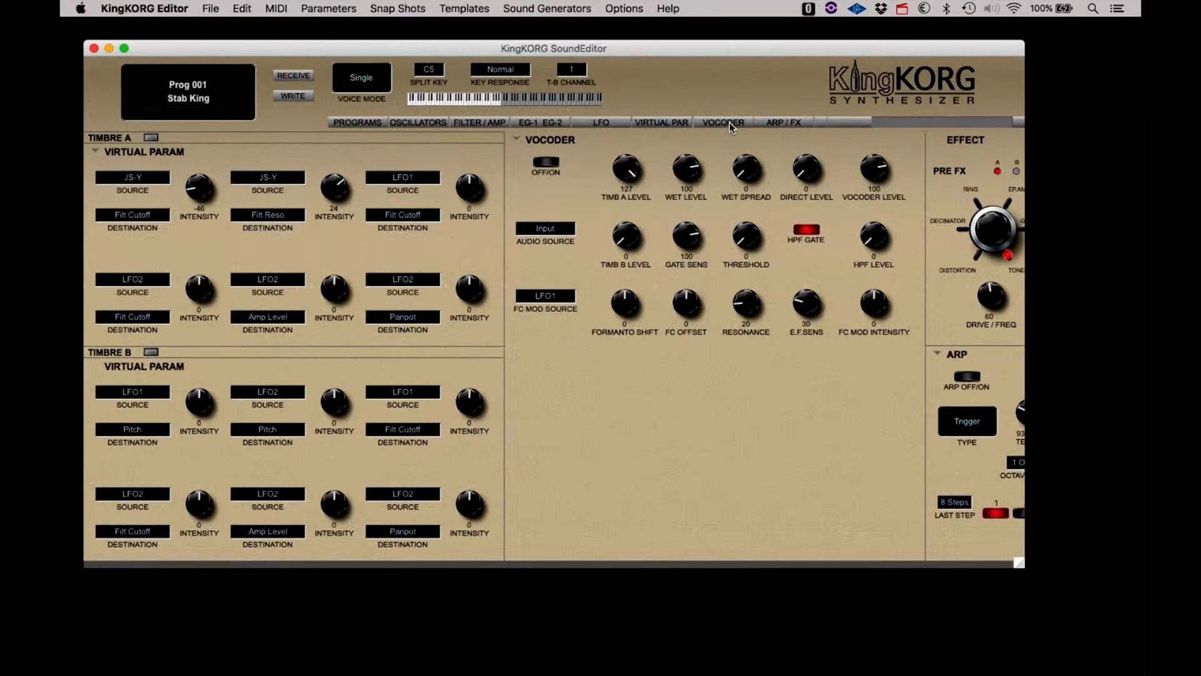
- Show the program library list for the Stab King program
{"action": "left_click", "coordinate": [781, 123]}
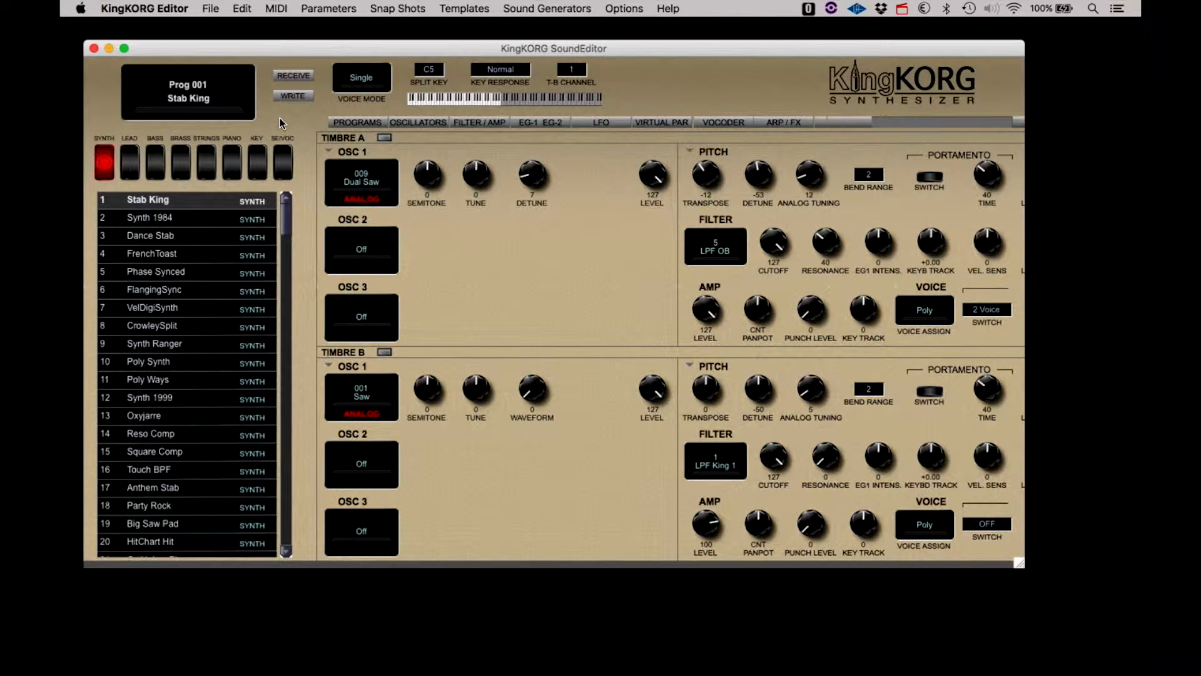
{"action": "left_click", "coordinate": [276, 8]}
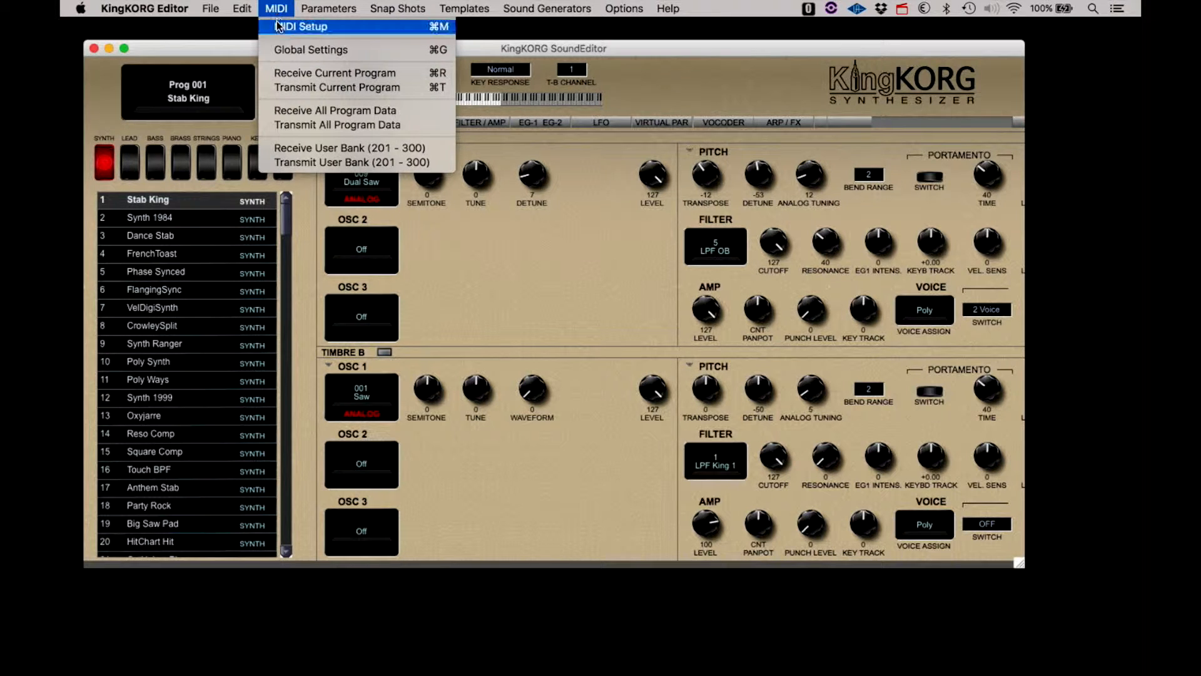
{"action": "left_click", "coordinate": [303, 26]}
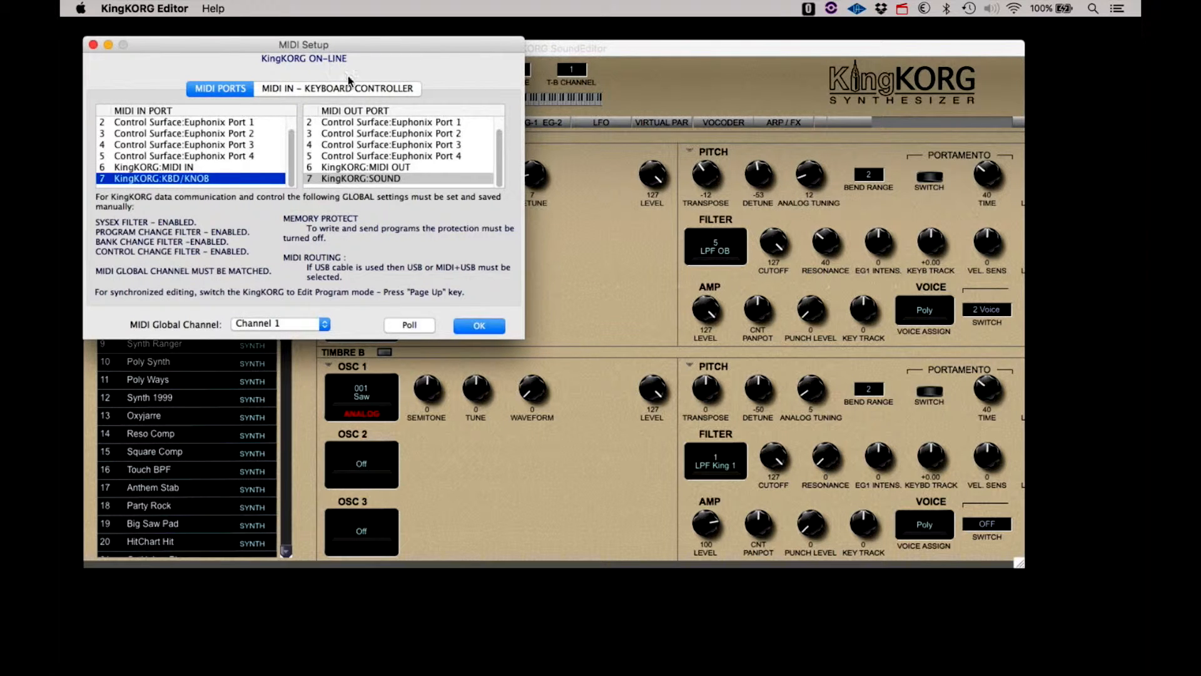
{"action": "left_click", "coordinate": [478, 326]}
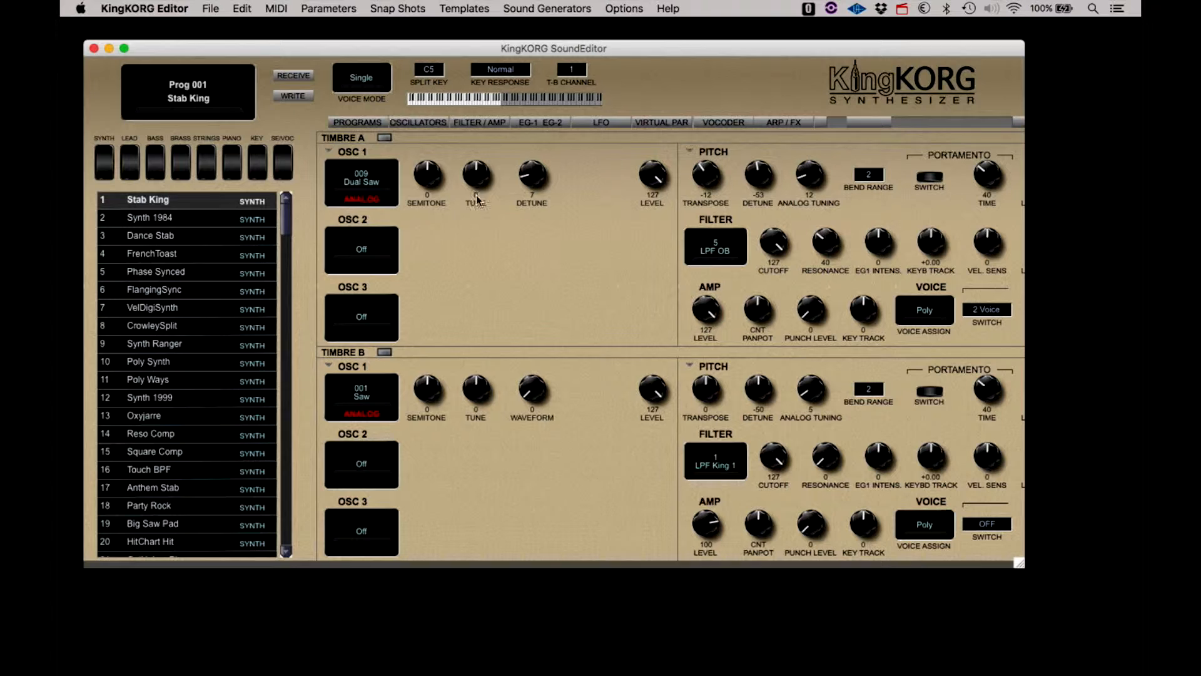
{"action": "mouse_move", "coordinate": [259, 126]}
{"action": "type", "text": "Stab King A"}
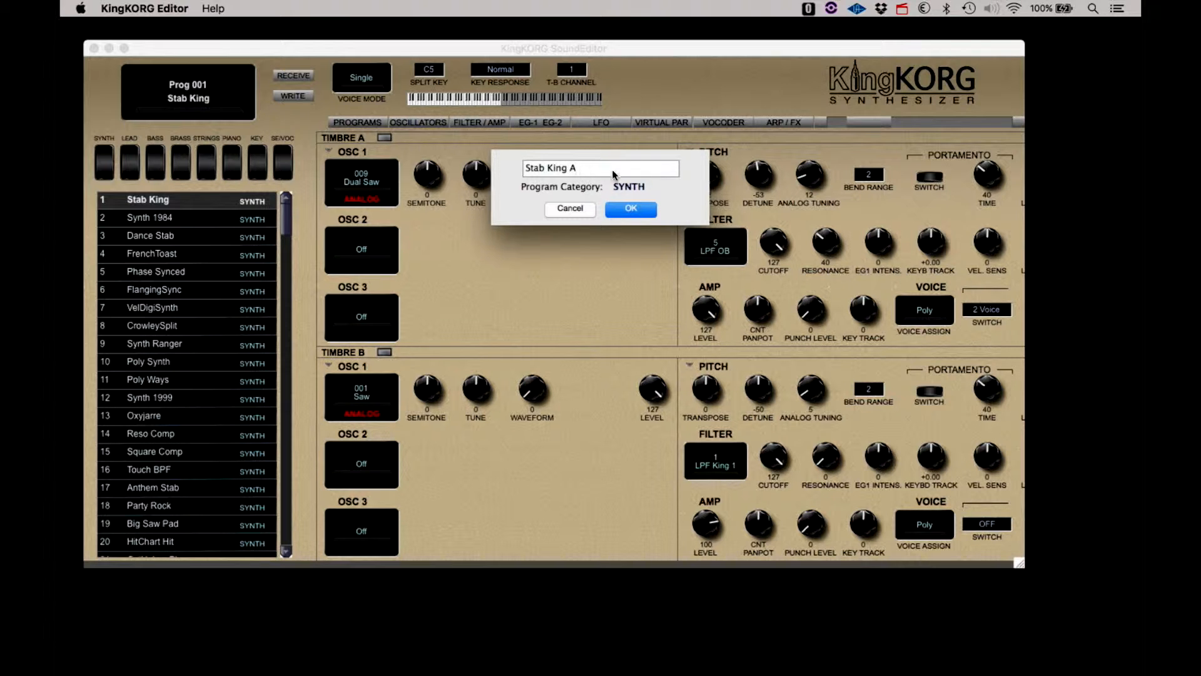
{"action": "left_click", "coordinate": [629, 186]}
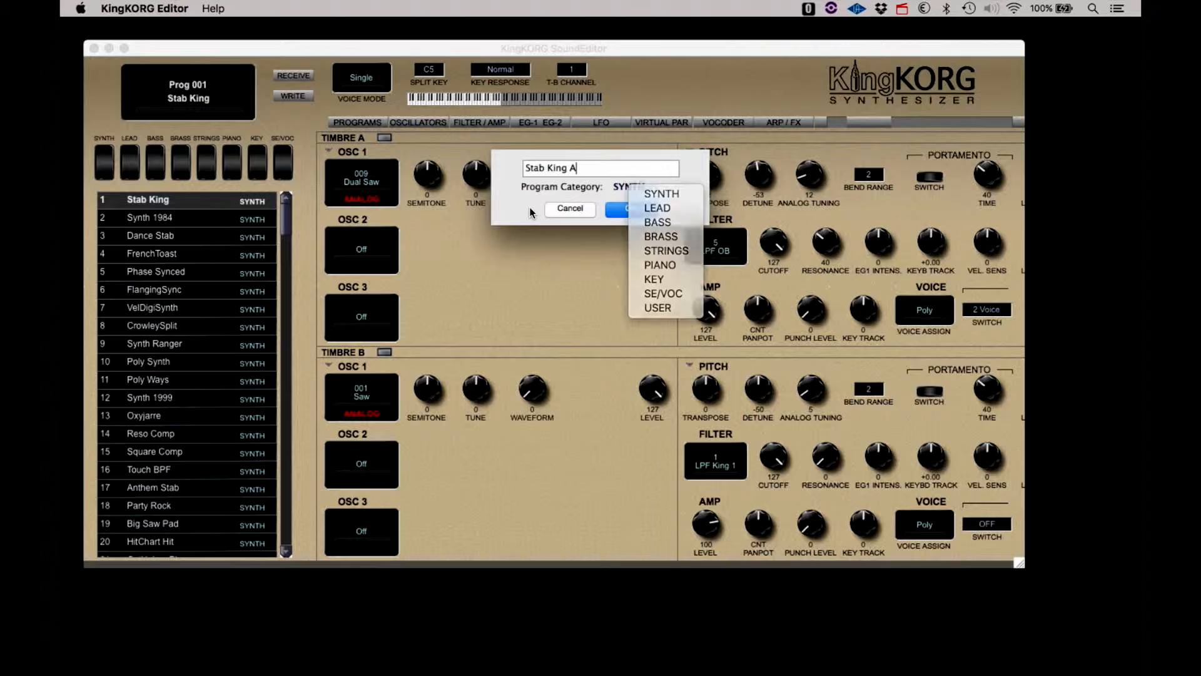
{"action": "left_click", "coordinate": [661, 194]}
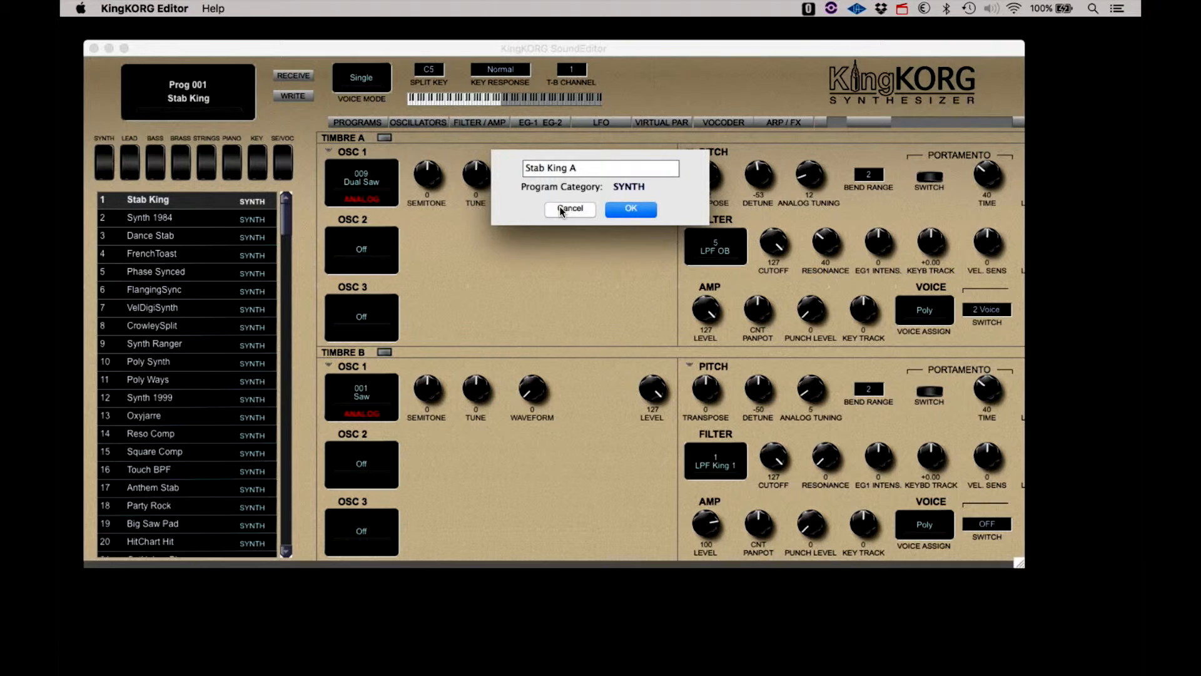
{"action": "left_click", "coordinate": [569, 208]}
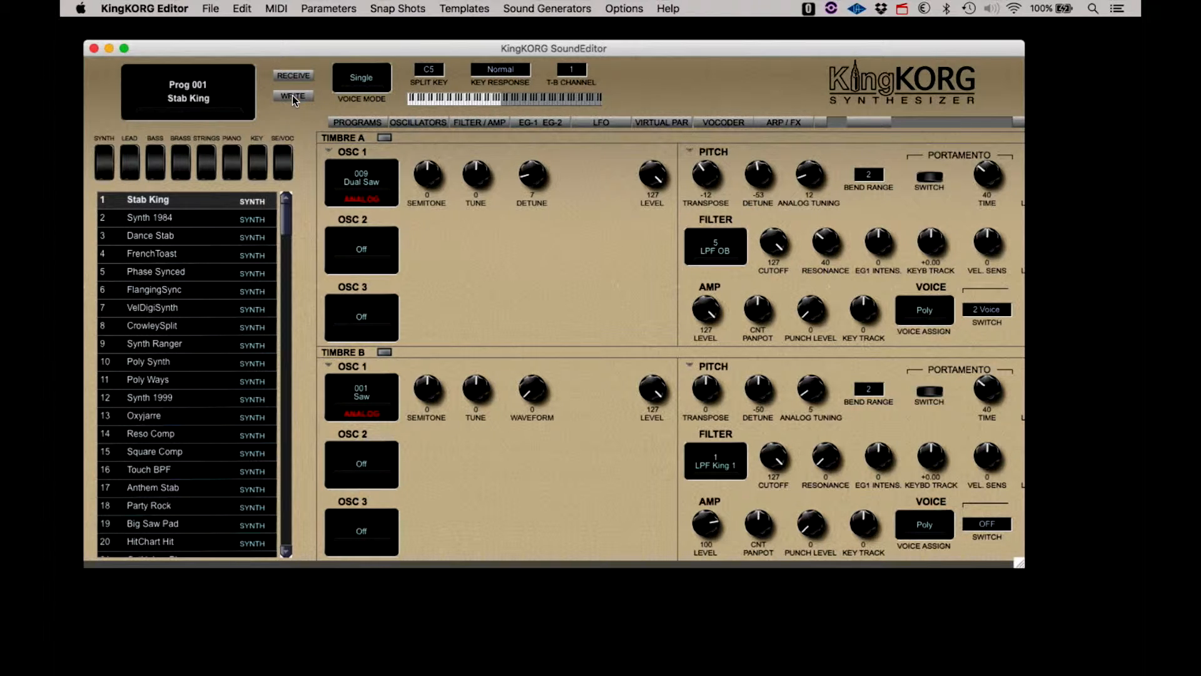
{"action": "left_click", "coordinate": [293, 96]}
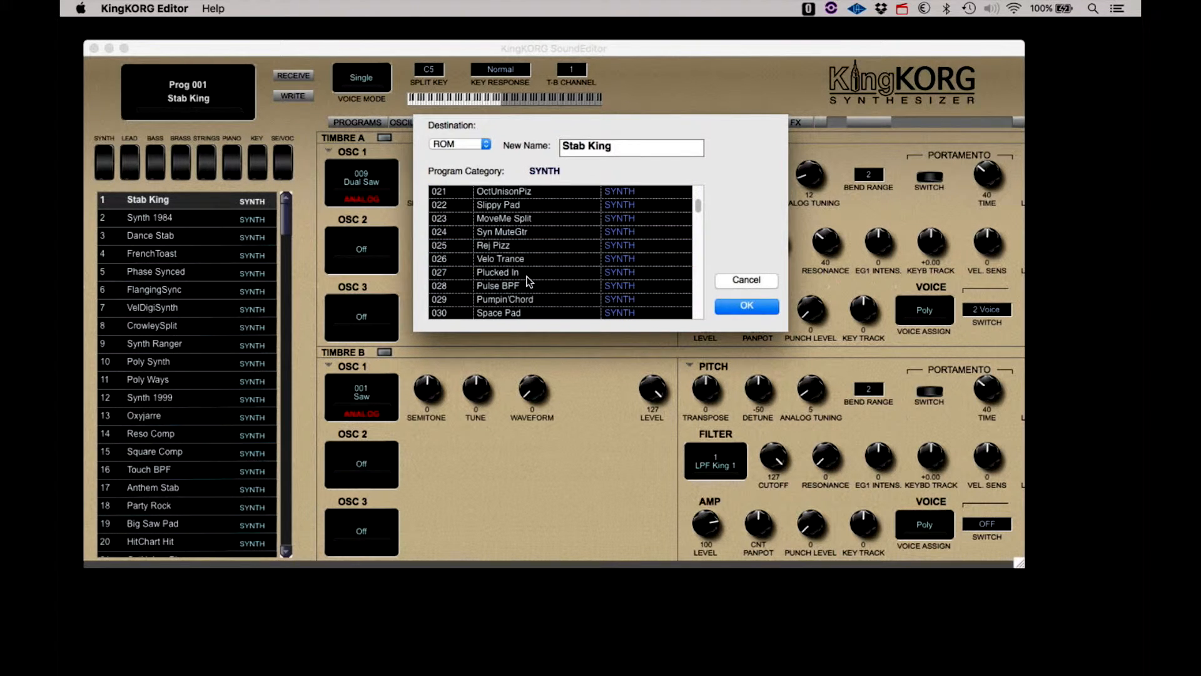
{"action": "left_click", "coordinate": [497, 272]}
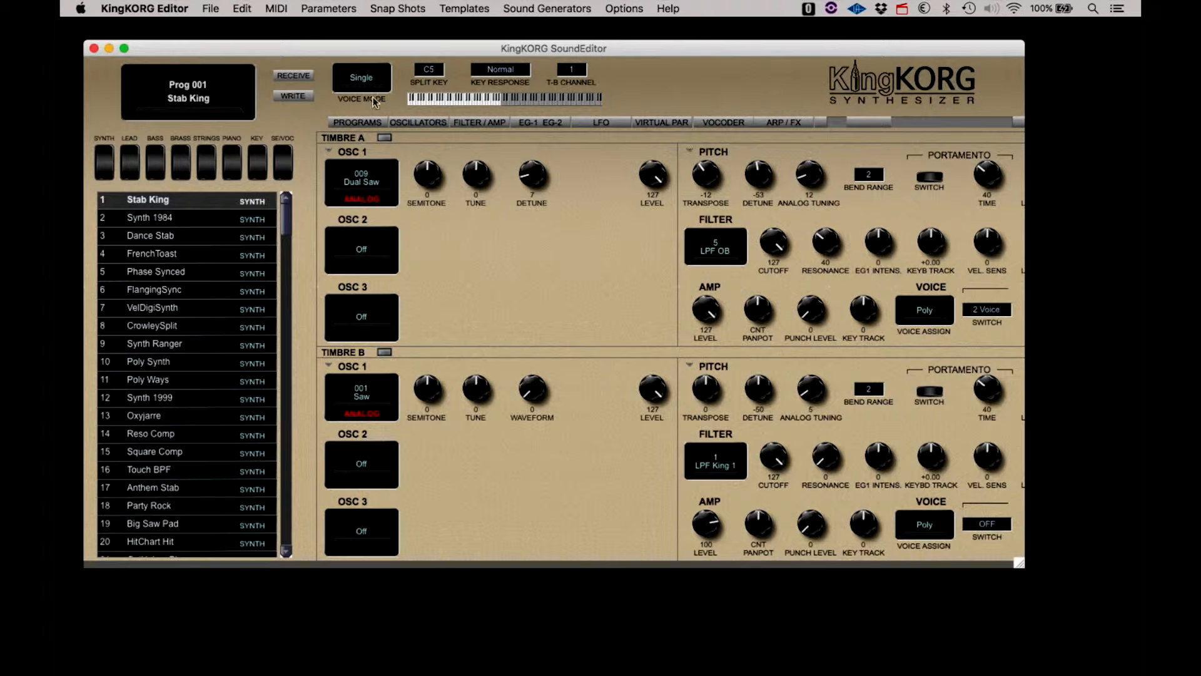
- Set Stab King to Split voice mode with the split key at E4
{"action": "left_click", "coordinate": [361, 78]}
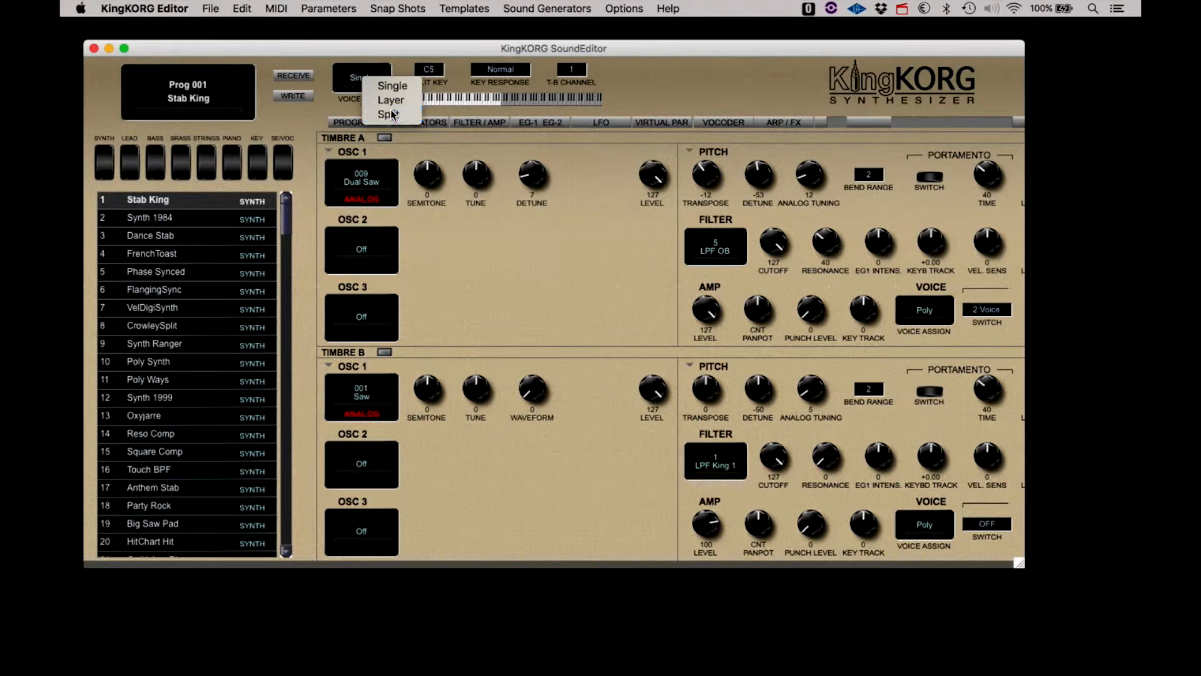
{"action": "left_click", "coordinate": [386, 114]}
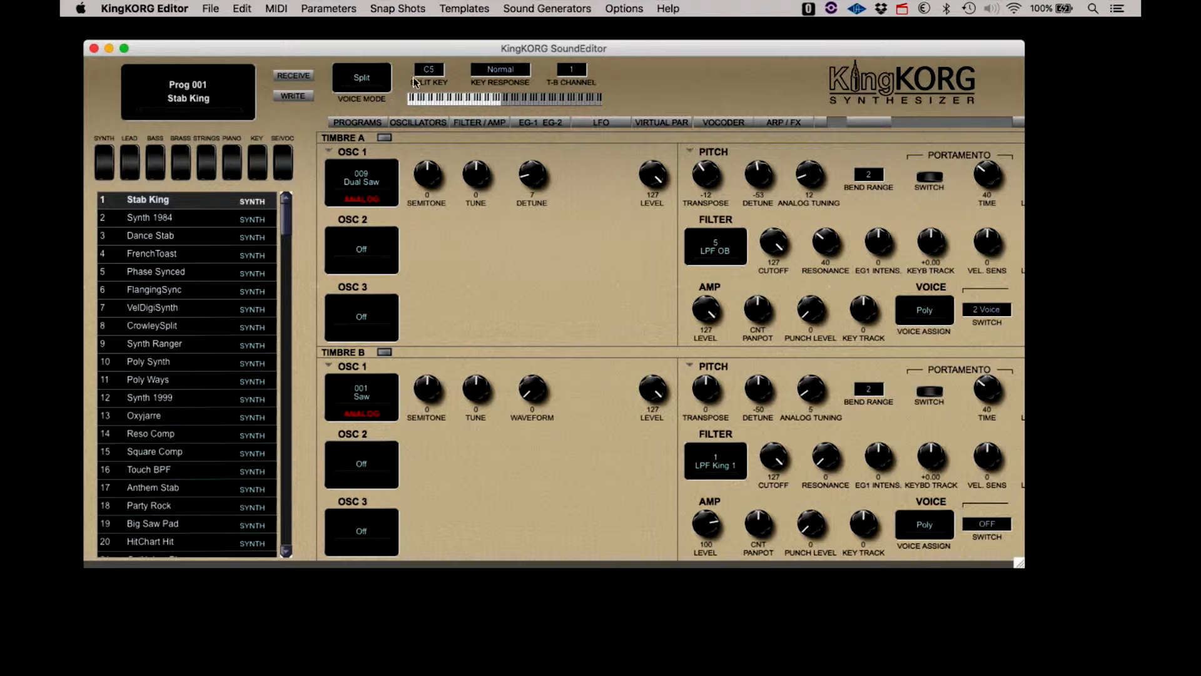
{"action": "left_click", "coordinate": [429, 69]}
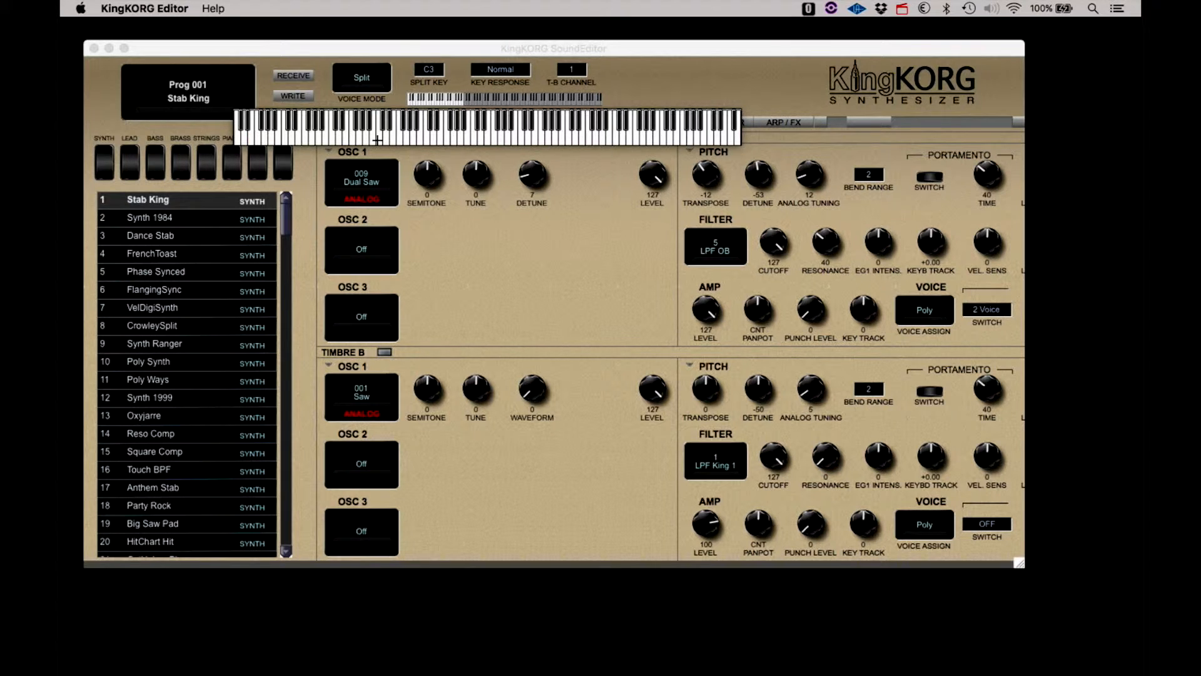
{"action": "left_click", "coordinate": [487, 104]}
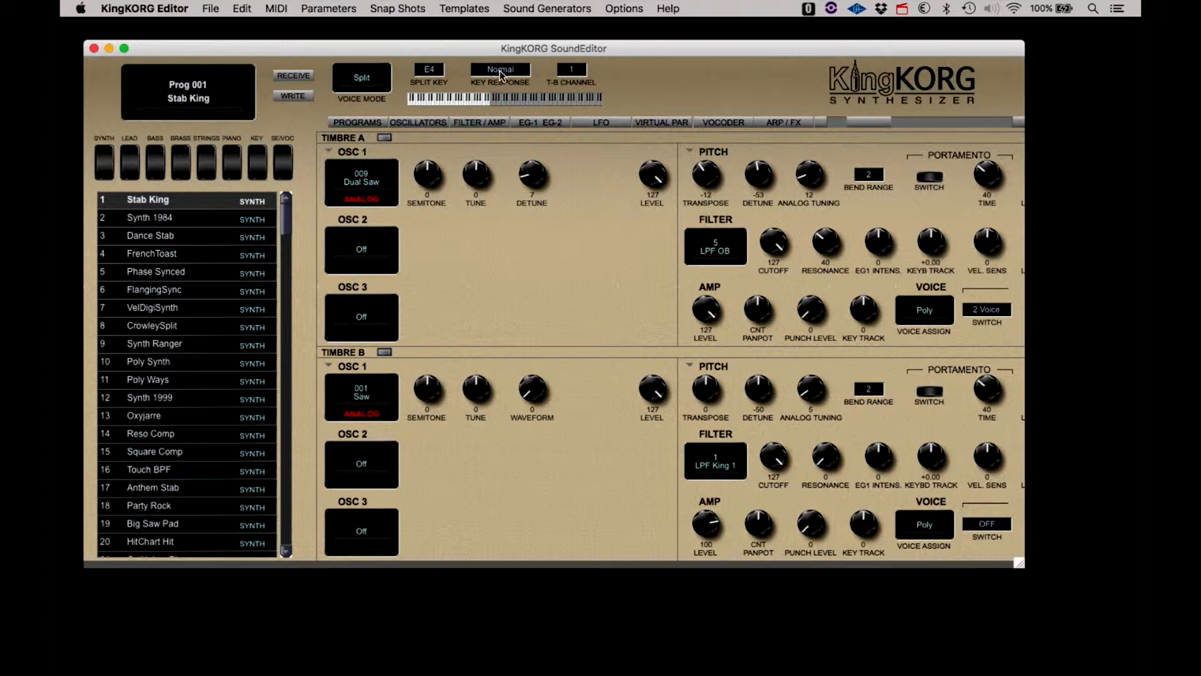
{"action": "left_click", "coordinate": [499, 74]}
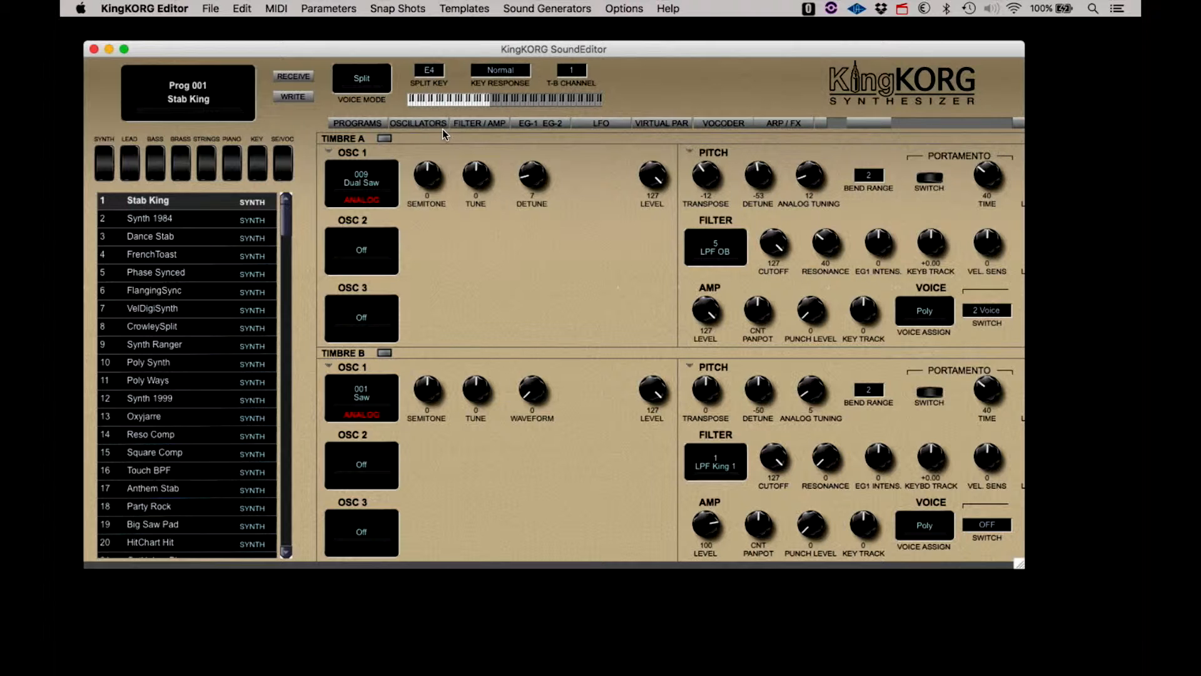
{"action": "left_click", "coordinate": [525, 123]}
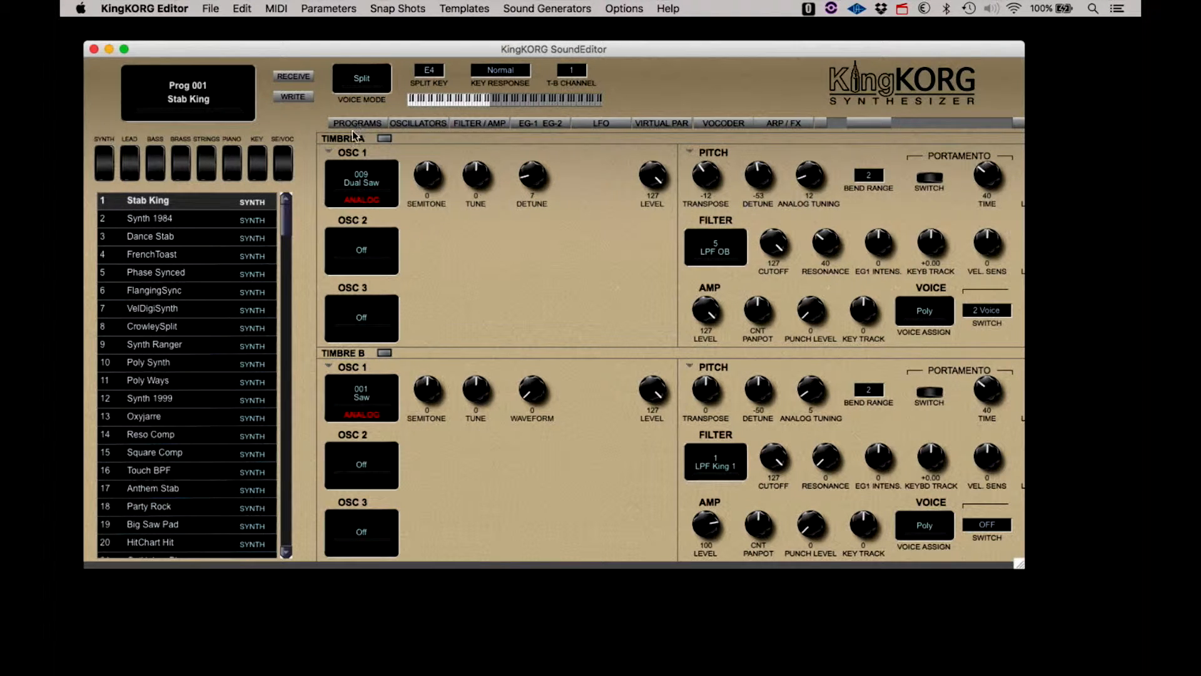
{"action": "scroll", "scroll_direction": "down", "scroll_amount": 3}
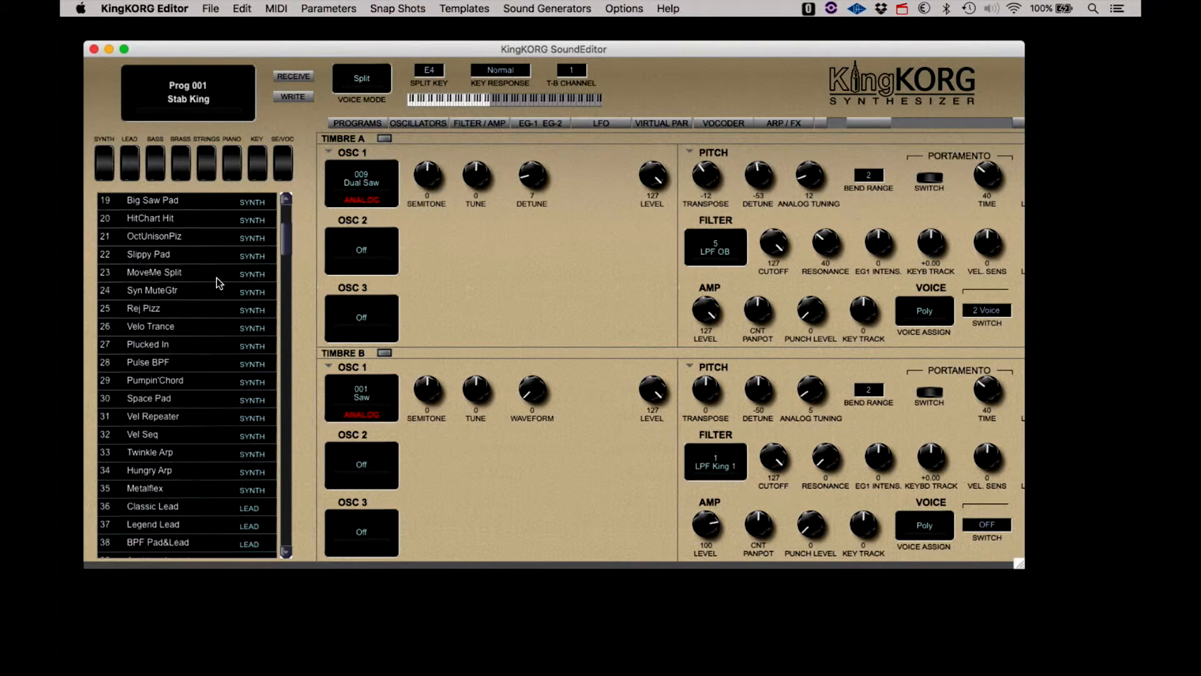
{"action": "scroll", "scroll_direction": "down", "scroll_amount": 3}
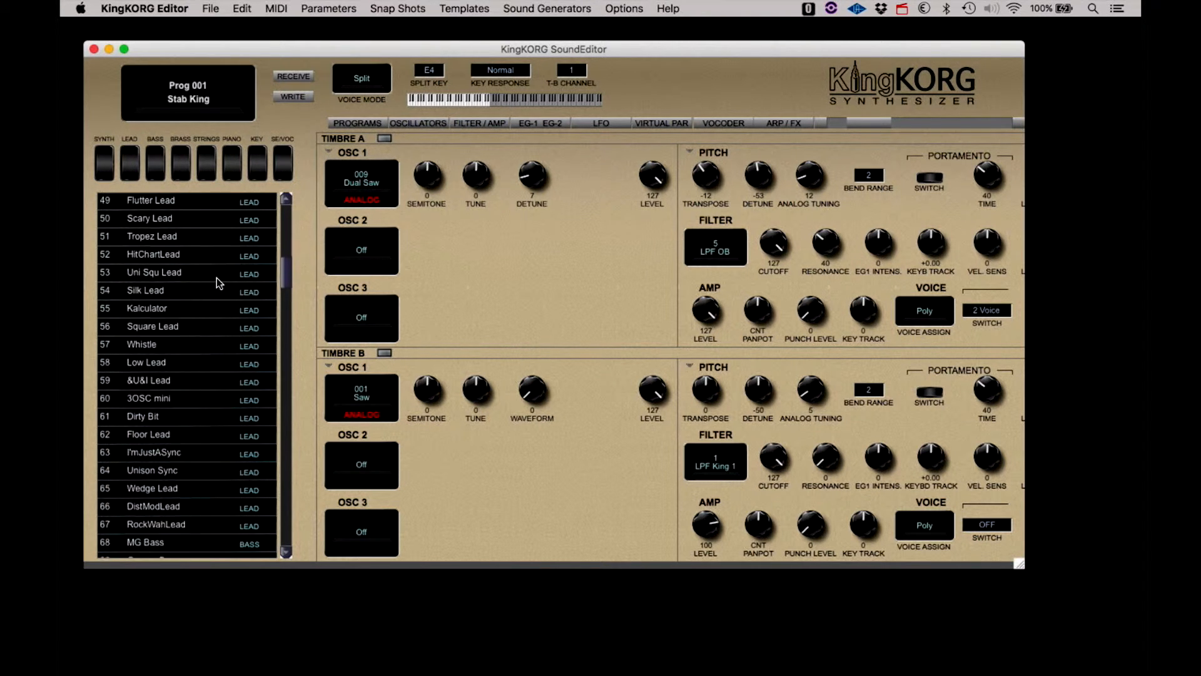
{"action": "scroll", "scroll_direction": "down", "scroll_amount": 3}
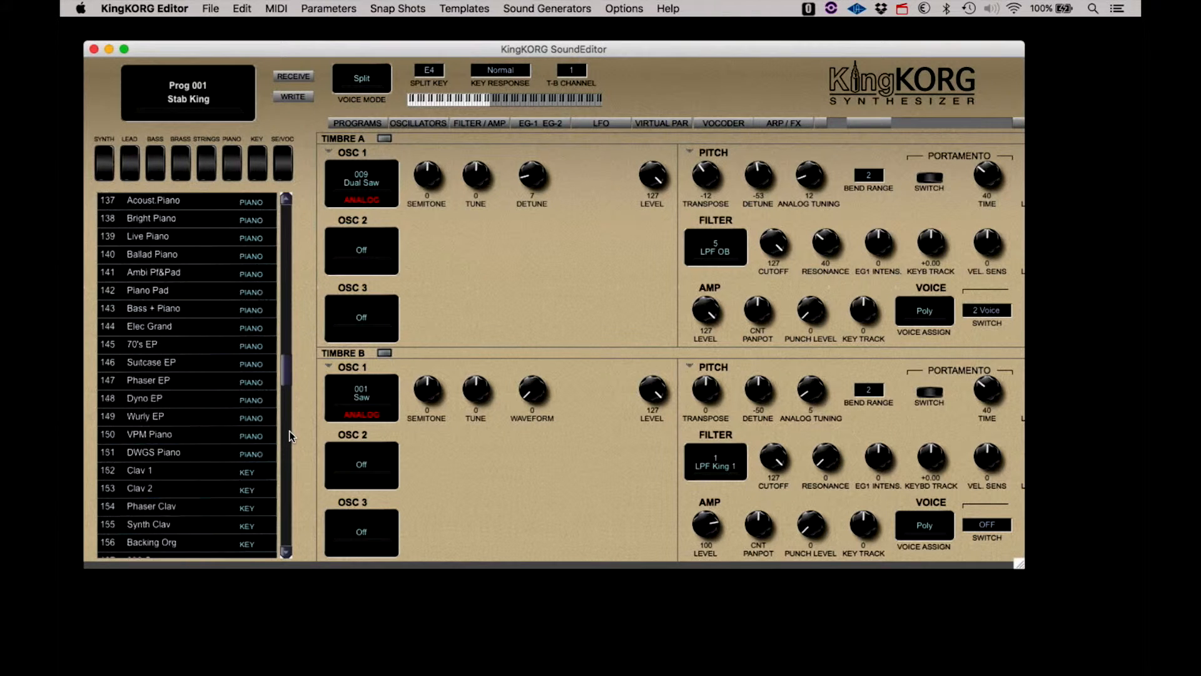
{"action": "scroll", "scroll_direction": "down", "scroll_amount": 3}
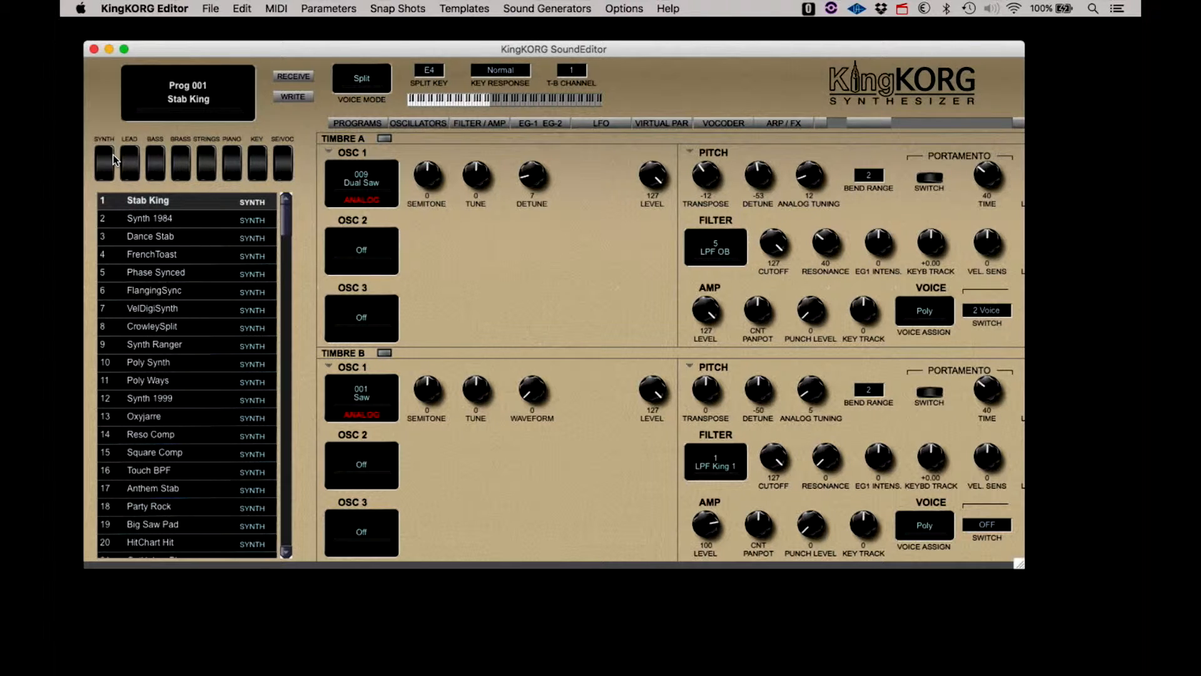
- Browse the SYNTH, LEAD, BASS, STRINGS, PIANO and KEY program groups, then clear the filter
{"action": "left_click", "coordinate": [104, 163]}
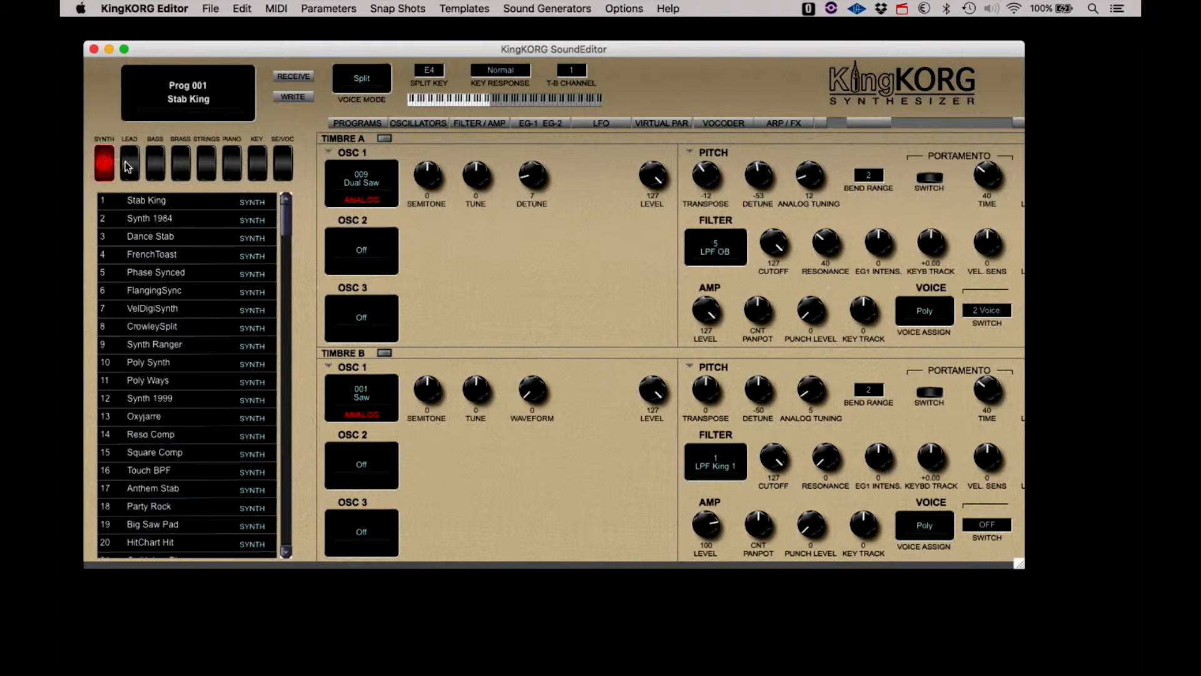
{"action": "left_click", "coordinate": [129, 161]}
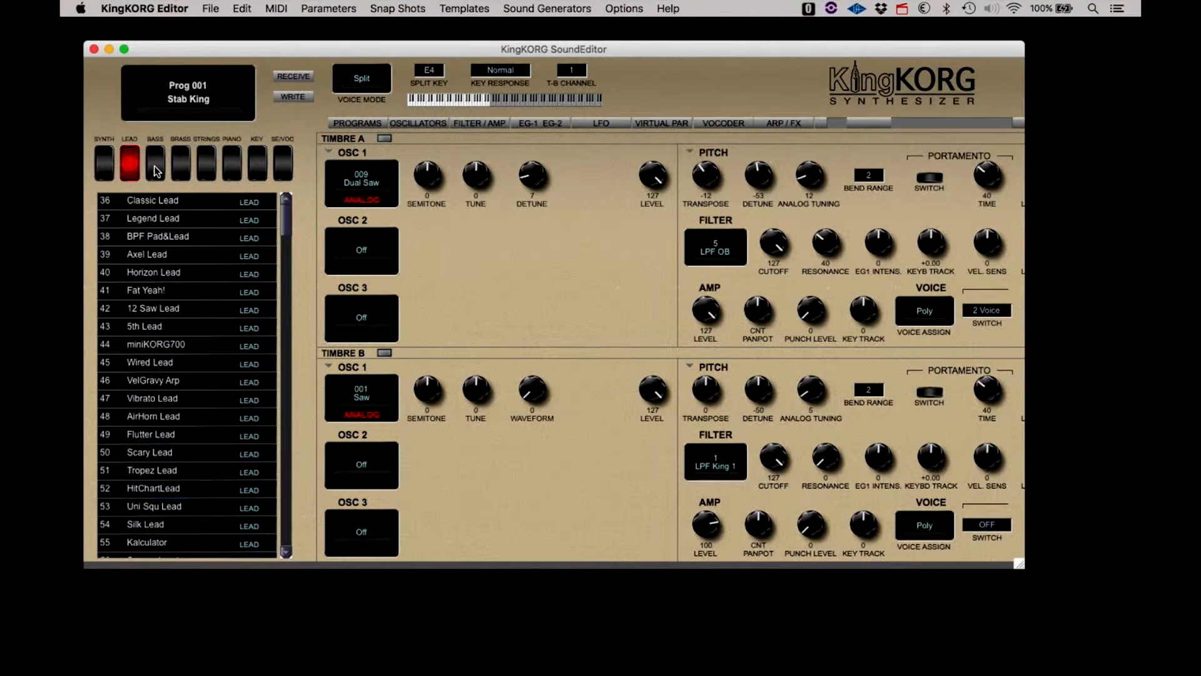
{"action": "left_click", "coordinate": [154, 163]}
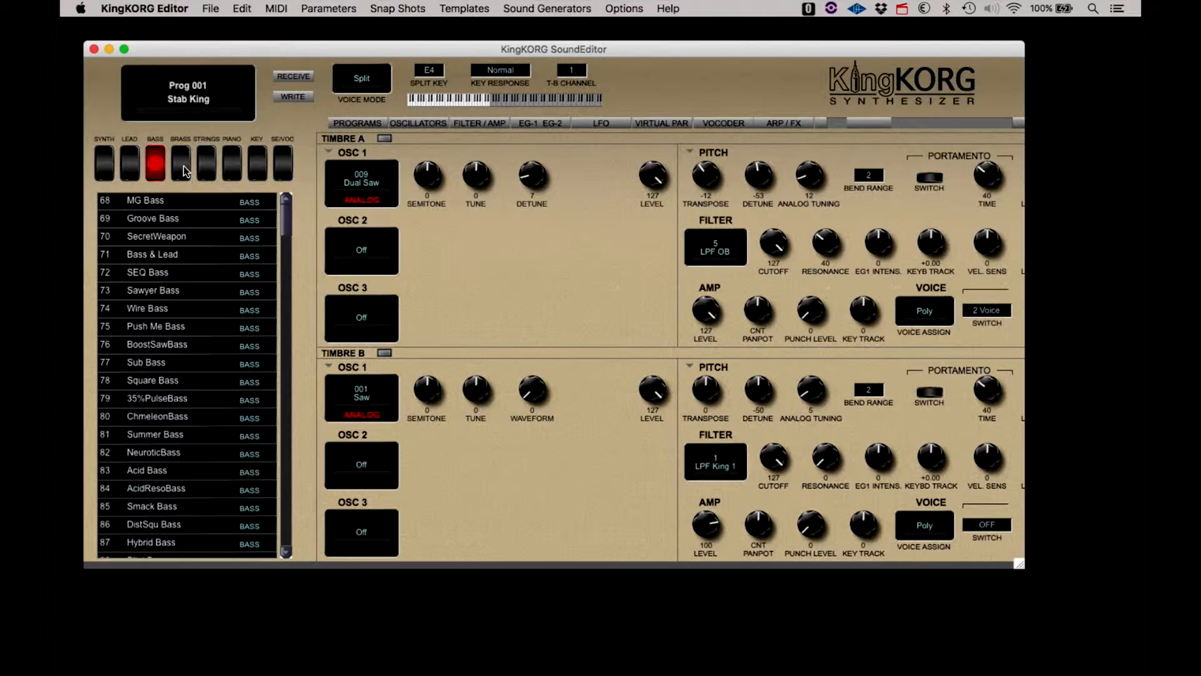
{"action": "left_click", "coordinate": [205, 161]}
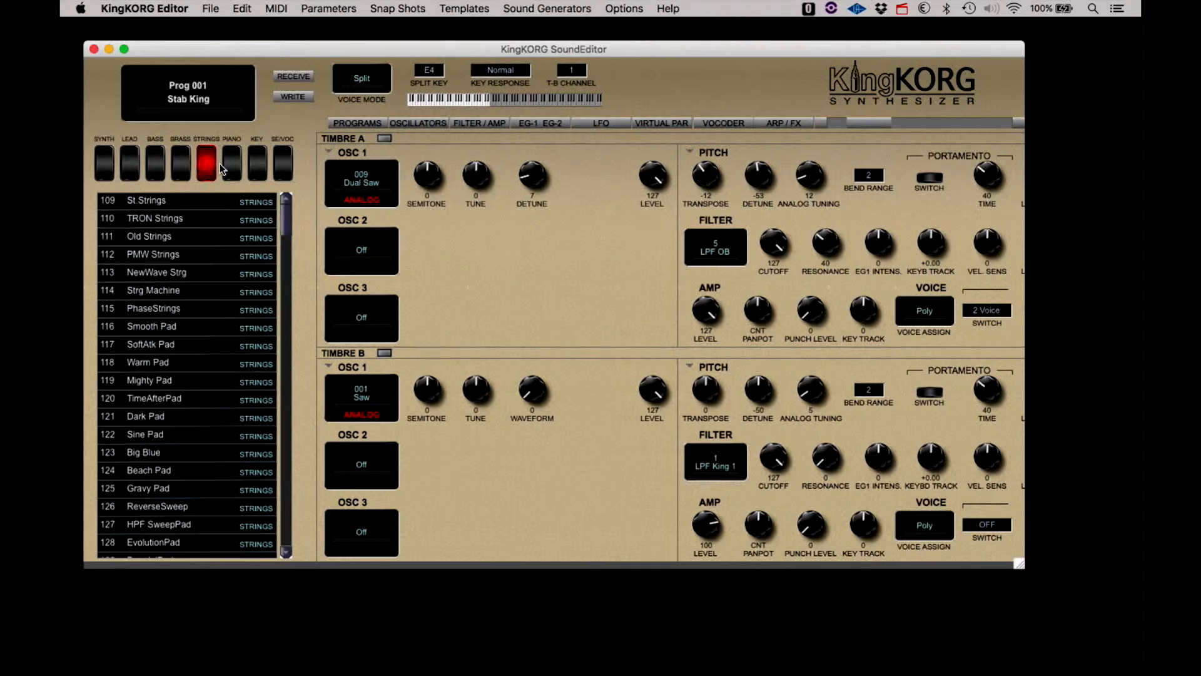
{"action": "left_click", "coordinate": [231, 161]}
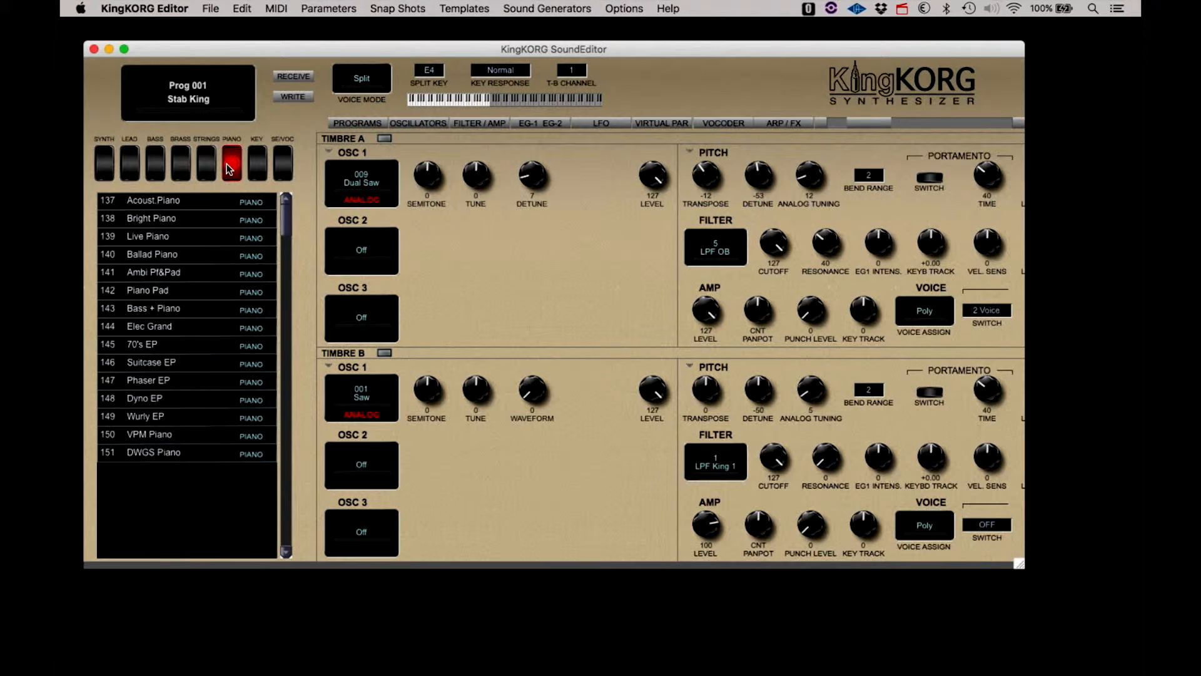
{"action": "left_click", "coordinate": [257, 161]}
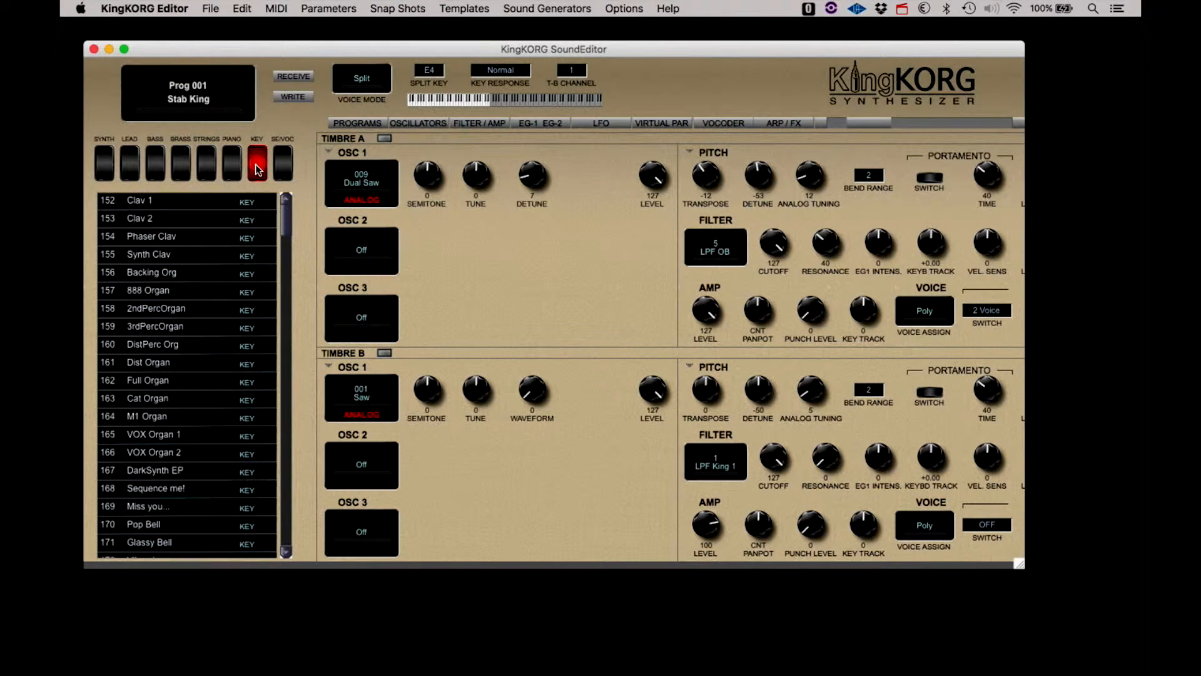
{"action": "left_click", "coordinate": [283, 160]}
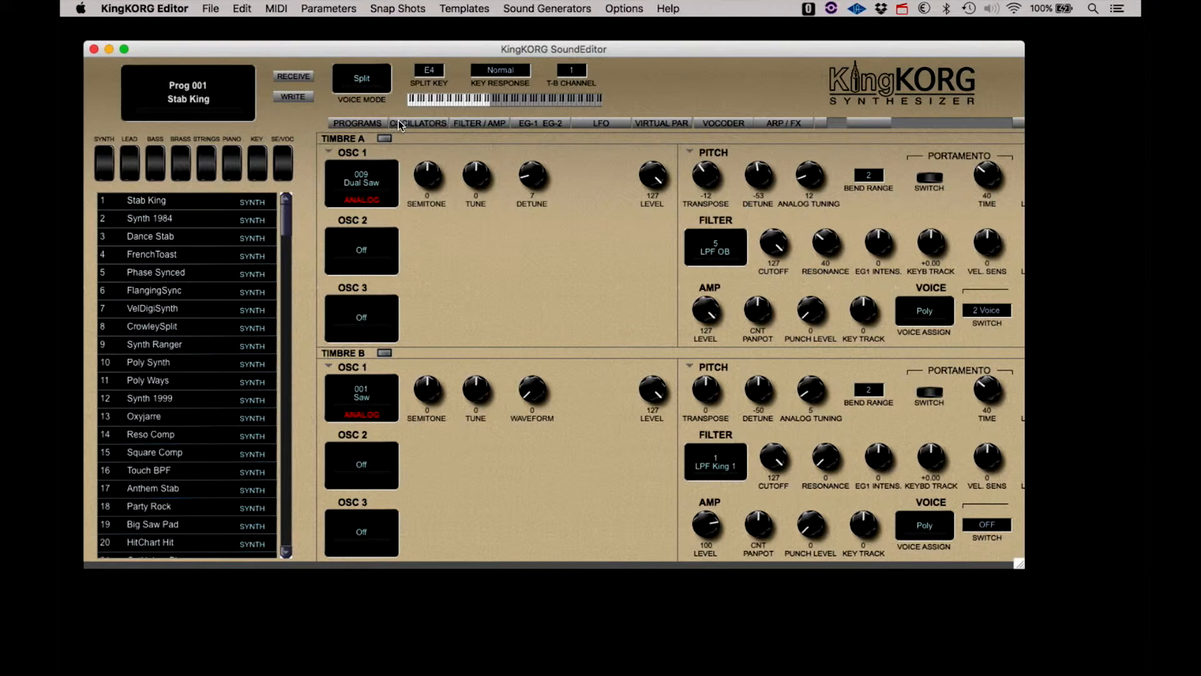
- Show the full oscillator page for timbres A and B
{"action": "left_click", "coordinate": [417, 123]}
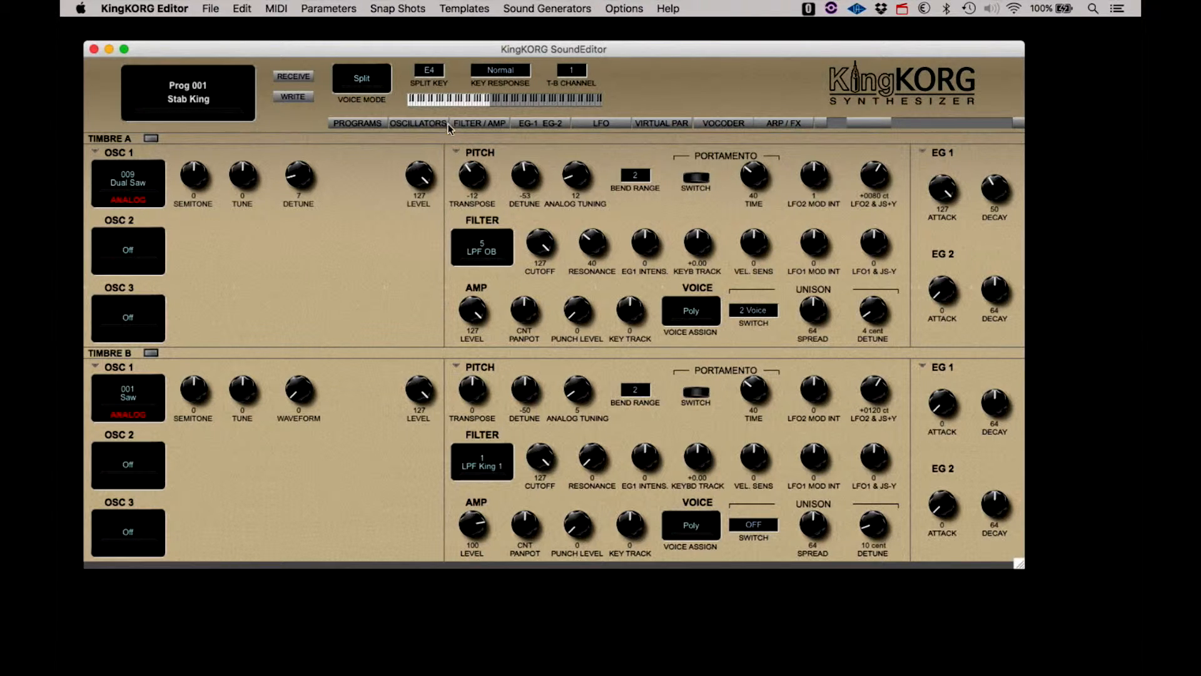
- Set Timbre A's EG 1 to attack 61, decay 40, sustain 44 and release 123
{"action": "left_click", "coordinate": [540, 123]}
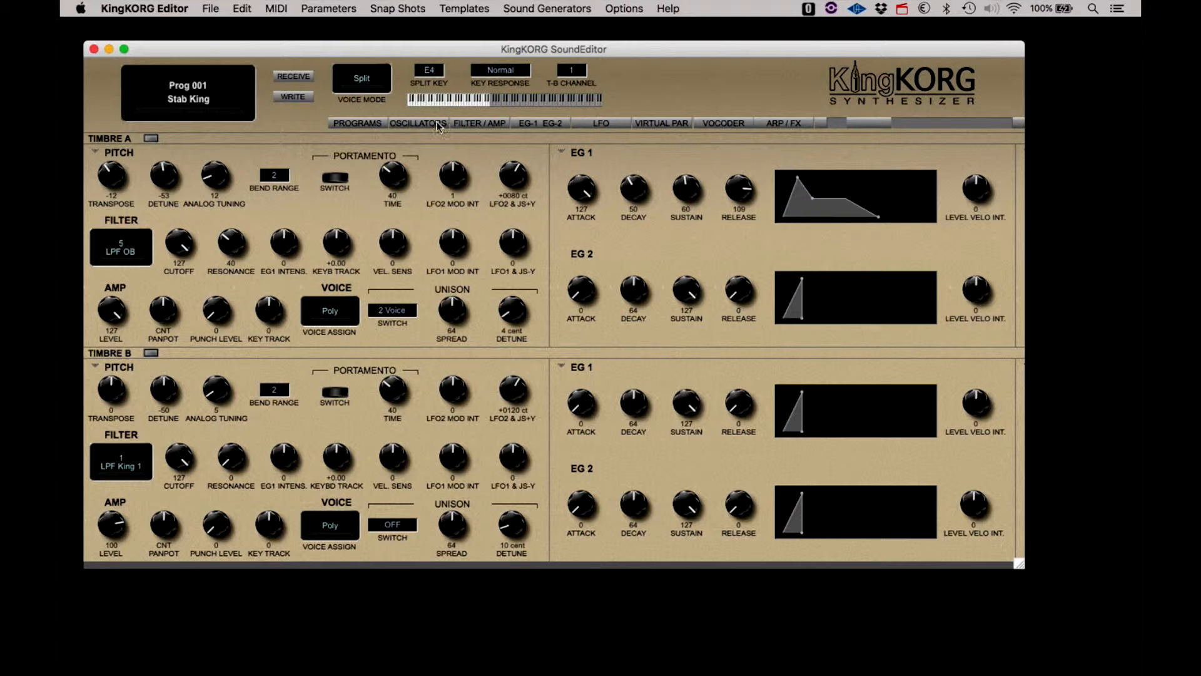
{"action": "left_click", "coordinate": [538, 123]}
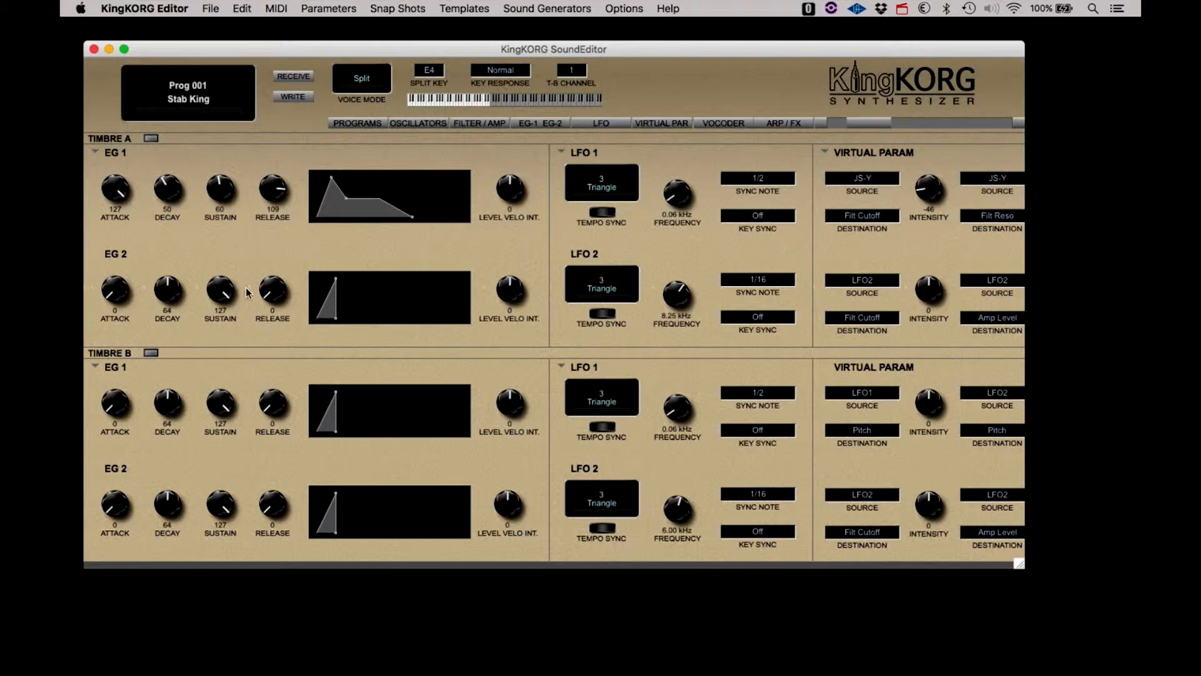
{"action": "left_click_drag", "start_coordinate": [219, 187], "coordinate": [222, 182]}
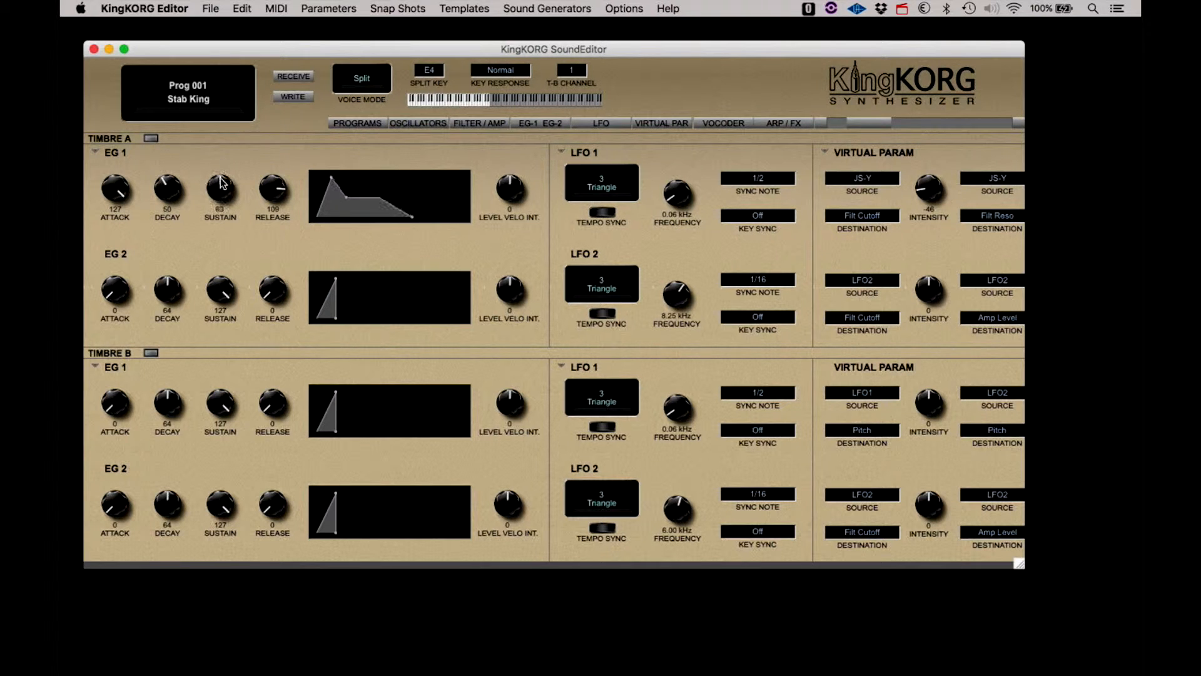
{"action": "left_click_drag", "start_coordinate": [272, 189], "coordinate": [272, 204]}
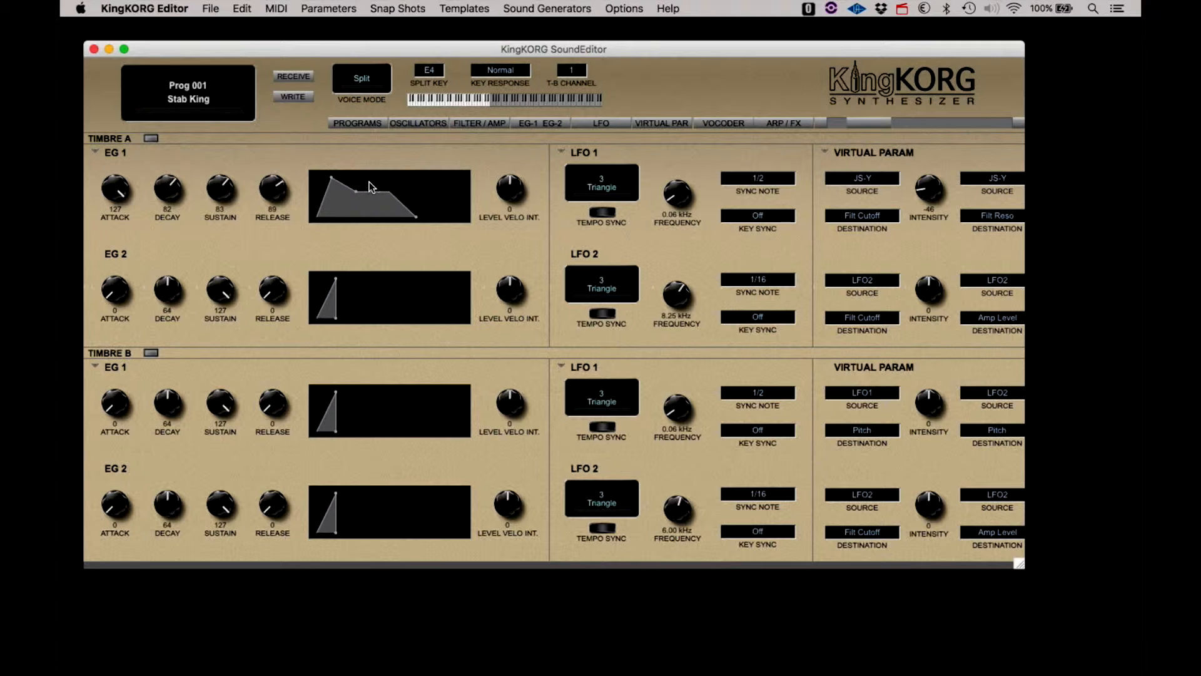
{"action": "left_click_drag", "start_coordinate": [115, 191], "coordinate": [115, 215]}
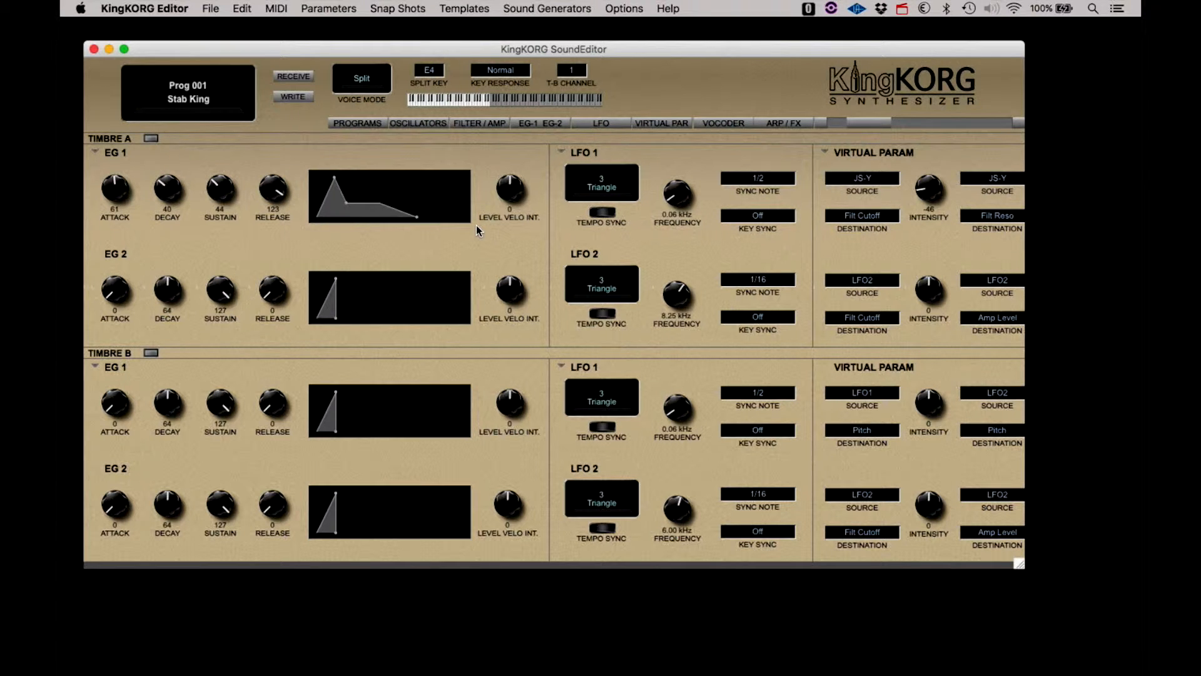
- Show the LFO page and pick a source for Timbre A's first virtual parameter routing
{"action": "left_click", "coordinate": [721, 123]}
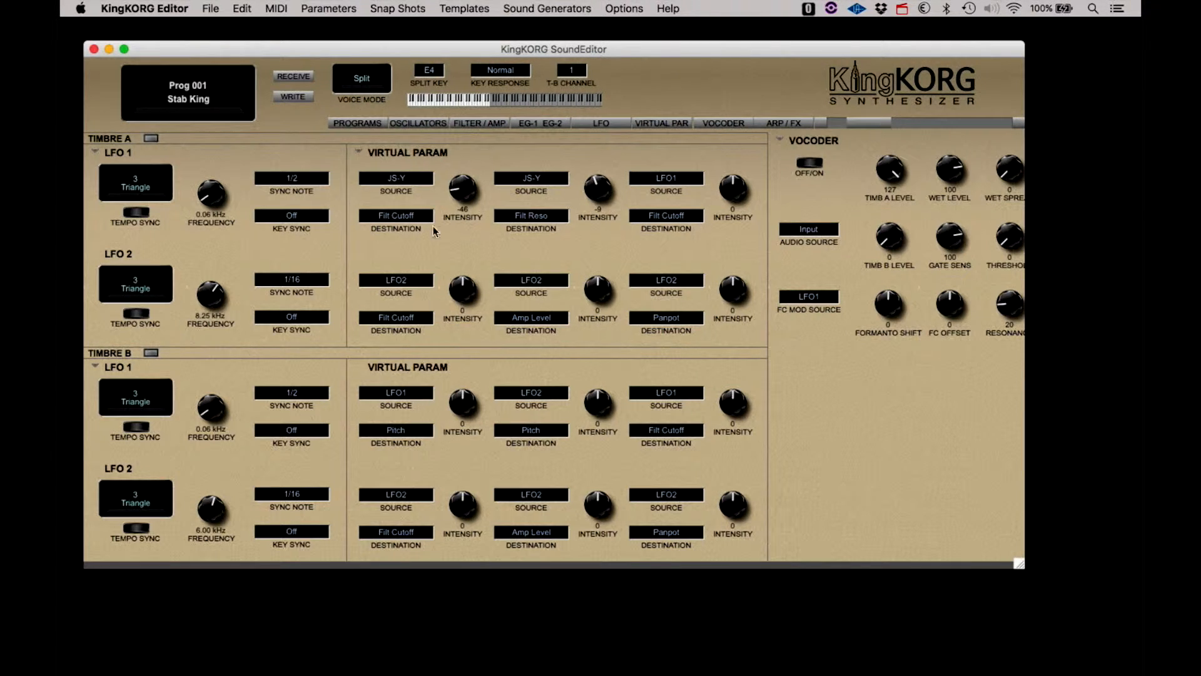
{"action": "mouse_move", "coordinate": [294, 404]}
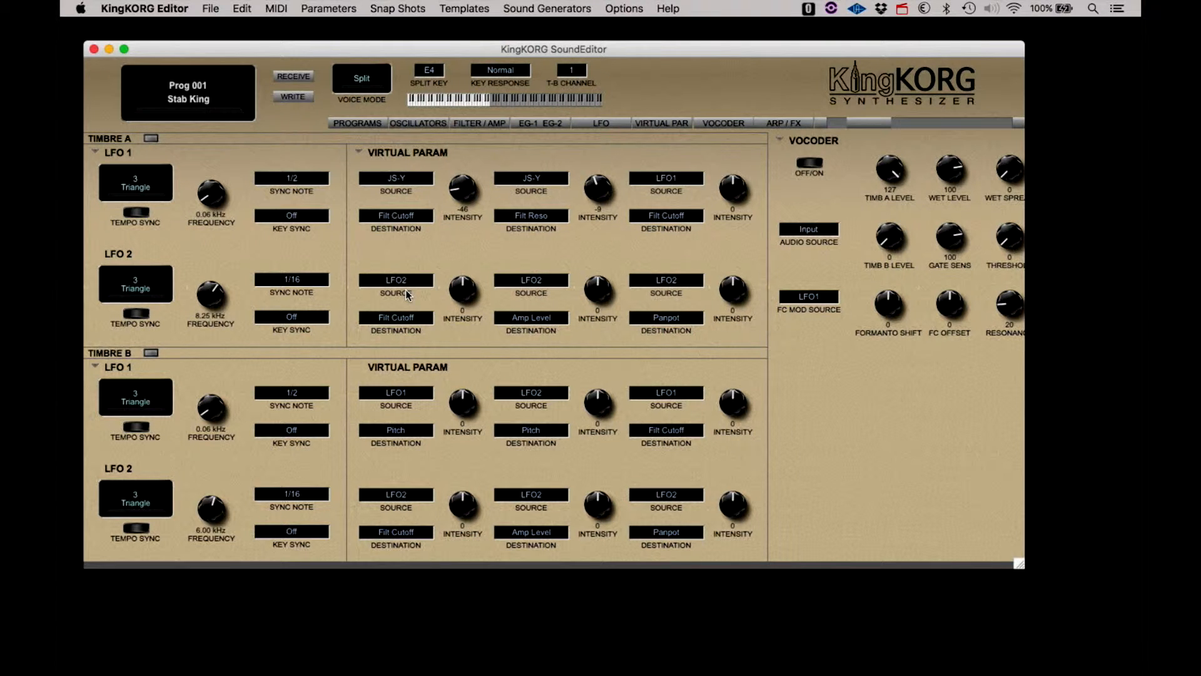
{"action": "mouse_move", "coordinate": [651, 128]}
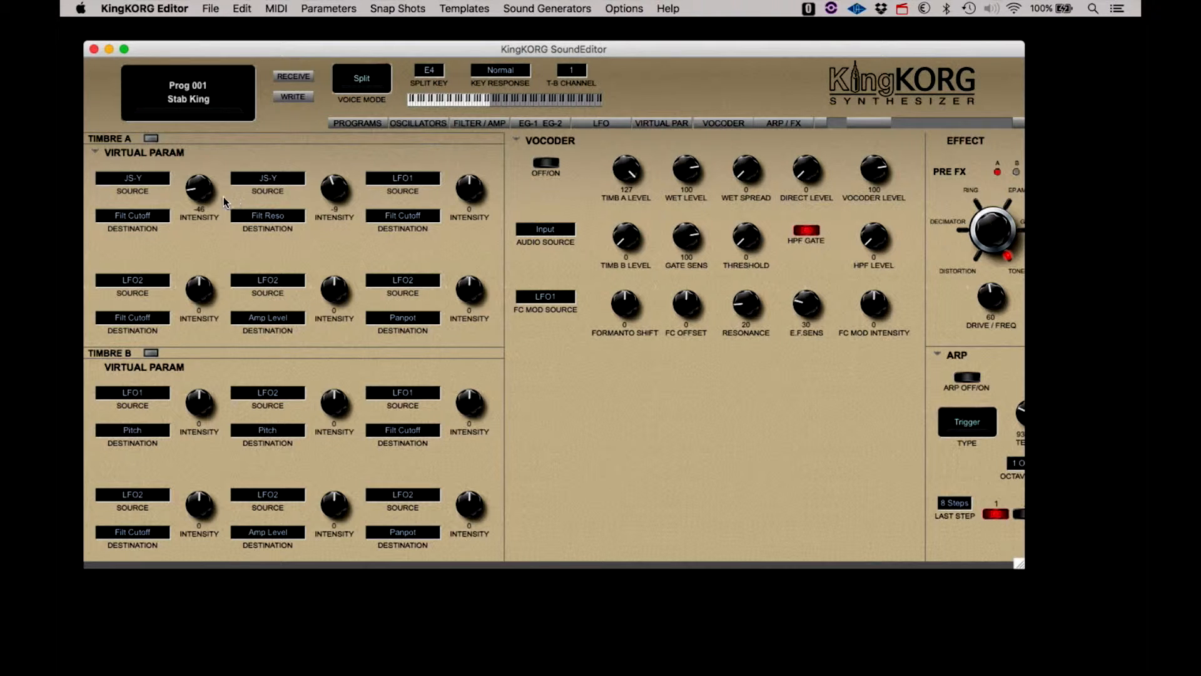
{"action": "left_click", "coordinate": [132, 178]}
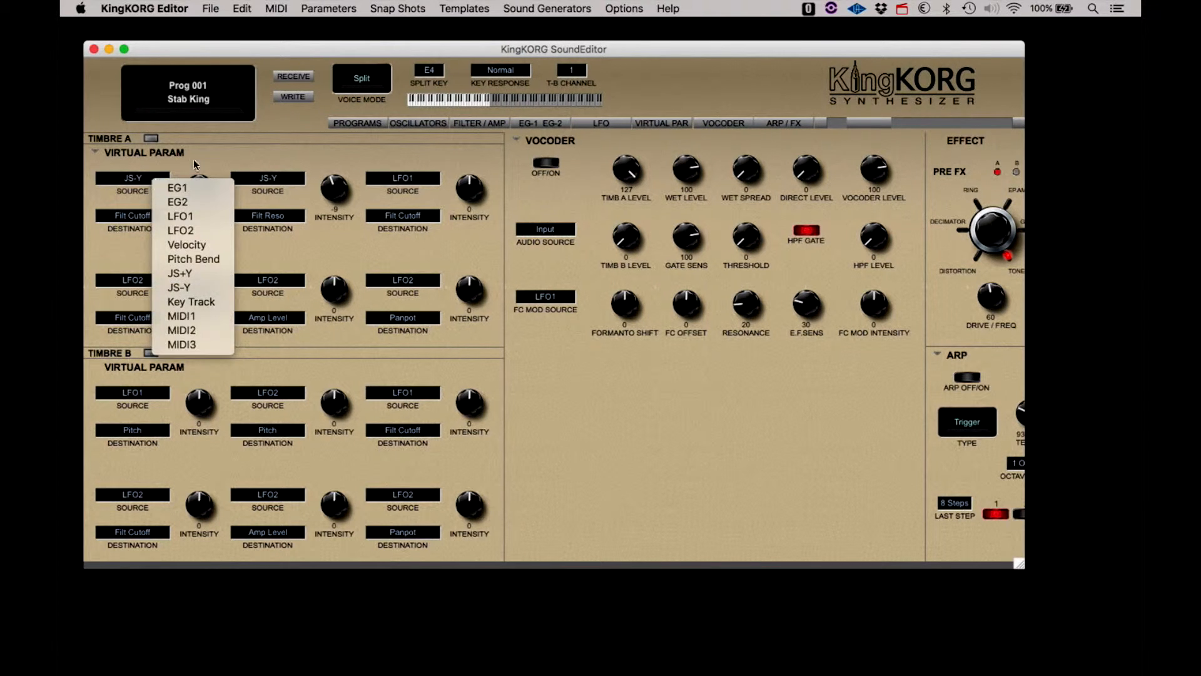
{"action": "left_click", "coordinate": [132, 215]}
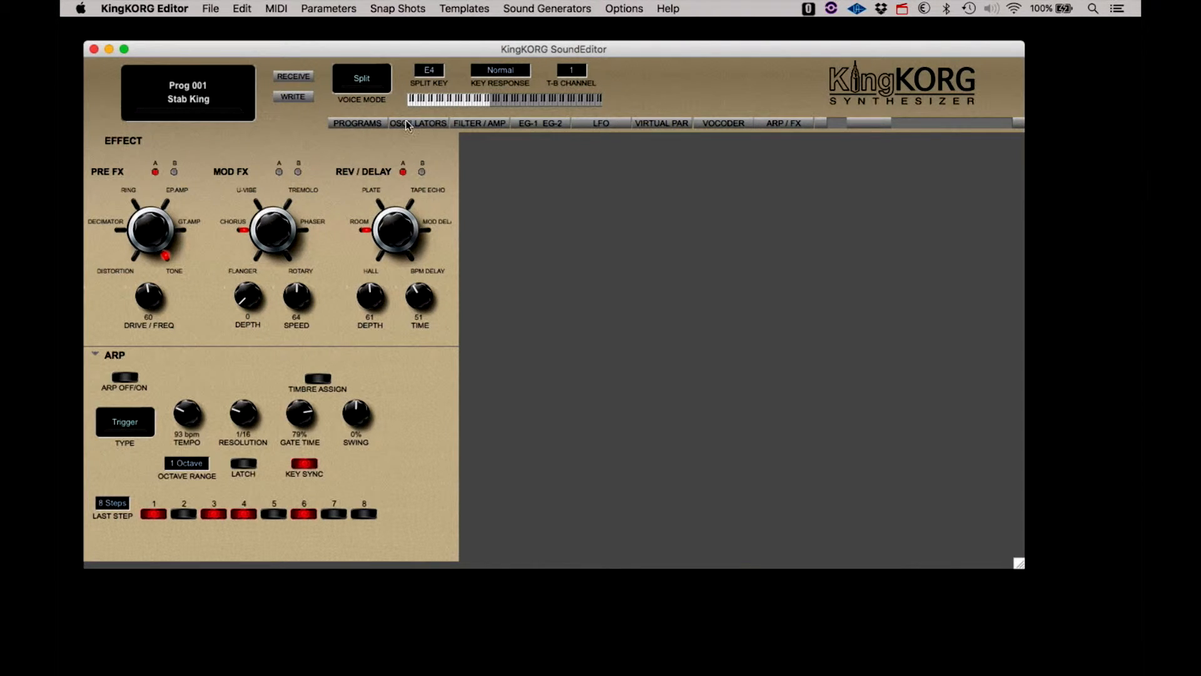
- Tune Timbre A's oscillator 1 to 5 on the oscillator page
{"action": "left_click", "coordinate": [419, 123]}
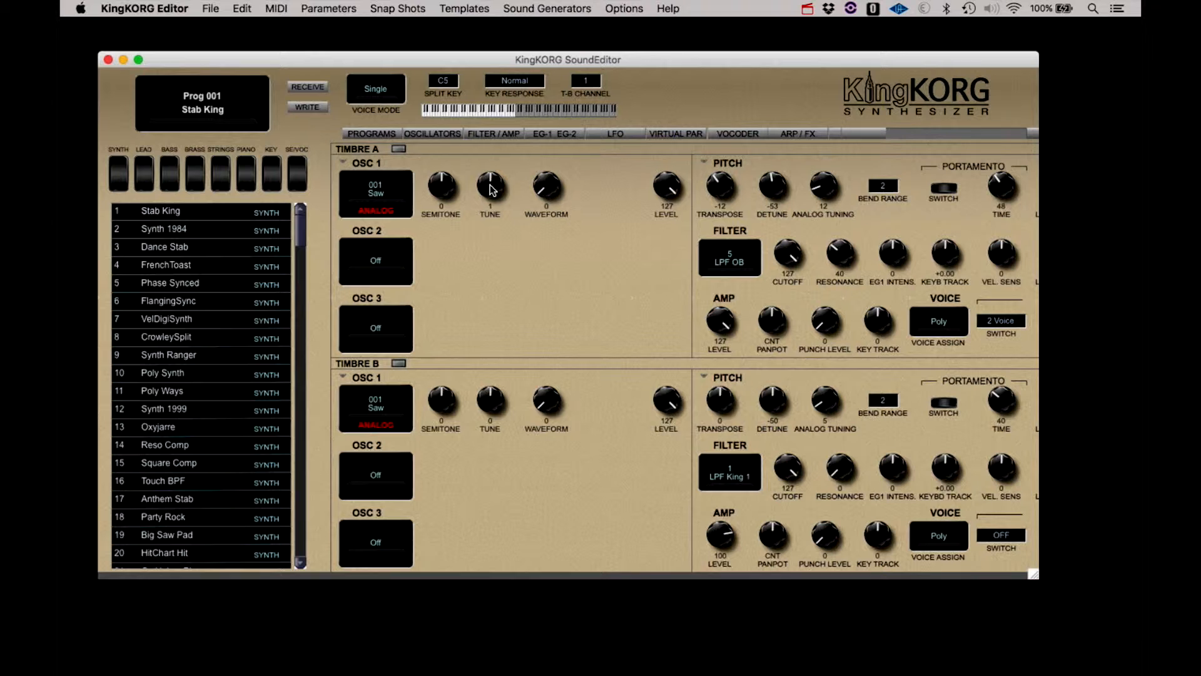
{"action": "left_click_drag", "start_coordinate": [491, 186], "coordinate": [491, 199]}
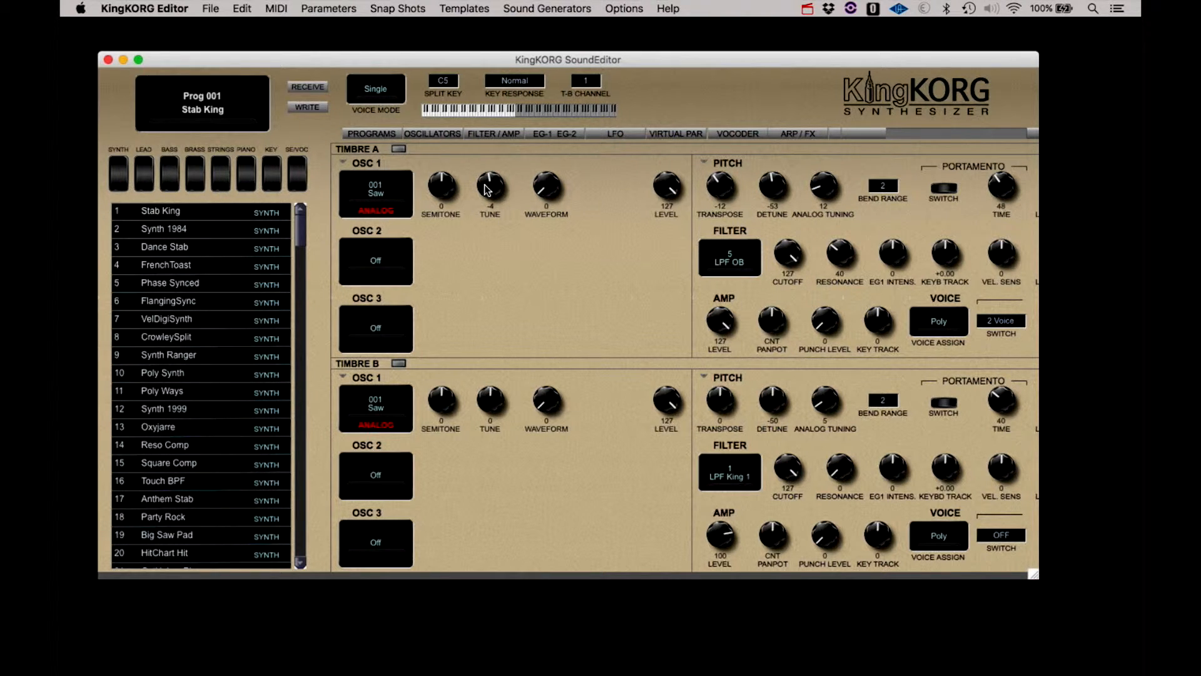
{"action": "left_click_drag", "start_coordinate": [489, 186], "coordinate": [490, 180]}
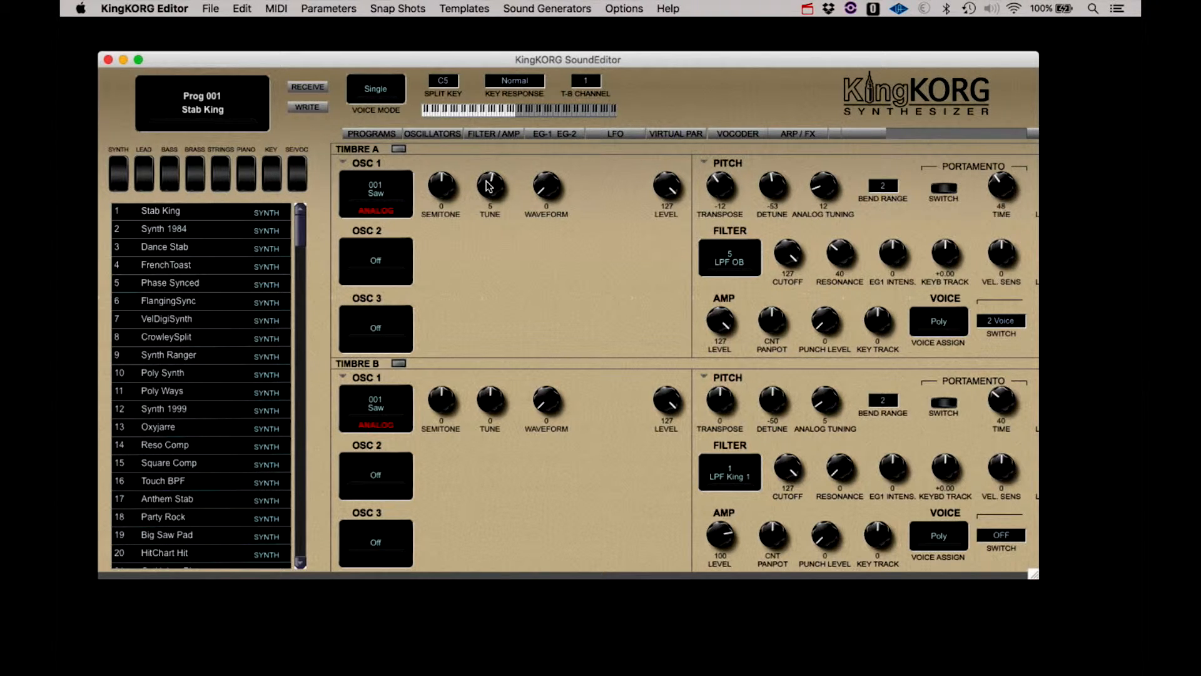
- Set Timbre A's oscillator 1 waveform to 010 Dual Square
{"action": "left_click", "coordinate": [375, 193]}
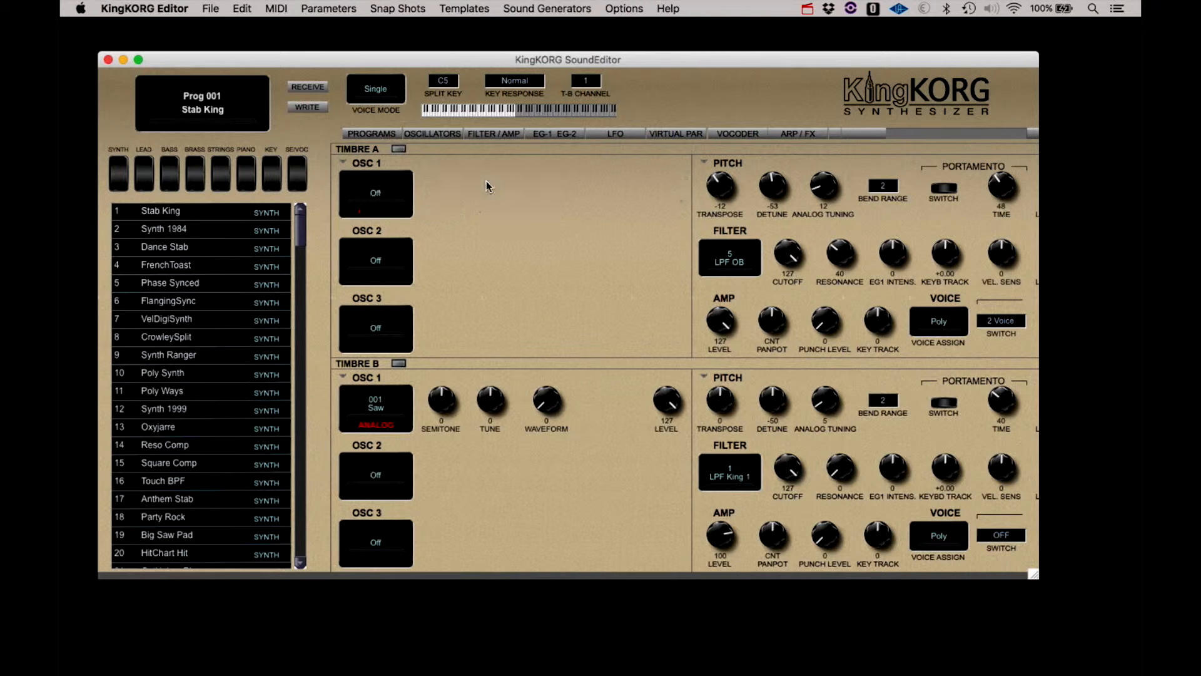
{"action": "left_click", "coordinate": [376, 192]}
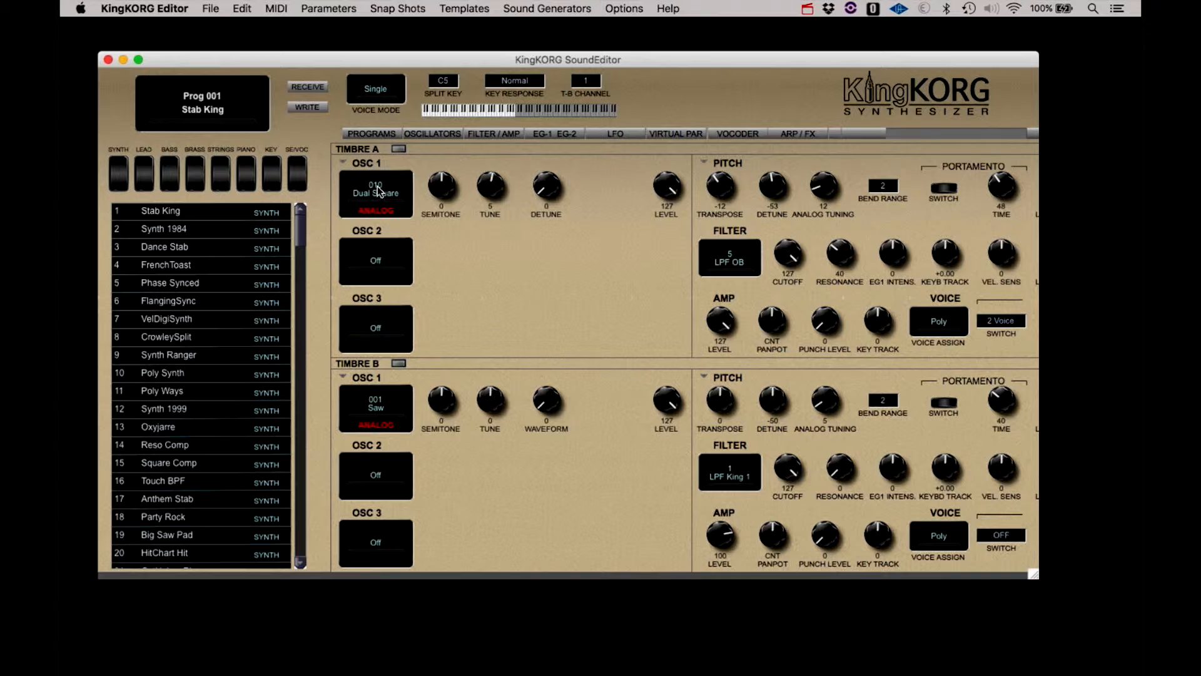
{"action": "left_click", "coordinate": [376, 193]}
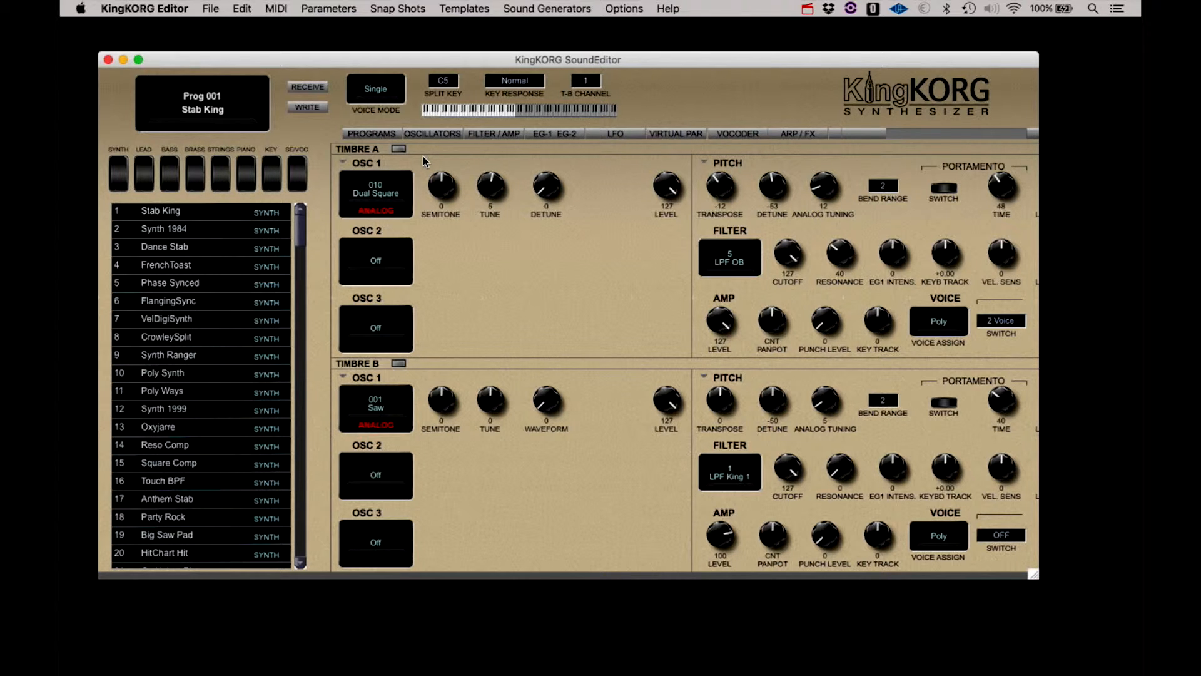
{"action": "mouse_move", "coordinate": [423, 165]}
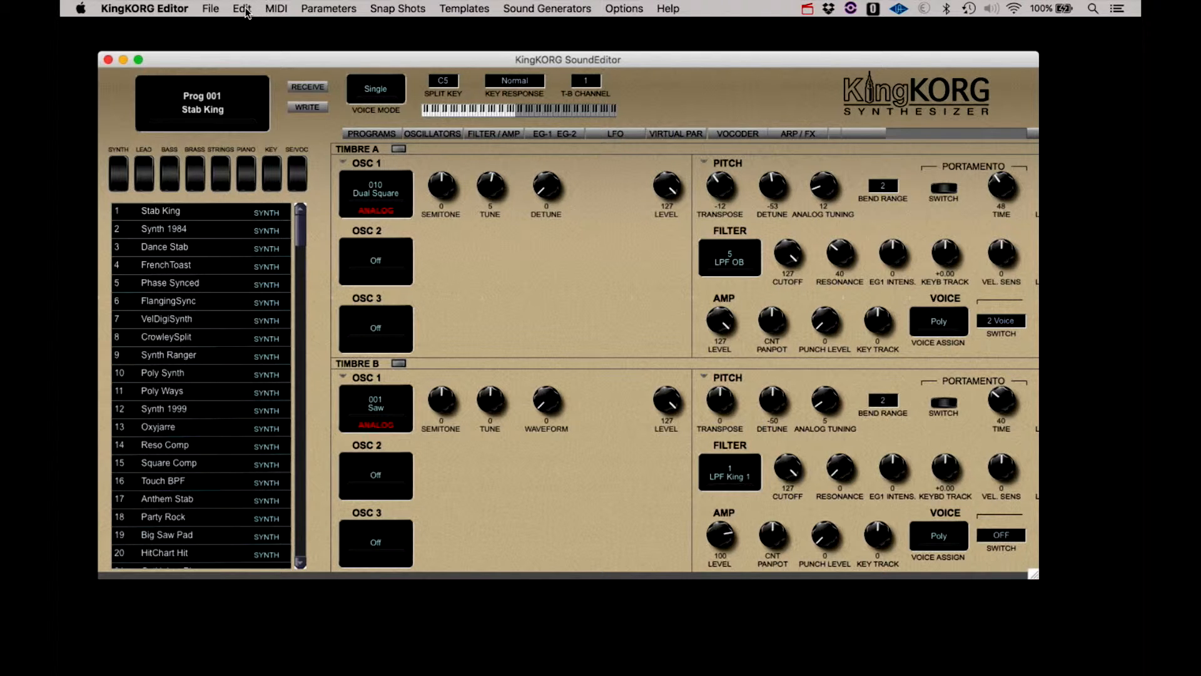
- Initialize the program via Edit, reload Stab King and initialize it again
{"action": "left_click", "coordinate": [243, 8]}
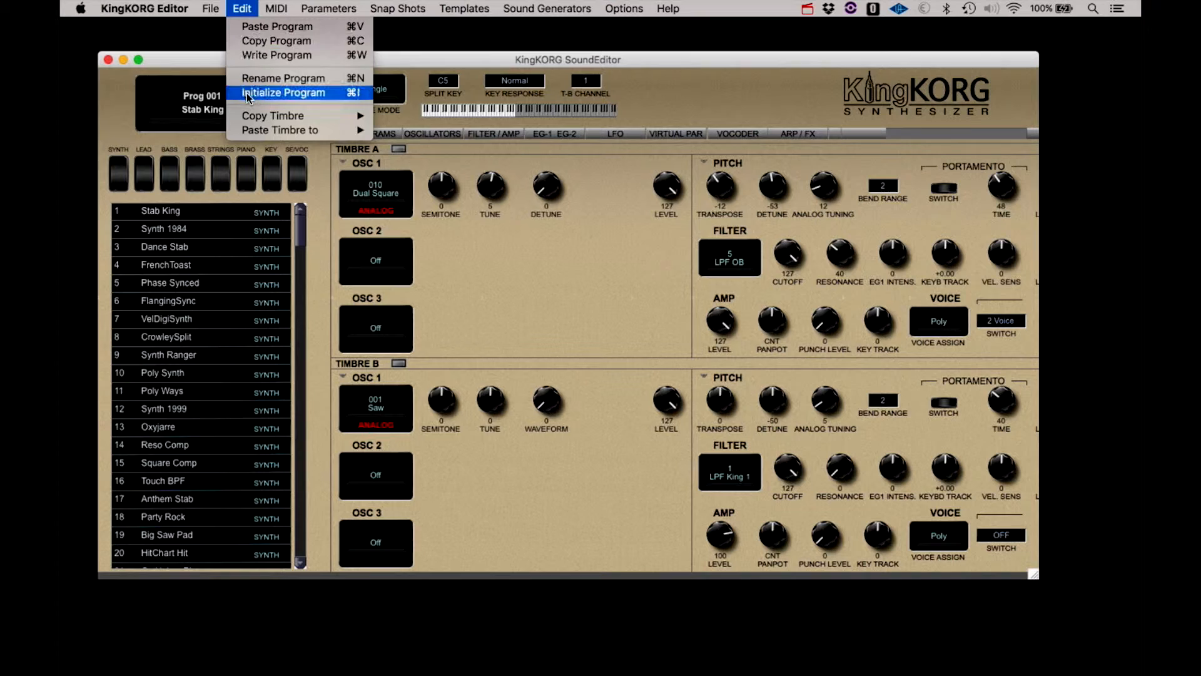
{"action": "left_click", "coordinate": [284, 92]}
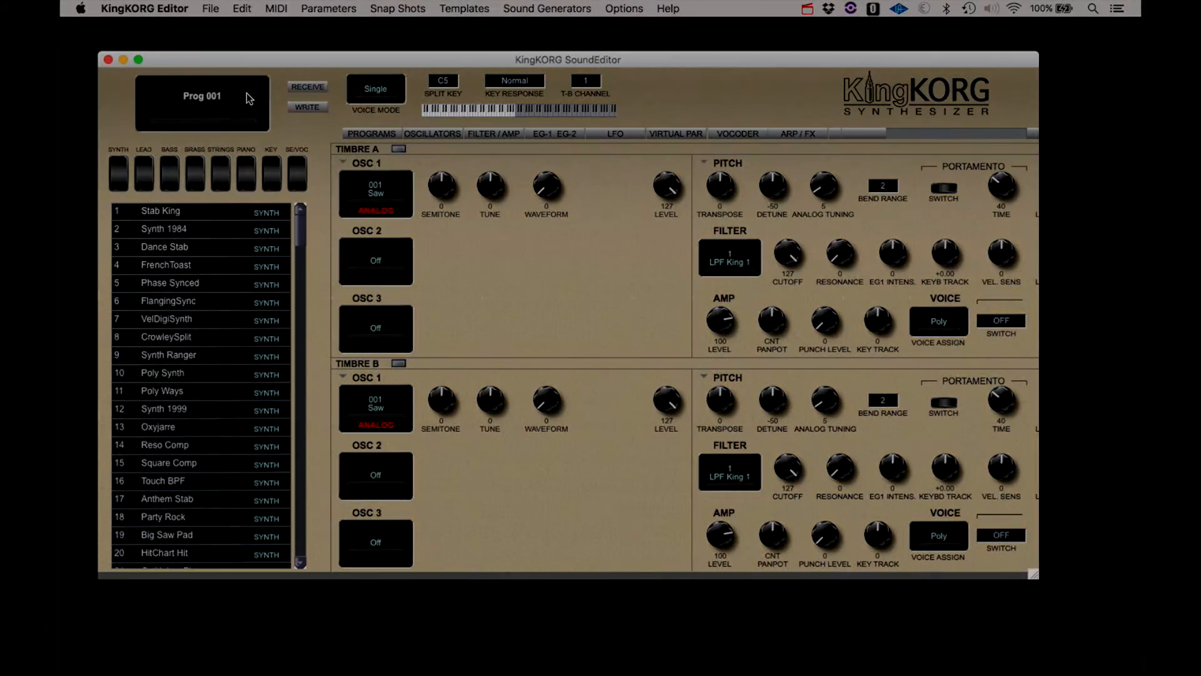
{"action": "left_click", "coordinate": [161, 211]}
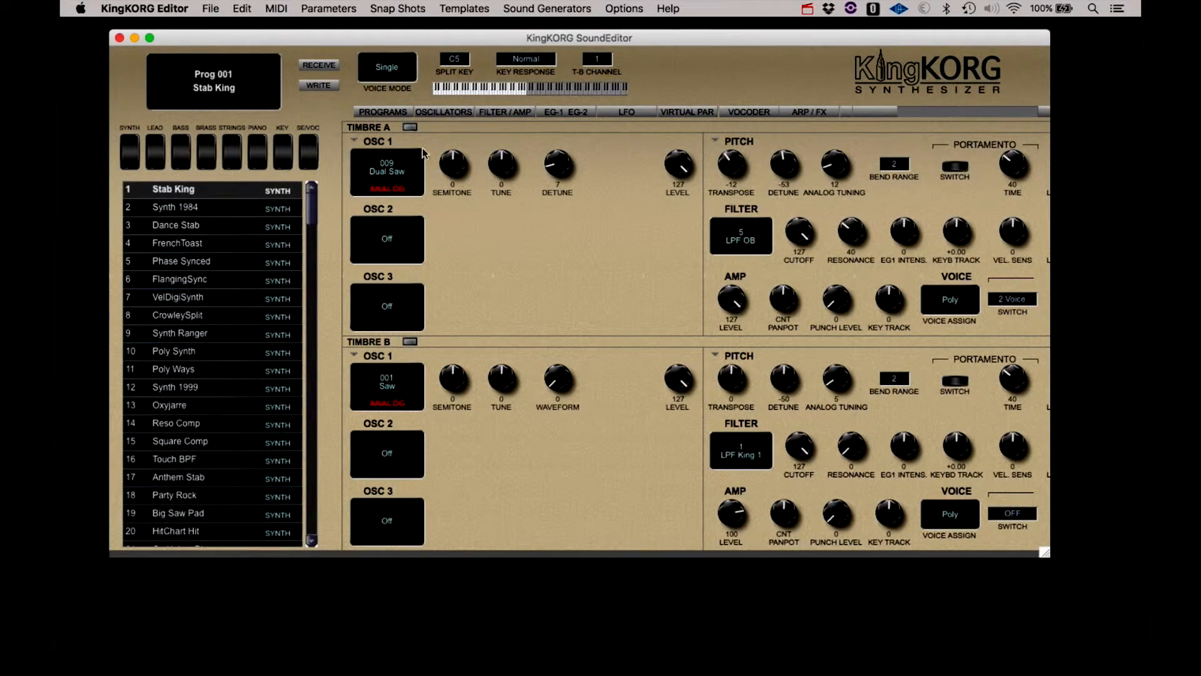
{"action": "left_click", "coordinate": [242, 8]}
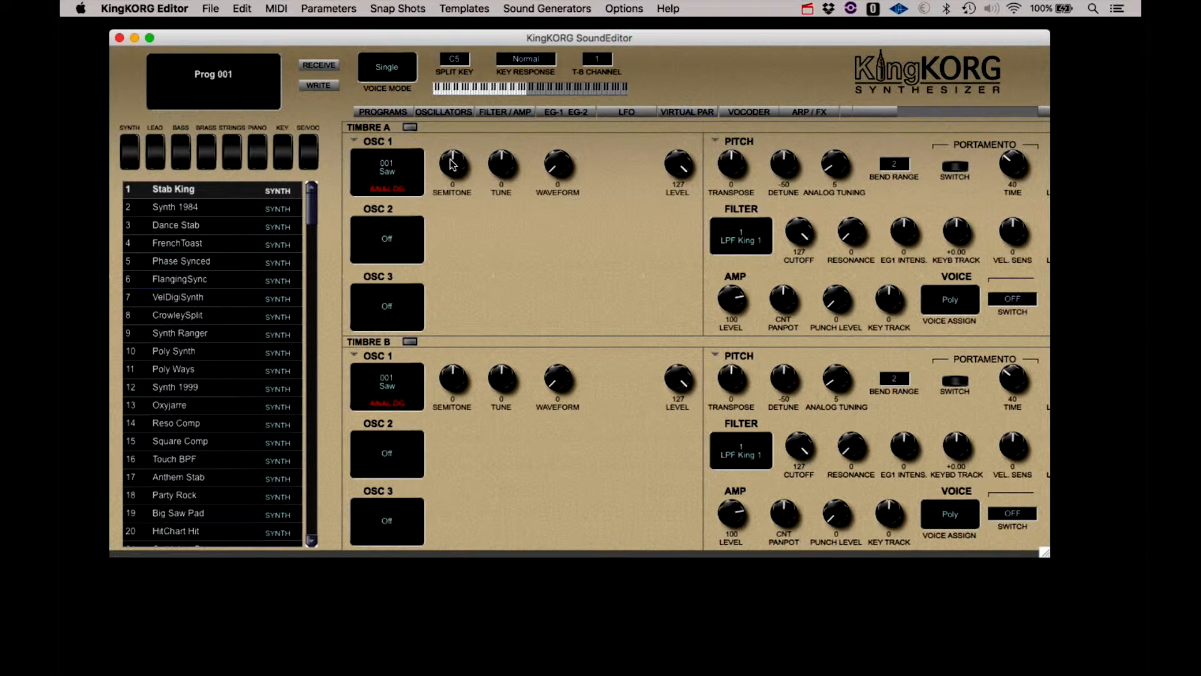
- Drop Timbre A's oscillator 1 two octaves and set an LPF MG filter at cutoff 85
{"action": "left_click_drag", "start_coordinate": [452, 164], "coordinate": [452, 184]}
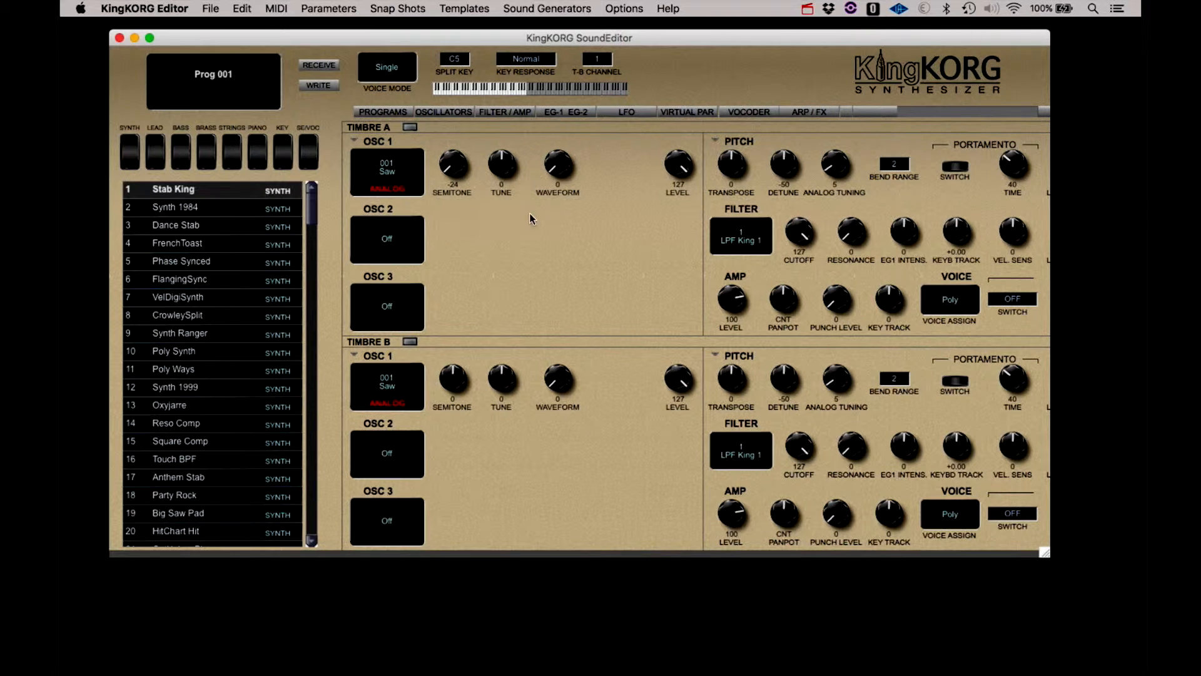
{"action": "left_click", "coordinate": [740, 236]}
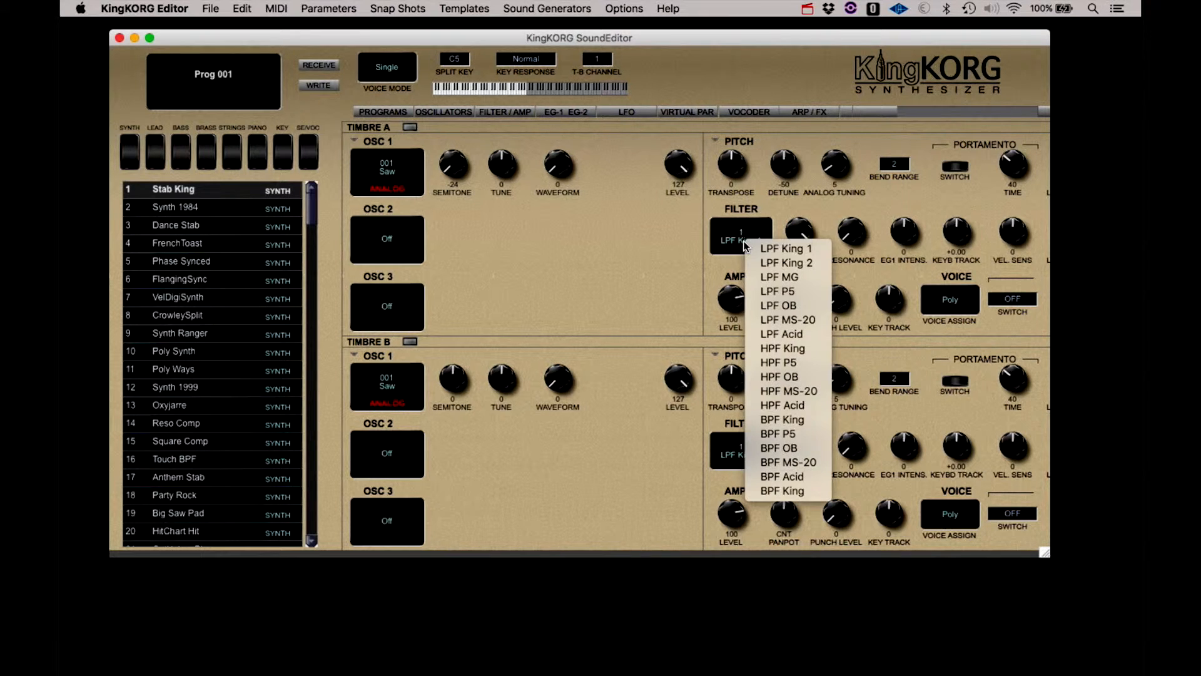
{"action": "left_click", "coordinate": [779, 276]}
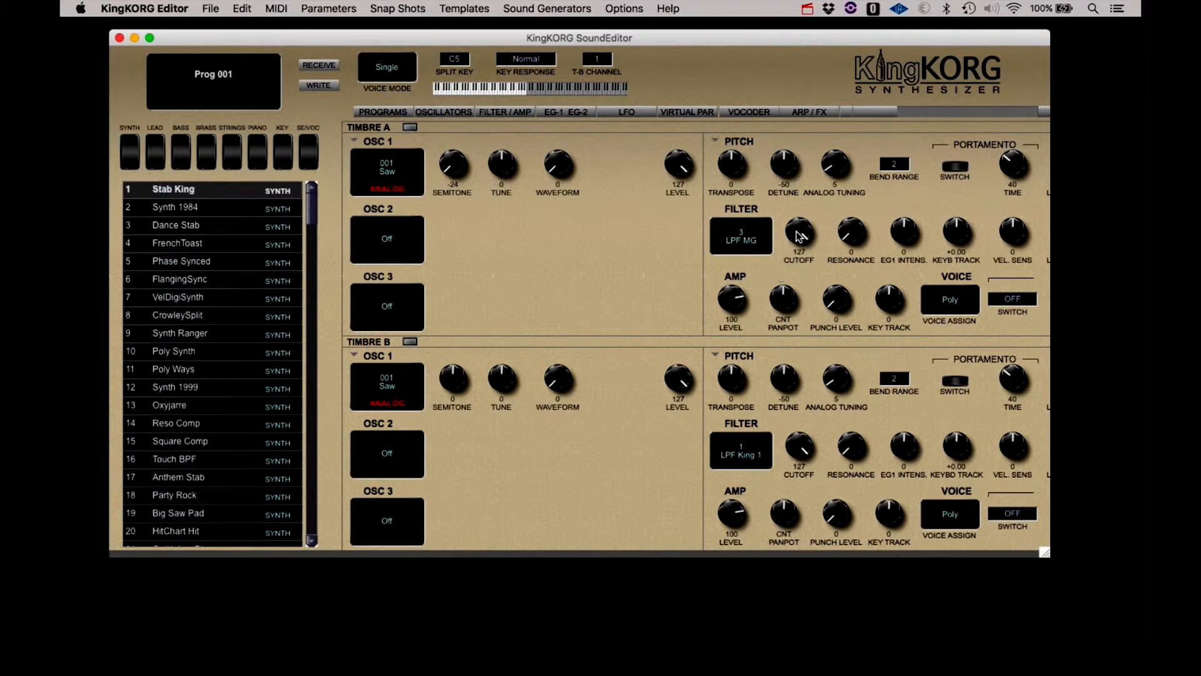
{"action": "left_click_drag", "start_coordinate": [799, 238], "coordinate": [799, 264]}
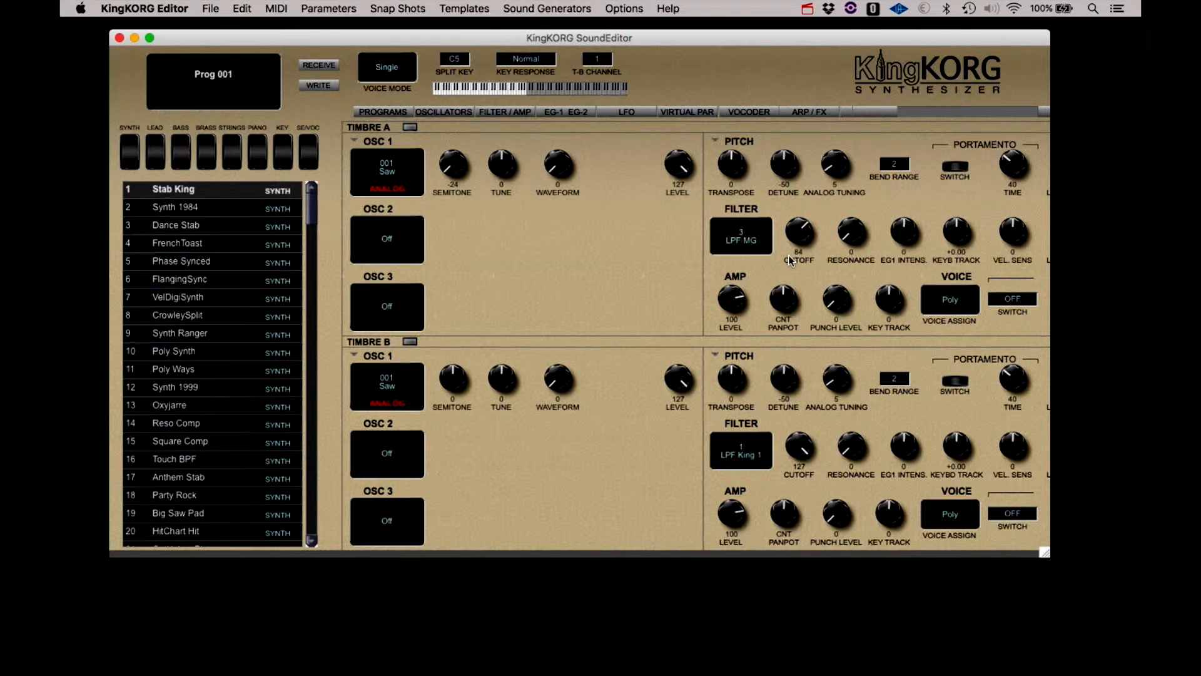
- Turn oscillator 2 on as an analog saw and raise analog tuning to 17
{"action": "left_click", "coordinate": [386, 238]}
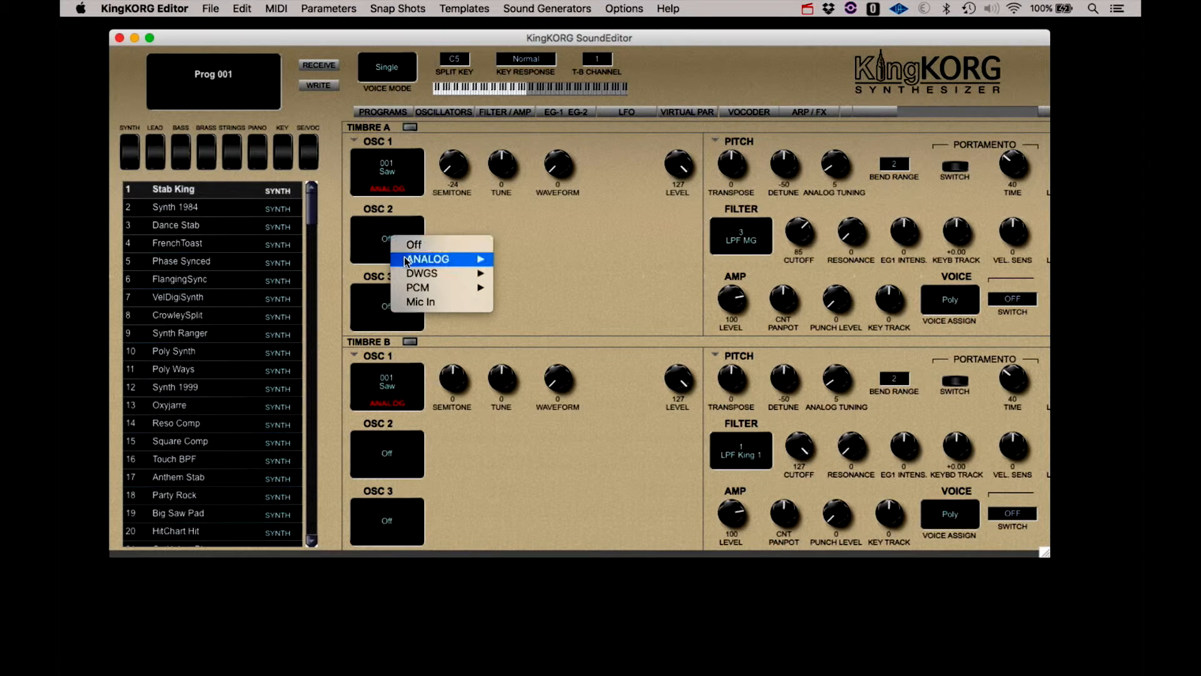
{"action": "left_click", "coordinate": [426, 258]}
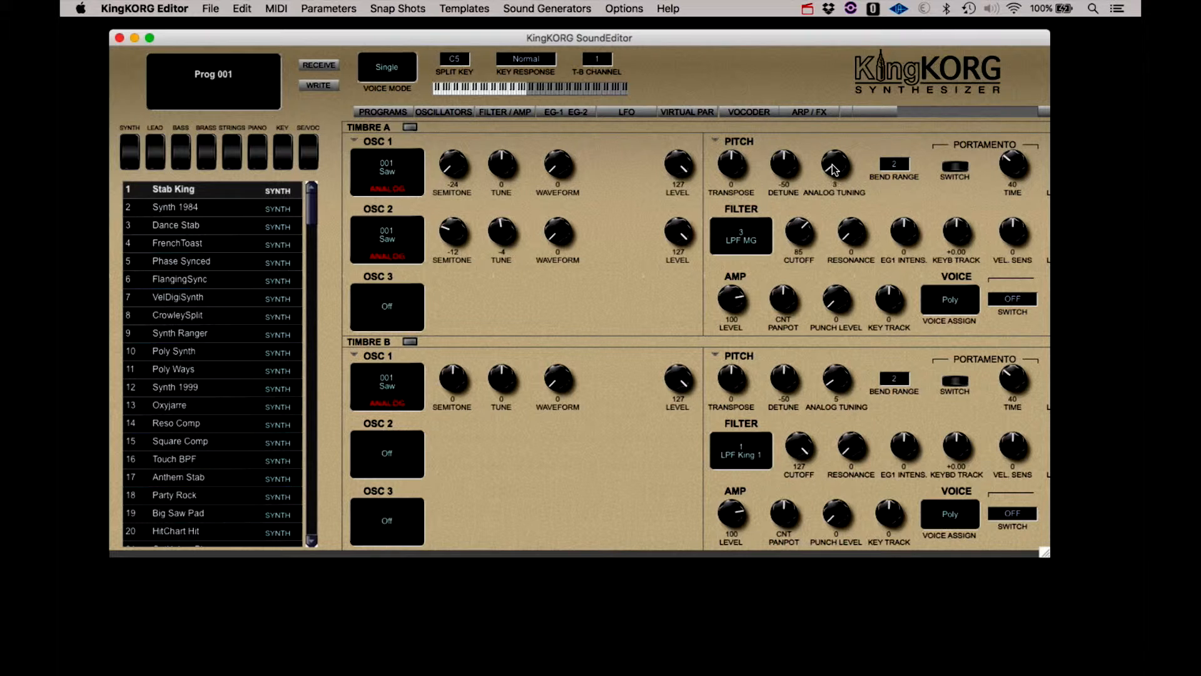
{"action": "left_click_drag", "start_coordinate": [836, 165], "coordinate": [835, 153]}
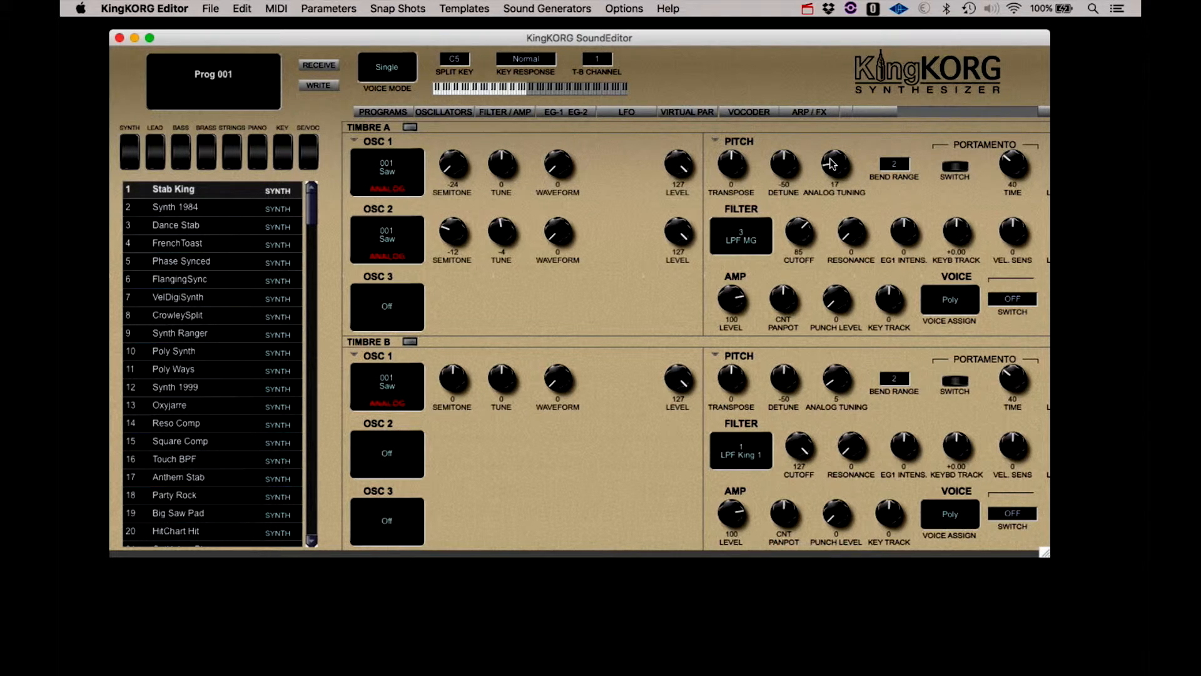
{"action": "mouse_move", "coordinate": [618, 248]}
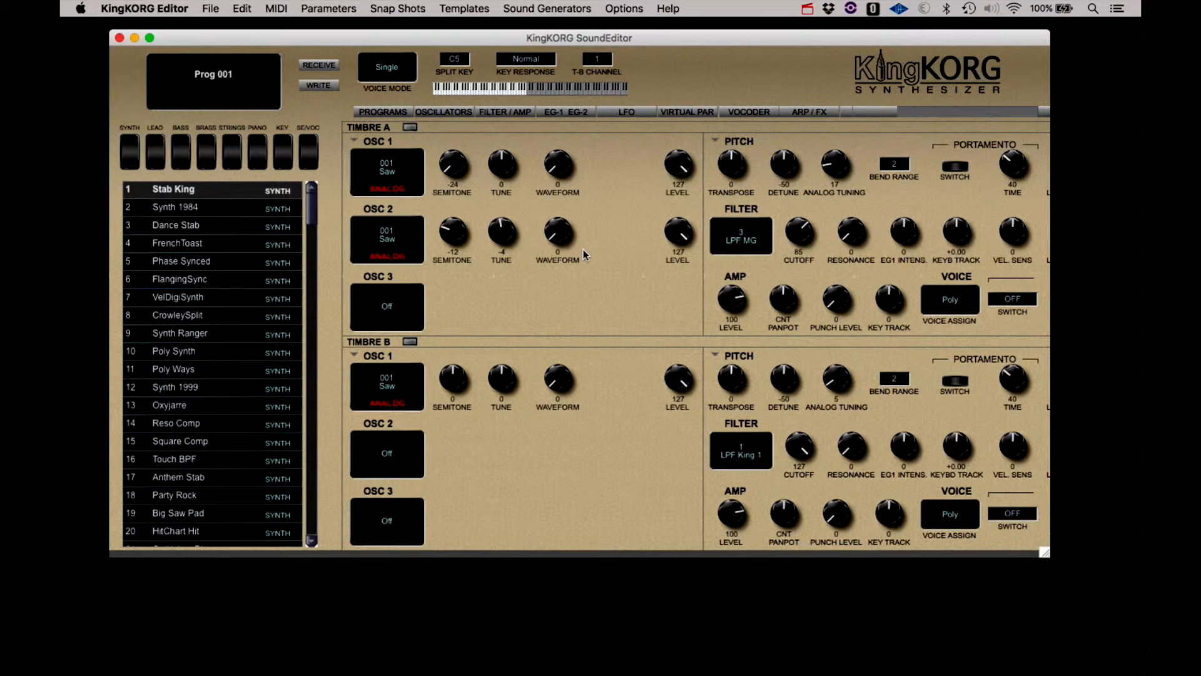
{"action": "mouse_move", "coordinate": [470, 118]}
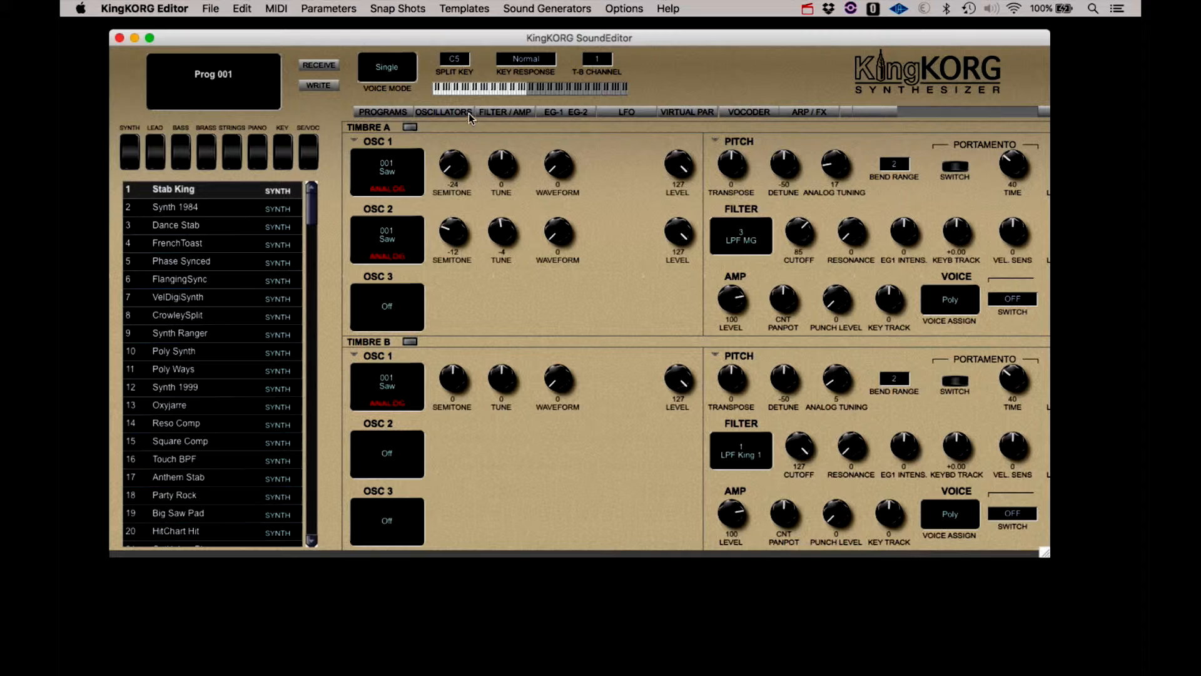
{"action": "mouse_move", "coordinate": [908, 237]}
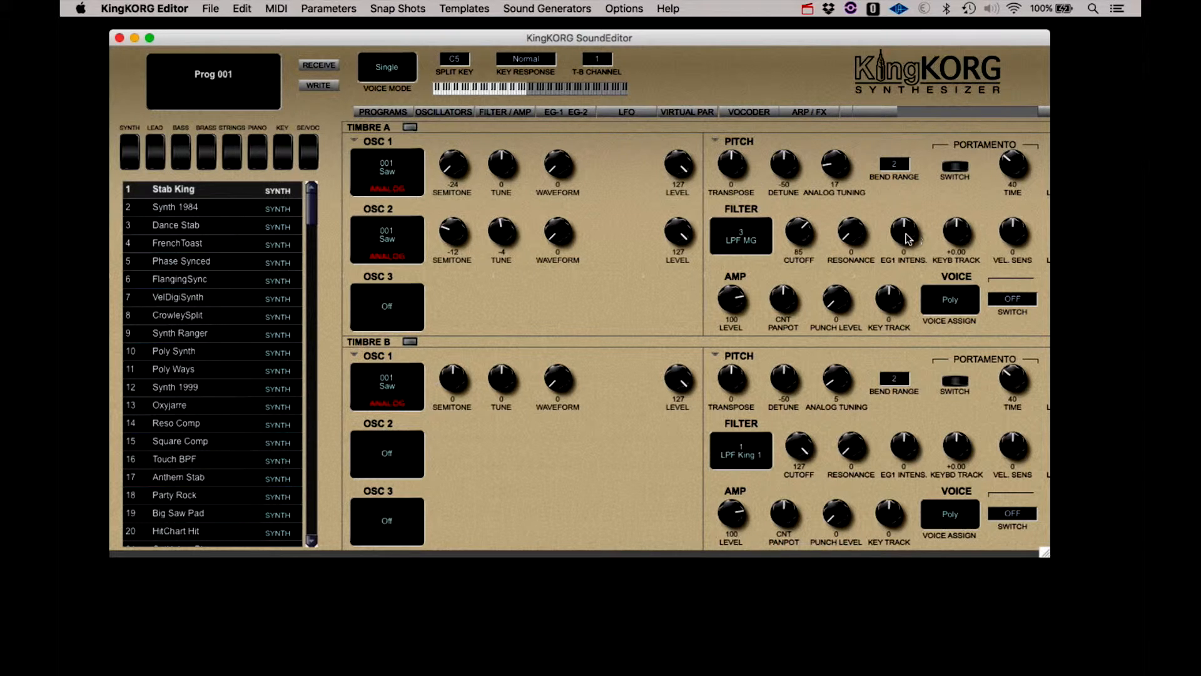
- Shape Timbre A's filter envelope with EG1 intensity 43, lowering cutoff and boosting resonance
{"action": "left_click_drag", "start_coordinate": [904, 237], "coordinate": [904, 222]}
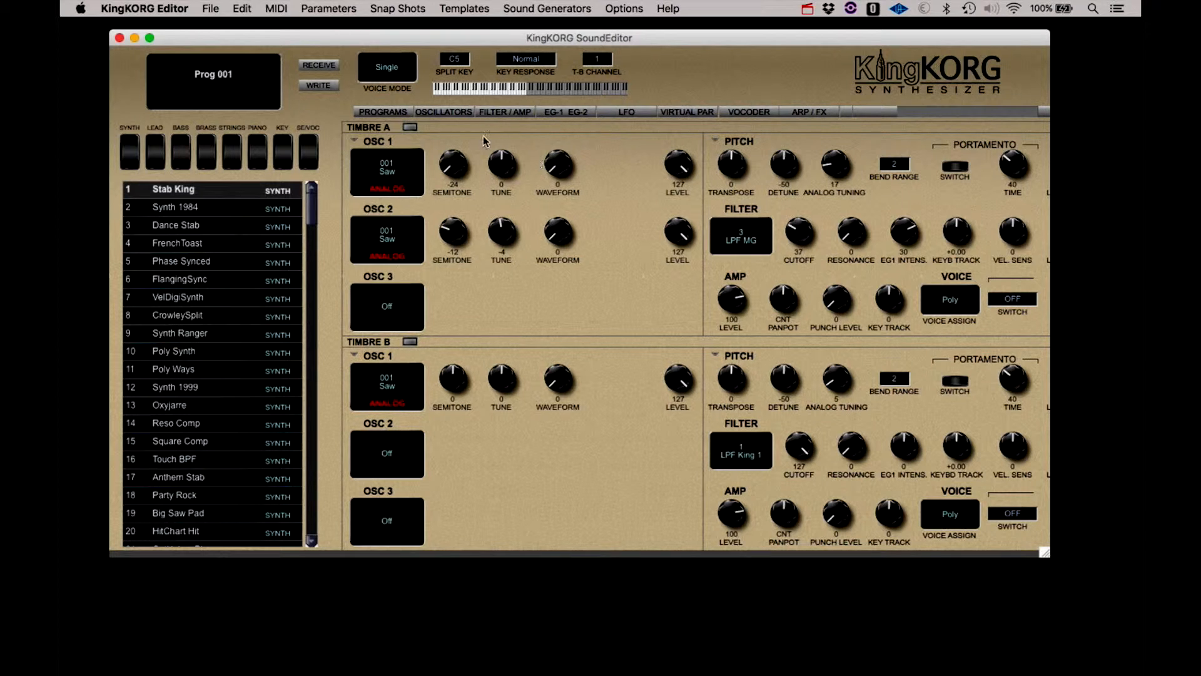
{"action": "left_click", "coordinate": [566, 112]}
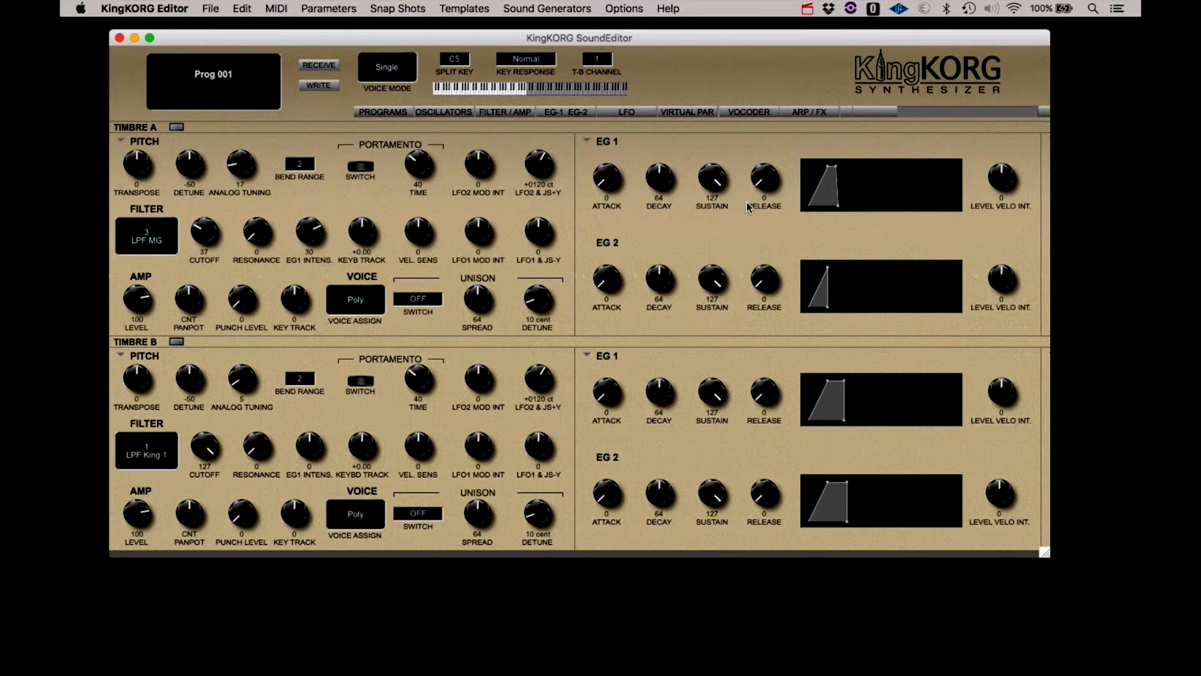
{"action": "left_click_drag", "start_coordinate": [607, 180], "coordinate": [607, 164]}
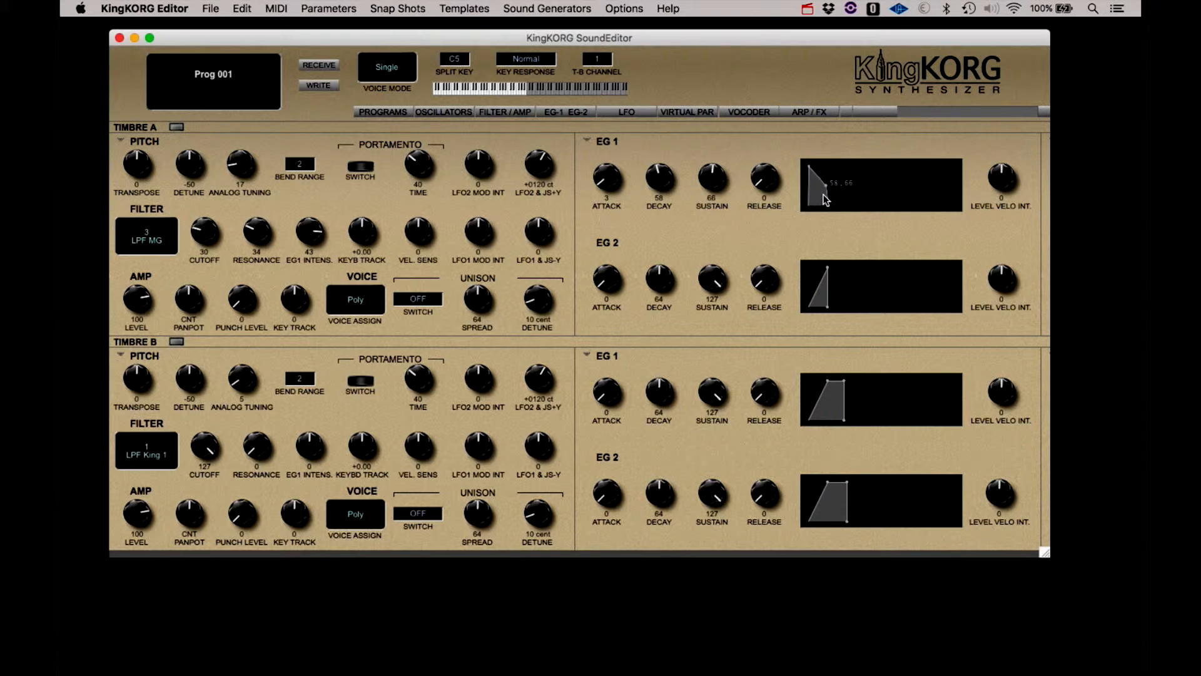
{"action": "left_click_drag", "start_coordinate": [836, 184], "coordinate": [823, 207]}
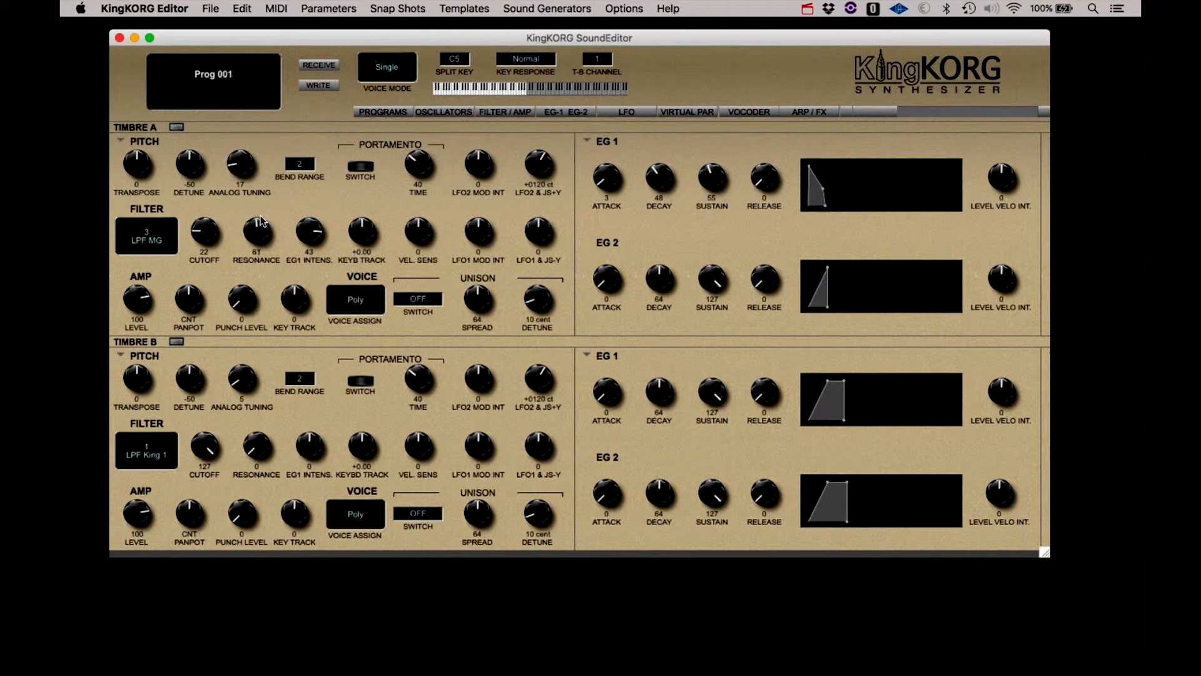
- Set Timbre A's filter cutoff to 15 and resonance to 68
{"action": "left_click_drag", "start_coordinate": [256, 233], "coordinate": [256, 245]}
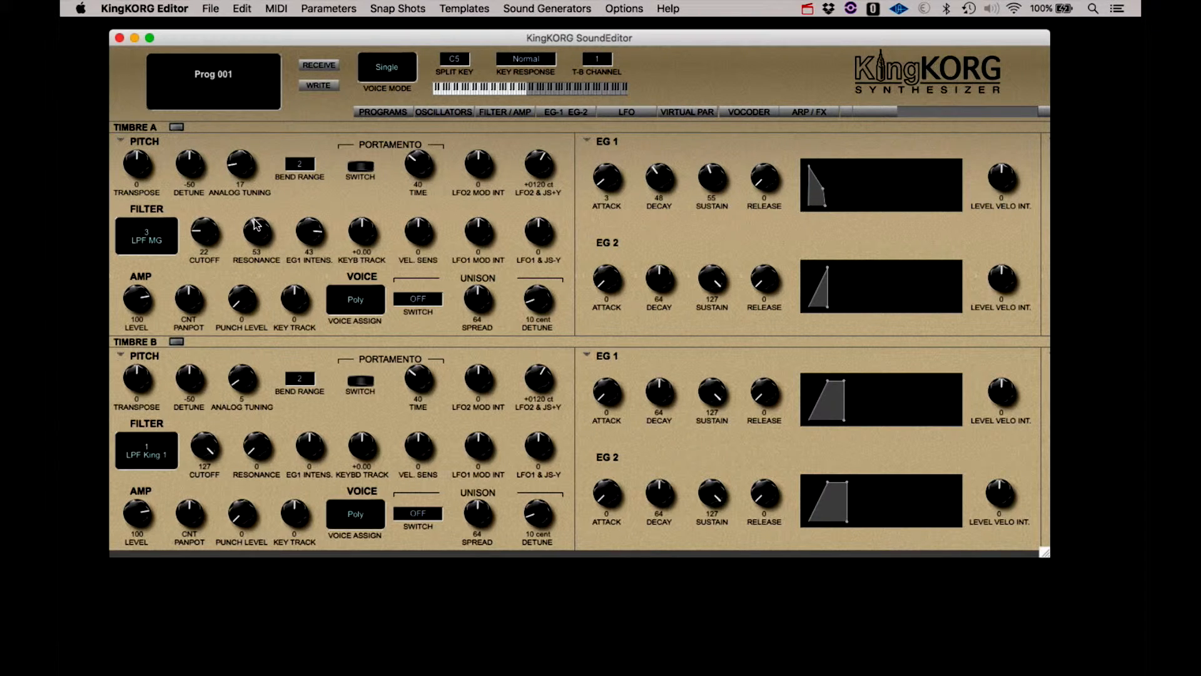
{"action": "left_click_drag", "start_coordinate": [204, 232], "coordinate": [204, 245]}
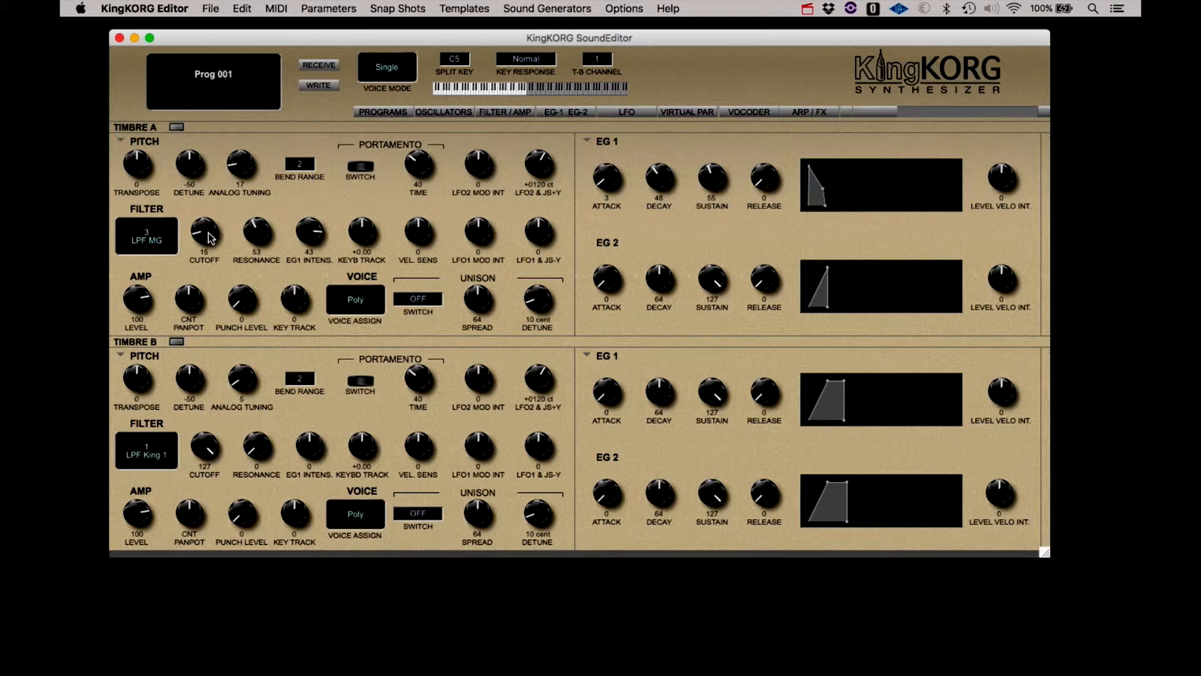
{"action": "left_click_drag", "start_coordinate": [255, 234], "coordinate": [255, 222]}
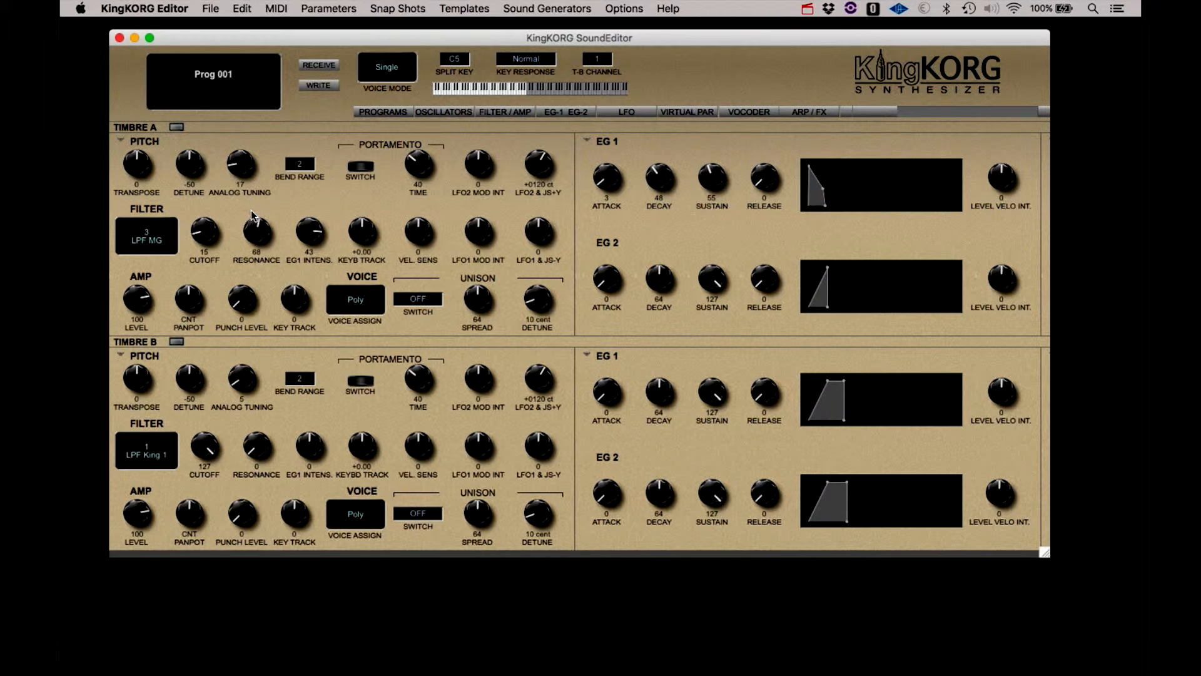
{"action": "mouse_move", "coordinate": [308, 184]}
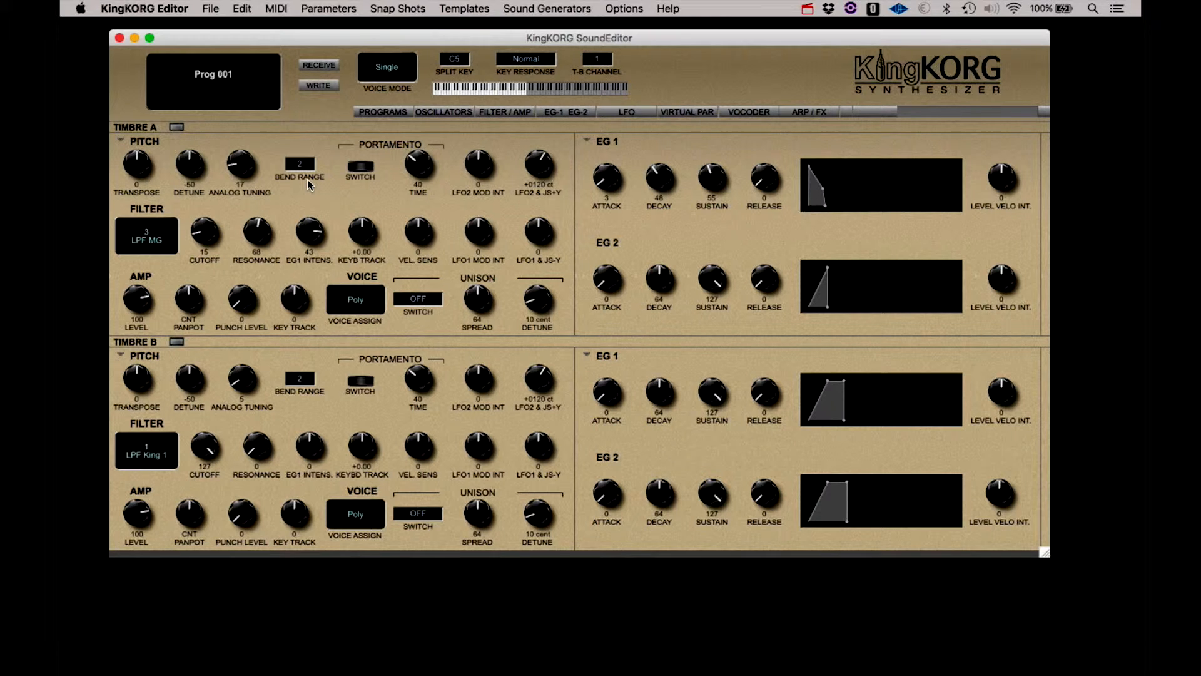
{"action": "mouse_move", "coordinate": [417, 111]}
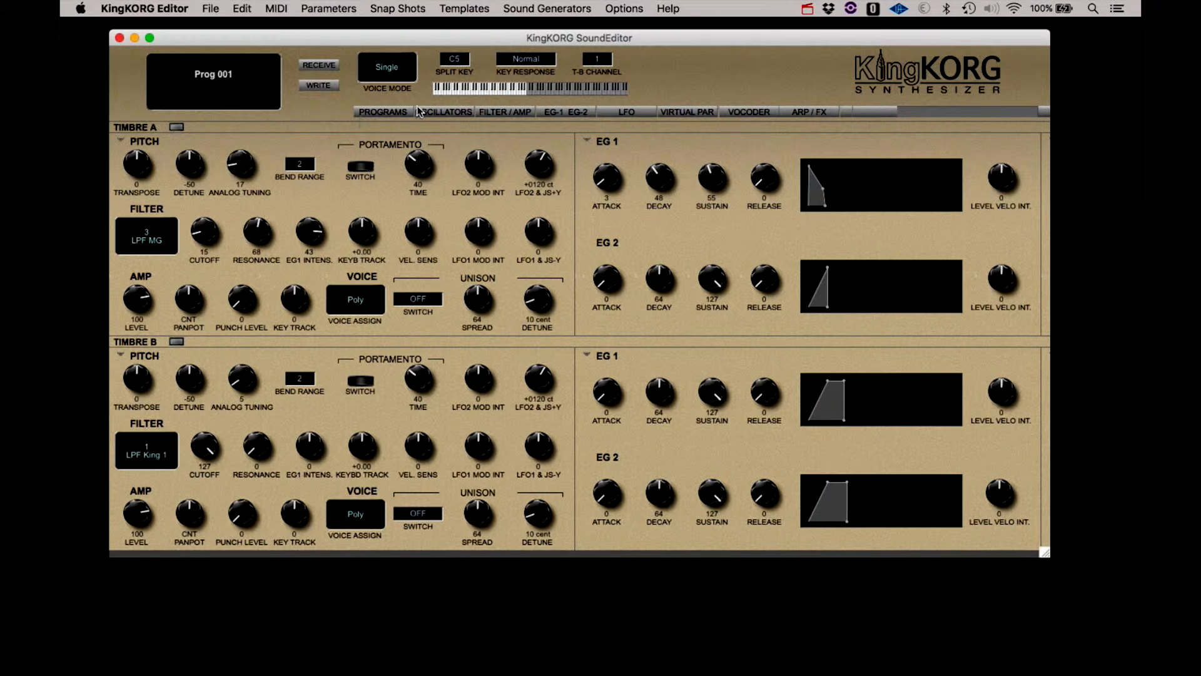
{"action": "left_click", "coordinate": [444, 112]}
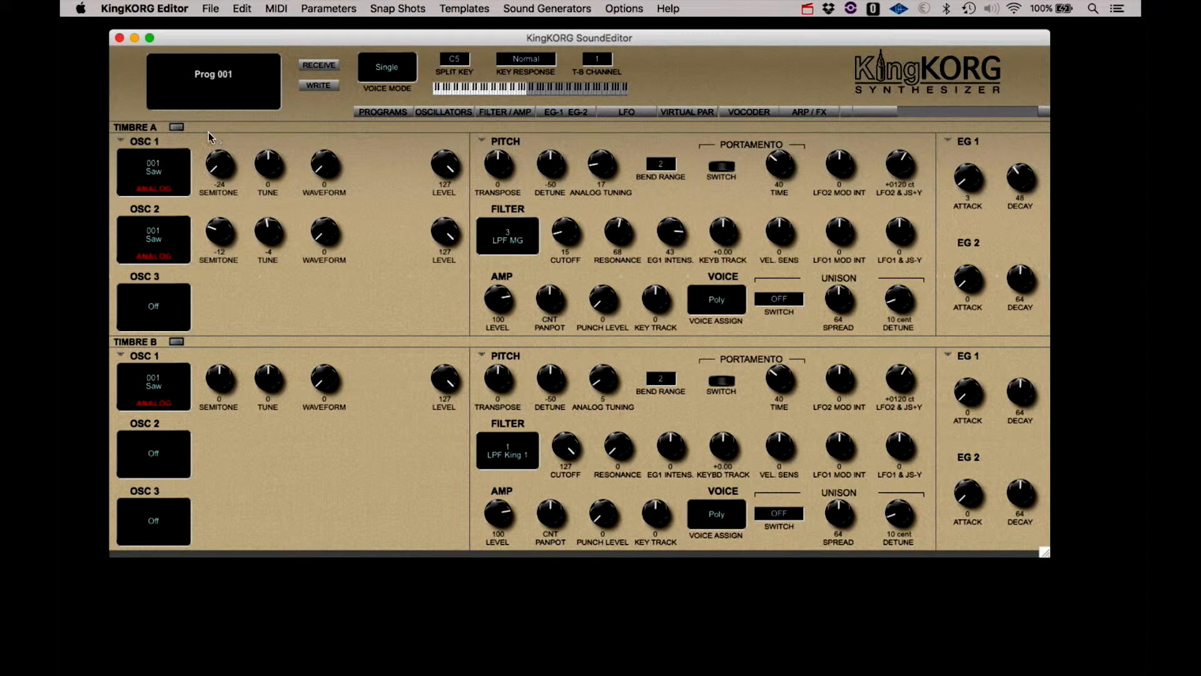
{"action": "mouse_move", "coordinate": [192, 146]}
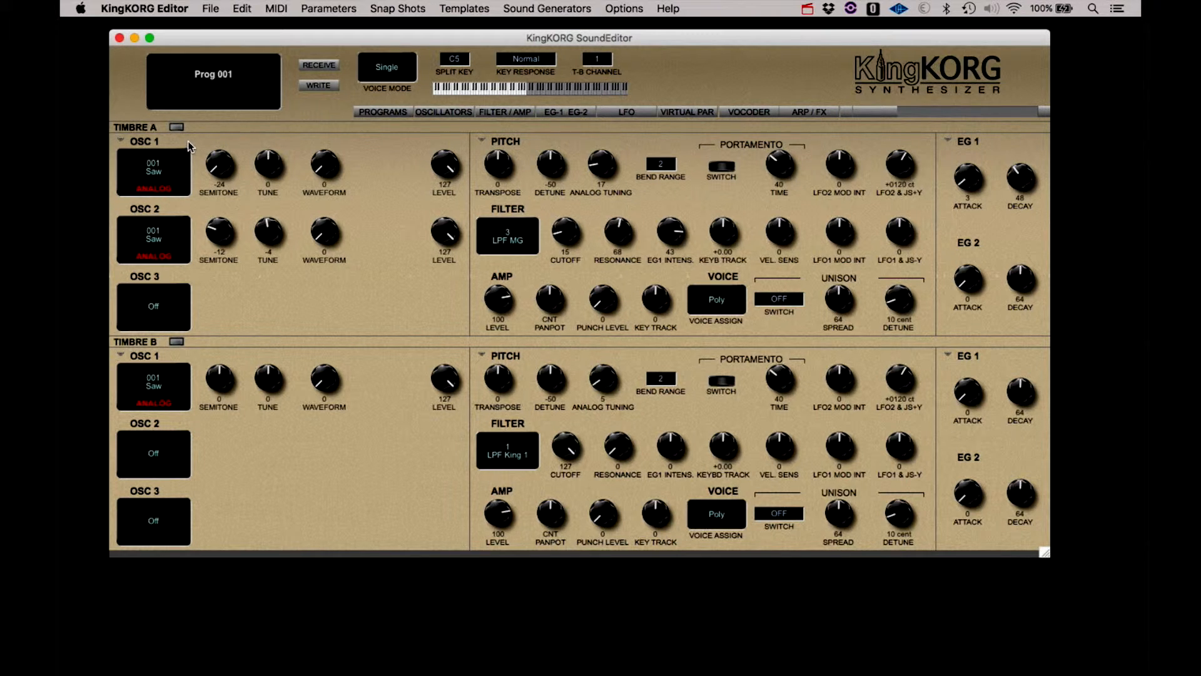
{"action": "mouse_move", "coordinate": [174, 144]}
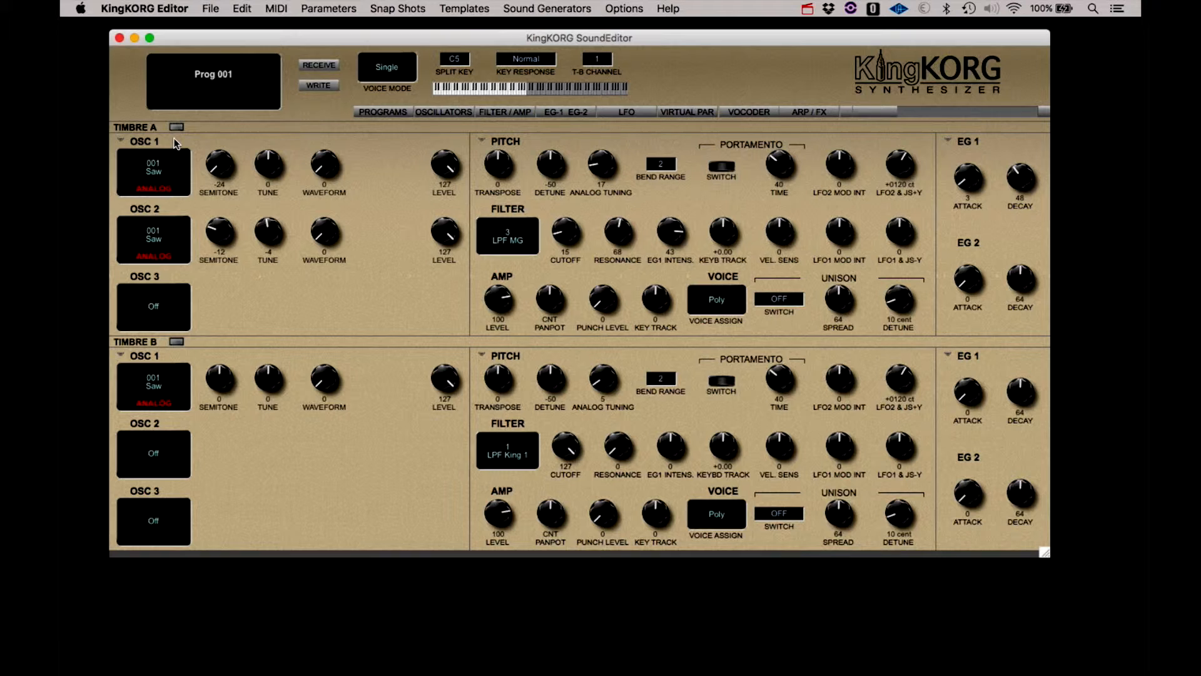
{"action": "mouse_move", "coordinate": [125, 141]}
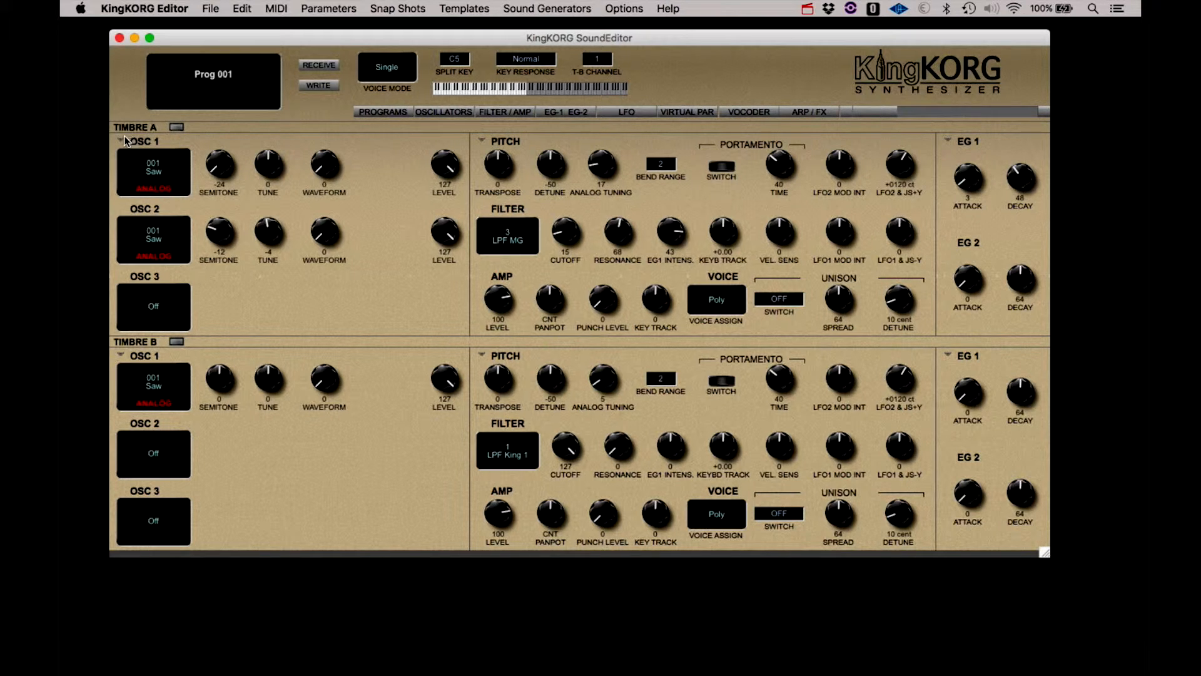
- Set Layer voice mode and paste Timbre A's oscillators and EG into Timbre B
{"action": "left_click", "coordinate": [176, 126]}
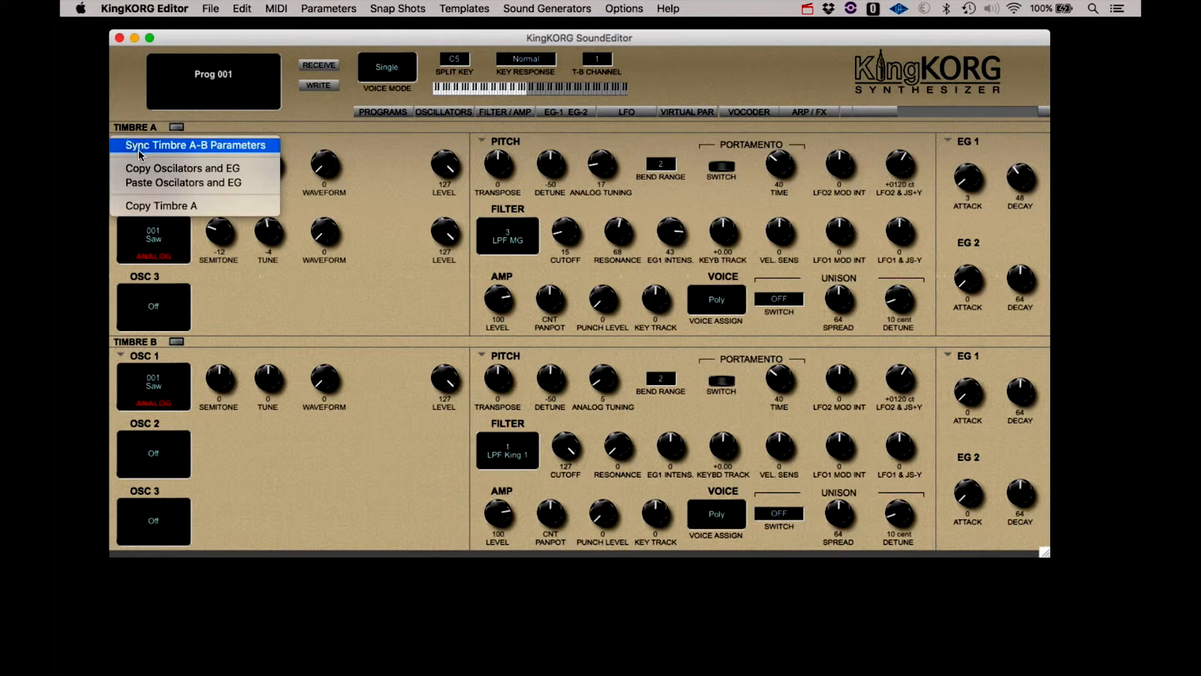
{"action": "mouse_move", "coordinate": [183, 168]}
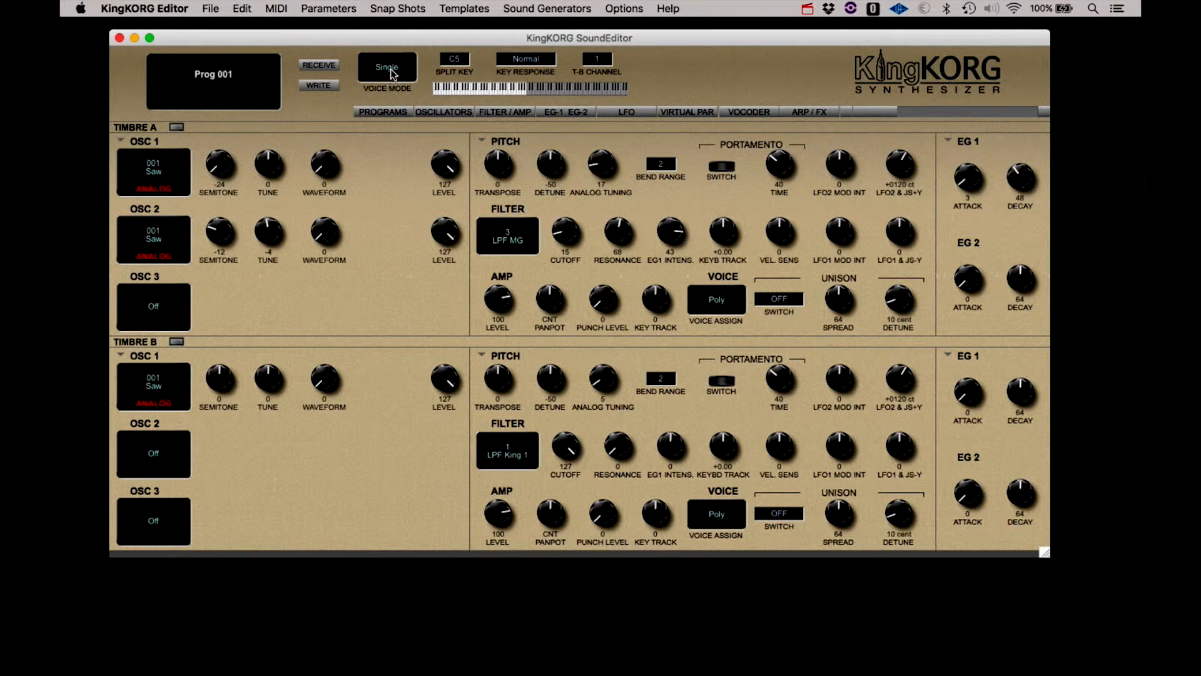
{"action": "left_click", "coordinate": [386, 67]}
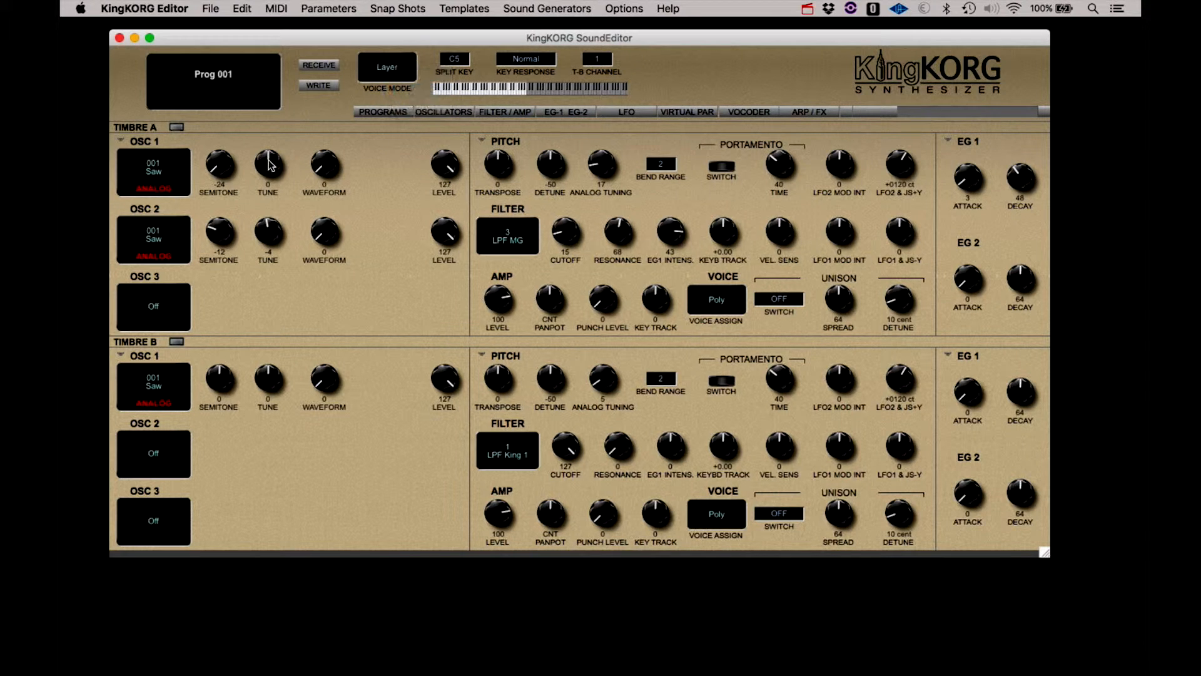
{"action": "mouse_move", "coordinate": [138, 310]}
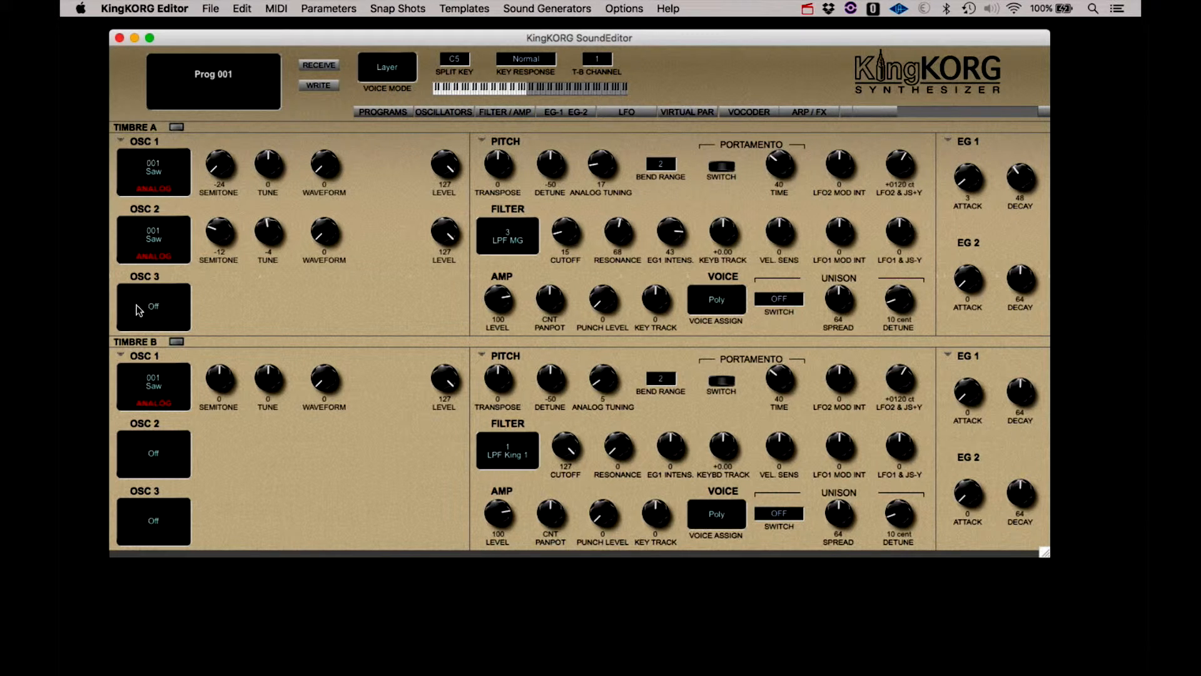
{"action": "left_click", "coordinate": [177, 341]}
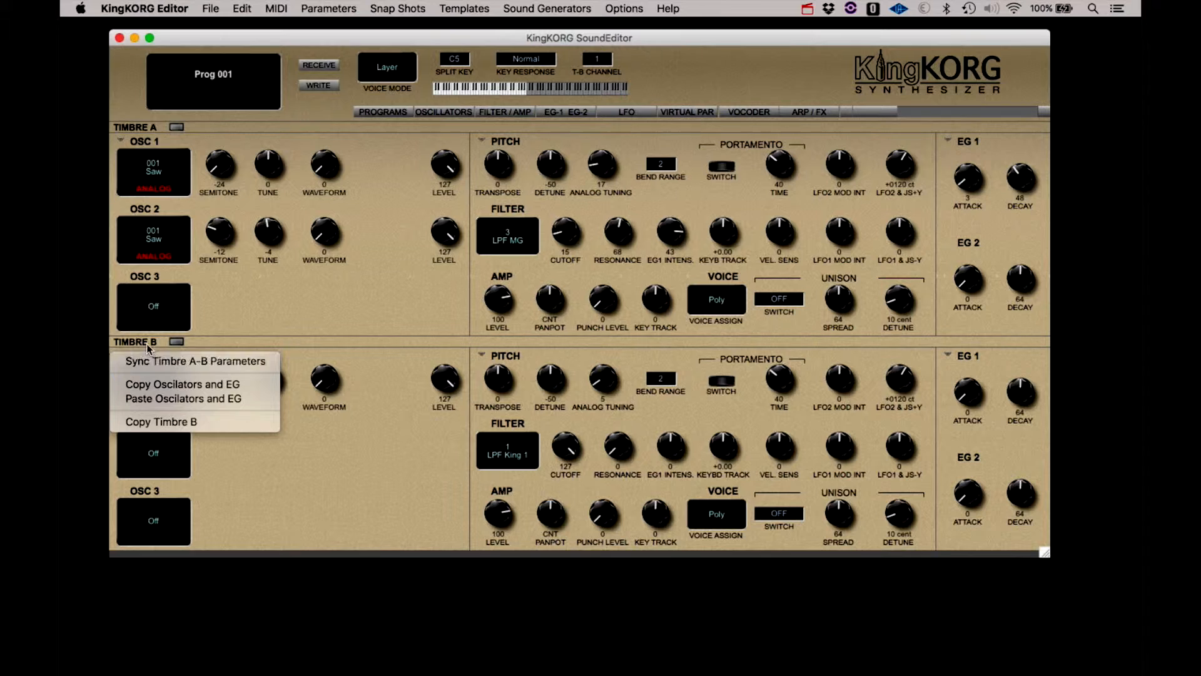
{"action": "left_click", "coordinate": [184, 399]}
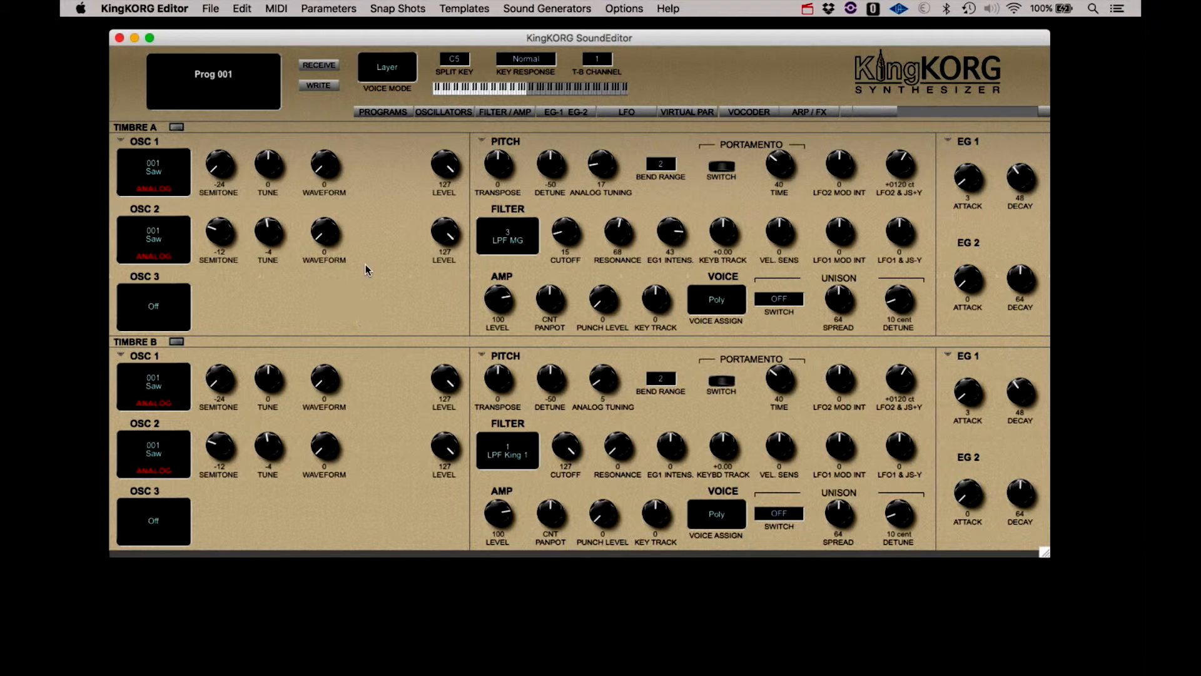
{"action": "mouse_move", "coordinate": [543, 250]}
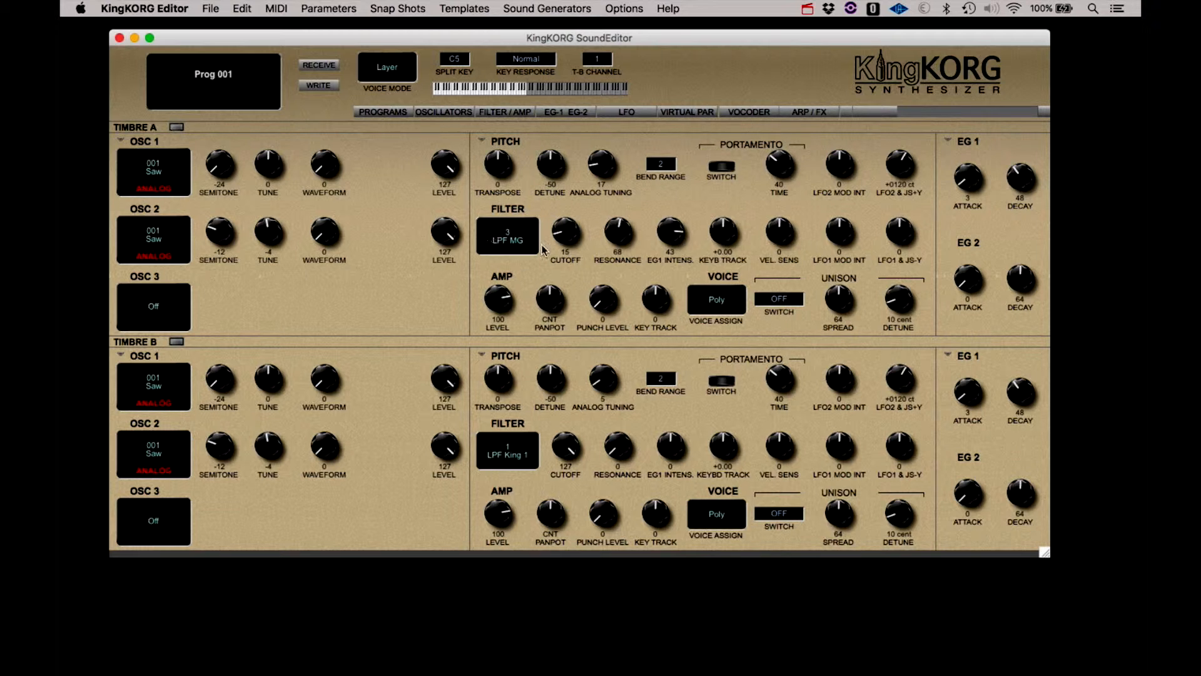
{"action": "mouse_move", "coordinate": [557, 291]}
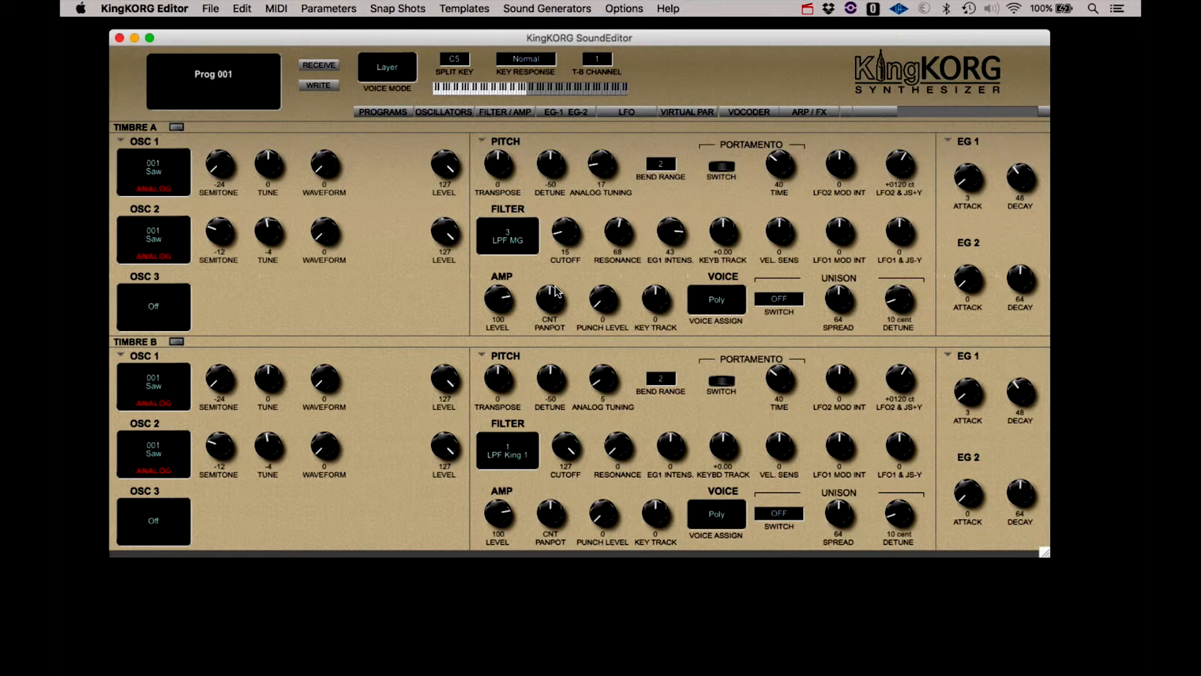
{"action": "mouse_move", "coordinate": [496, 147]}
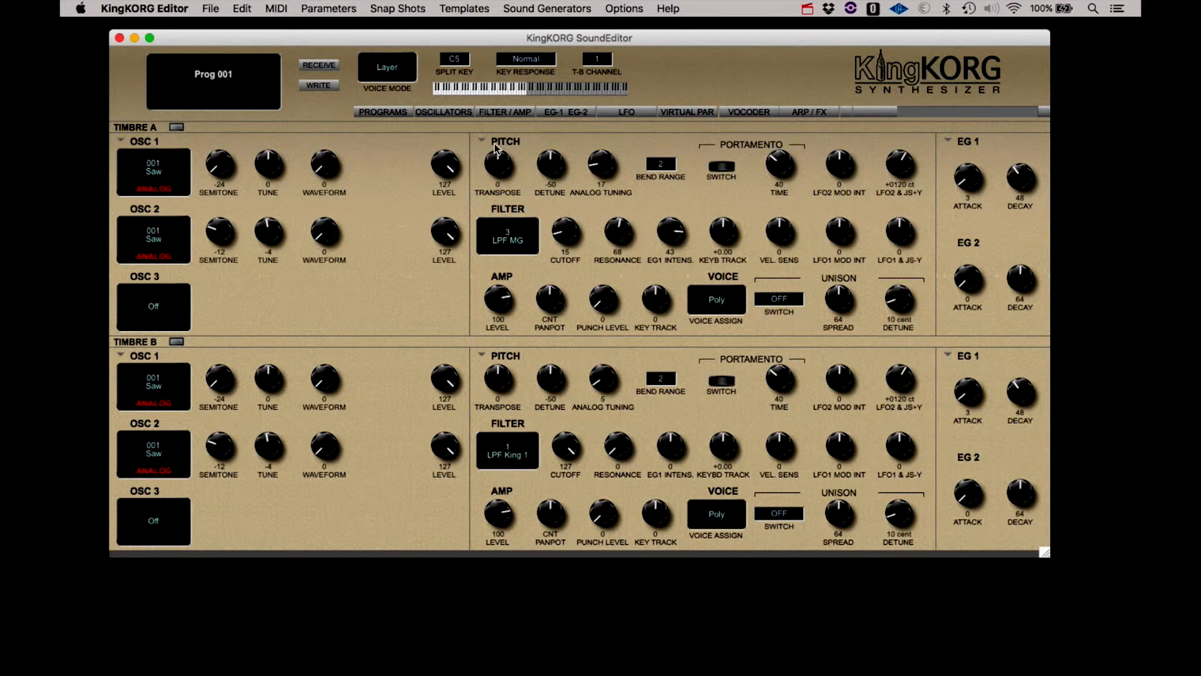
- Copy Timbre A's amp, filter and pitch settings (LPF MG, cutoff 15, resonance 68) onto Timbre B
{"action": "right_click", "coordinate": [496, 150]}
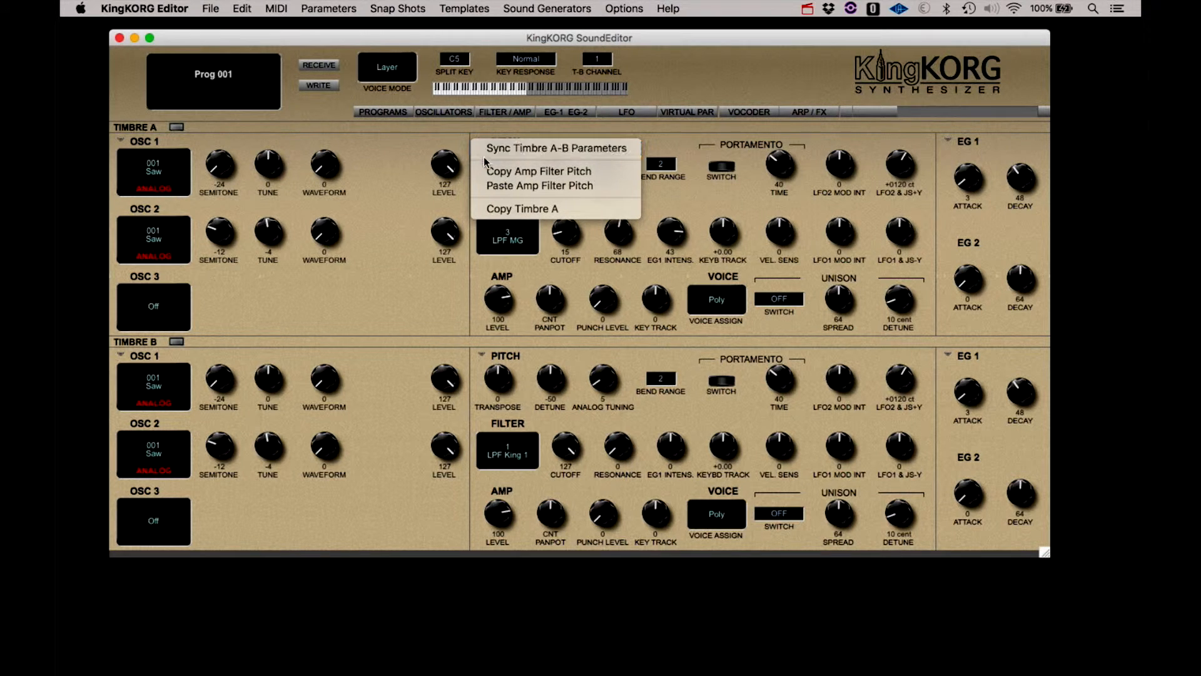
{"action": "mouse_move", "coordinate": [539, 171]}
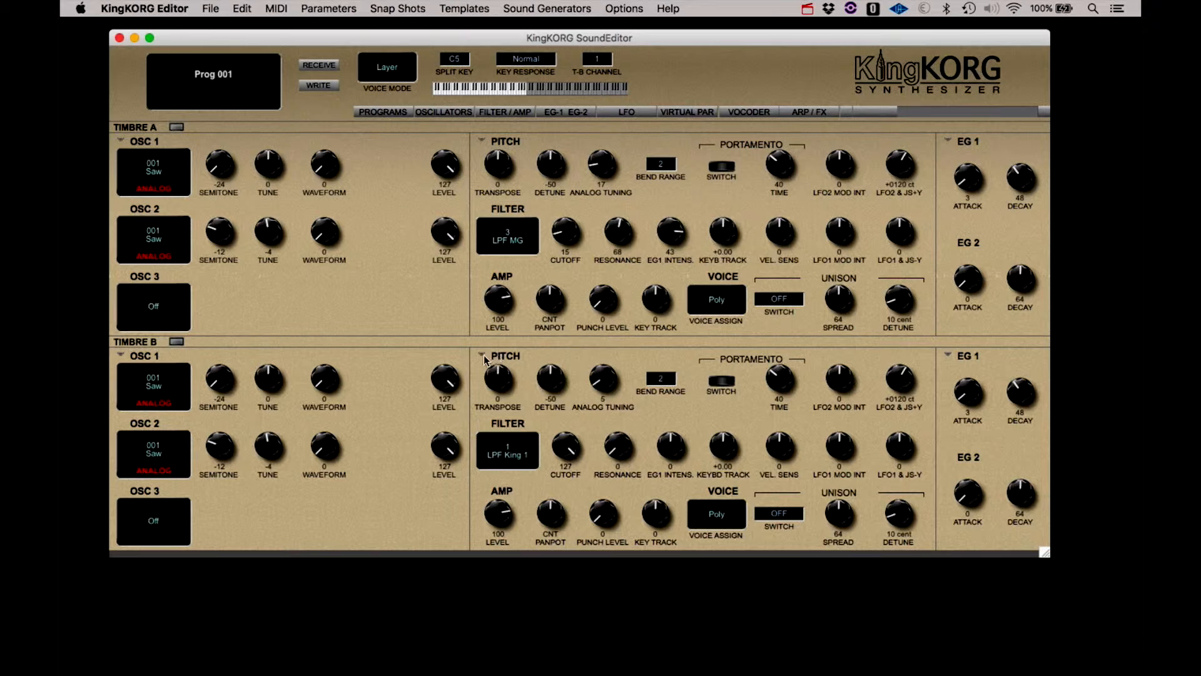
{"action": "right_click", "coordinate": [505, 356]}
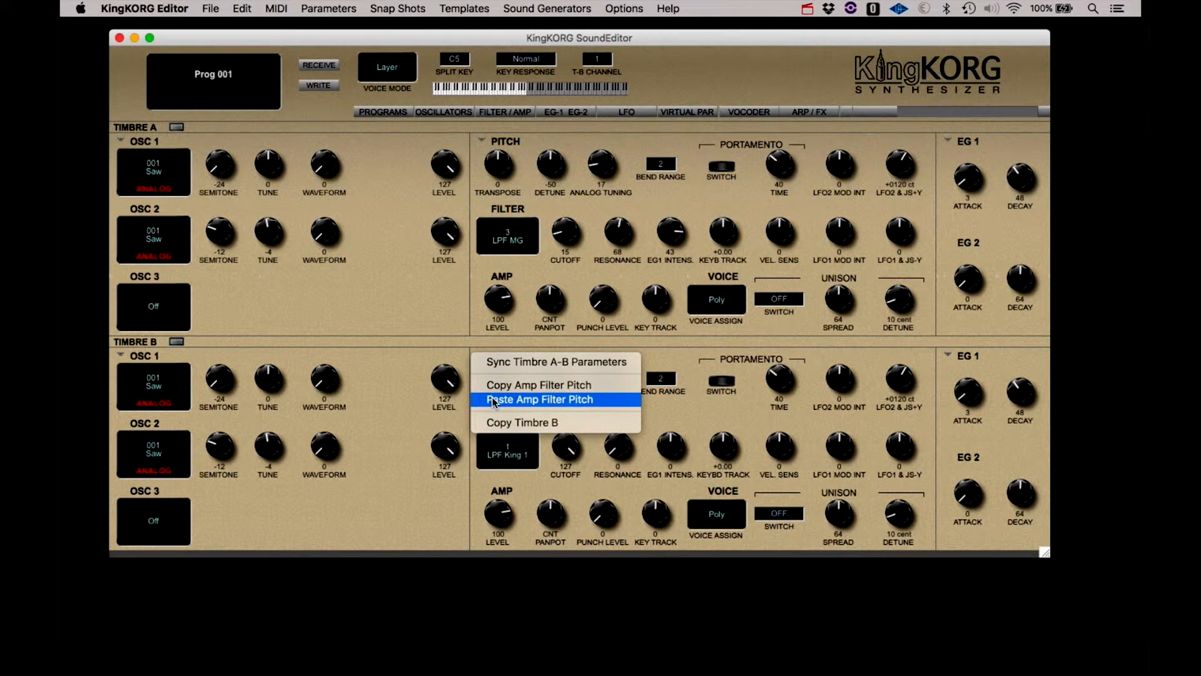
{"action": "left_click", "coordinate": [538, 399]}
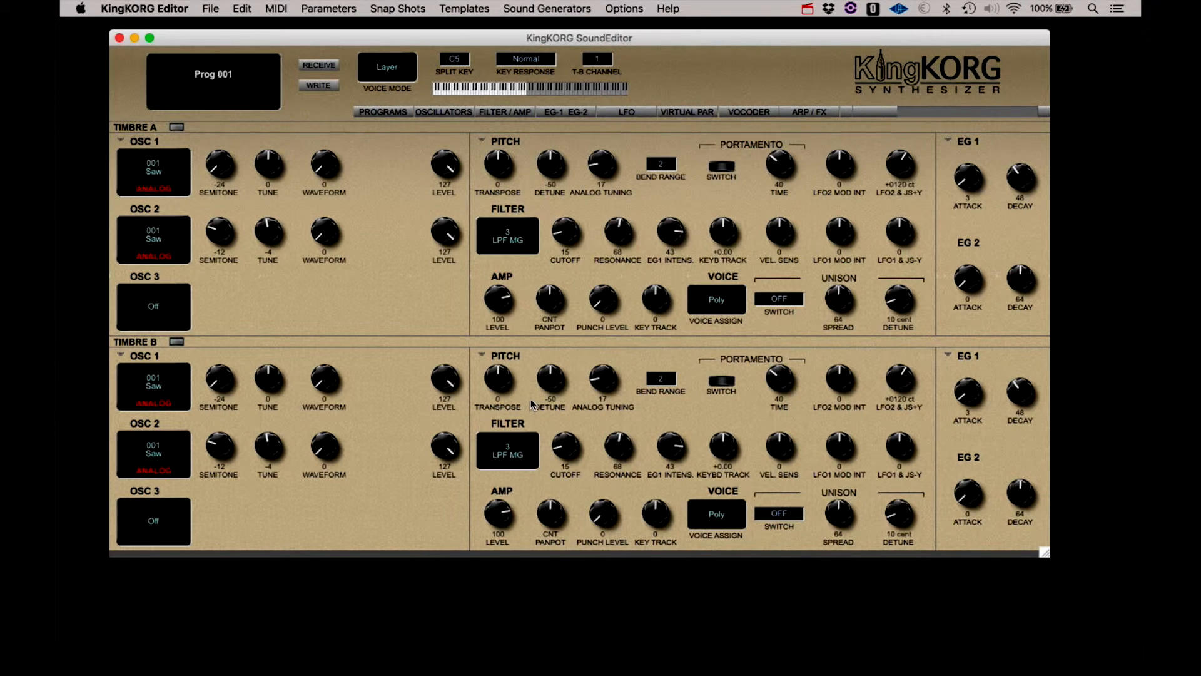
{"action": "mouse_move", "coordinate": [533, 405]}
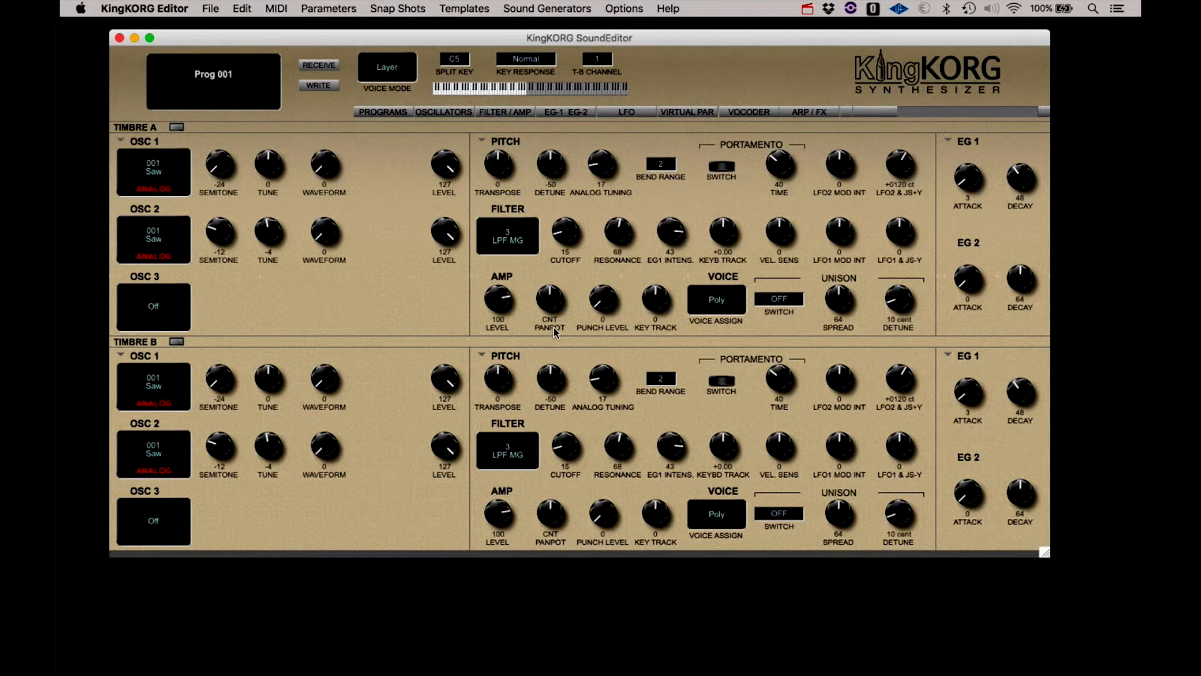
- Pan Timbre A to L39 and detune Timbre B down to -59
{"action": "left_click_drag", "start_coordinate": [549, 299], "coordinate": [549, 322]}
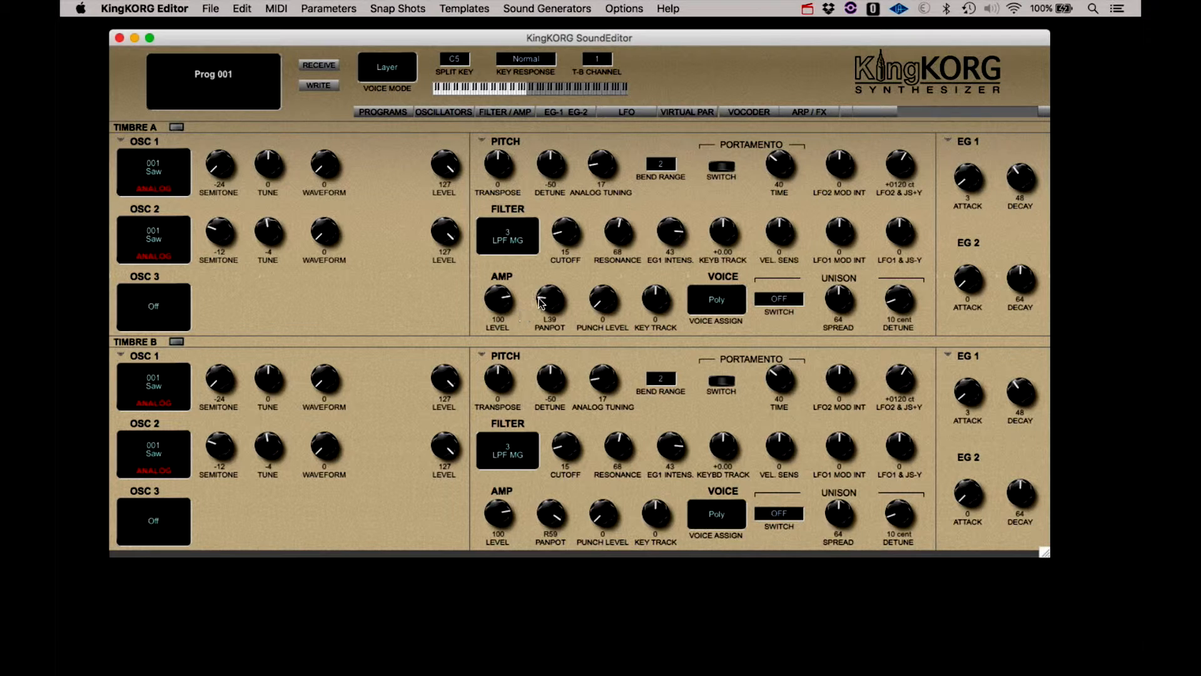
{"action": "left_click_drag", "start_coordinate": [550, 381], "coordinate": [550, 391]}
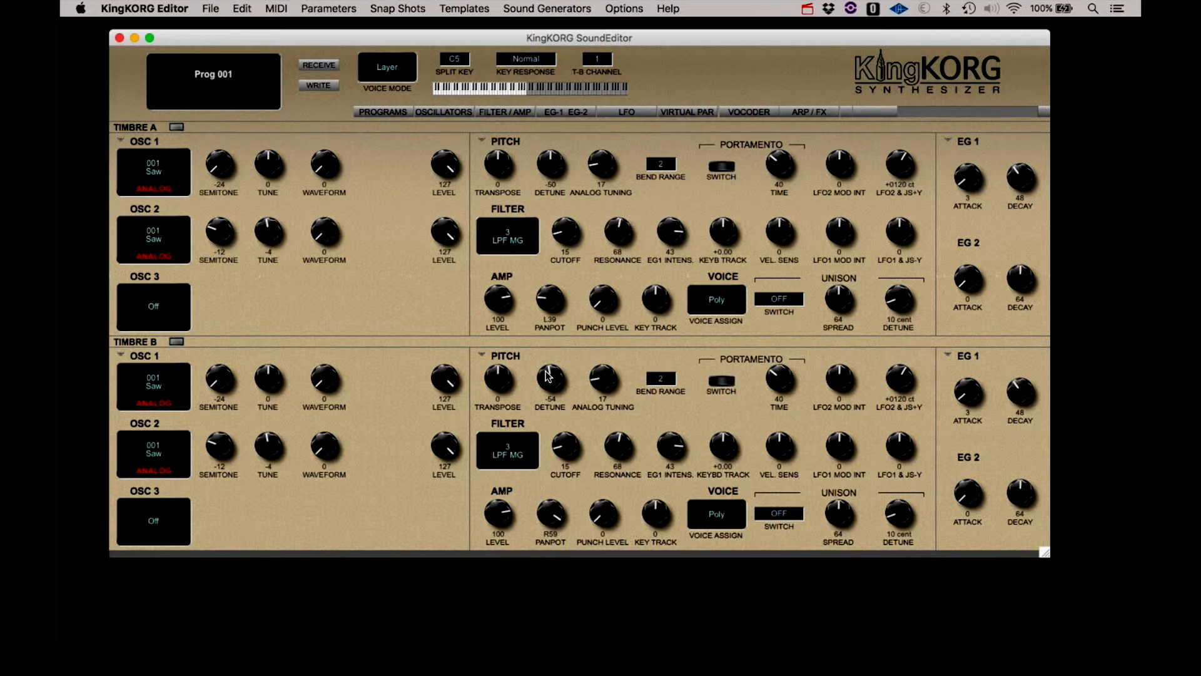
{"action": "left_click_drag", "start_coordinate": [550, 379], "coordinate": [550, 399]}
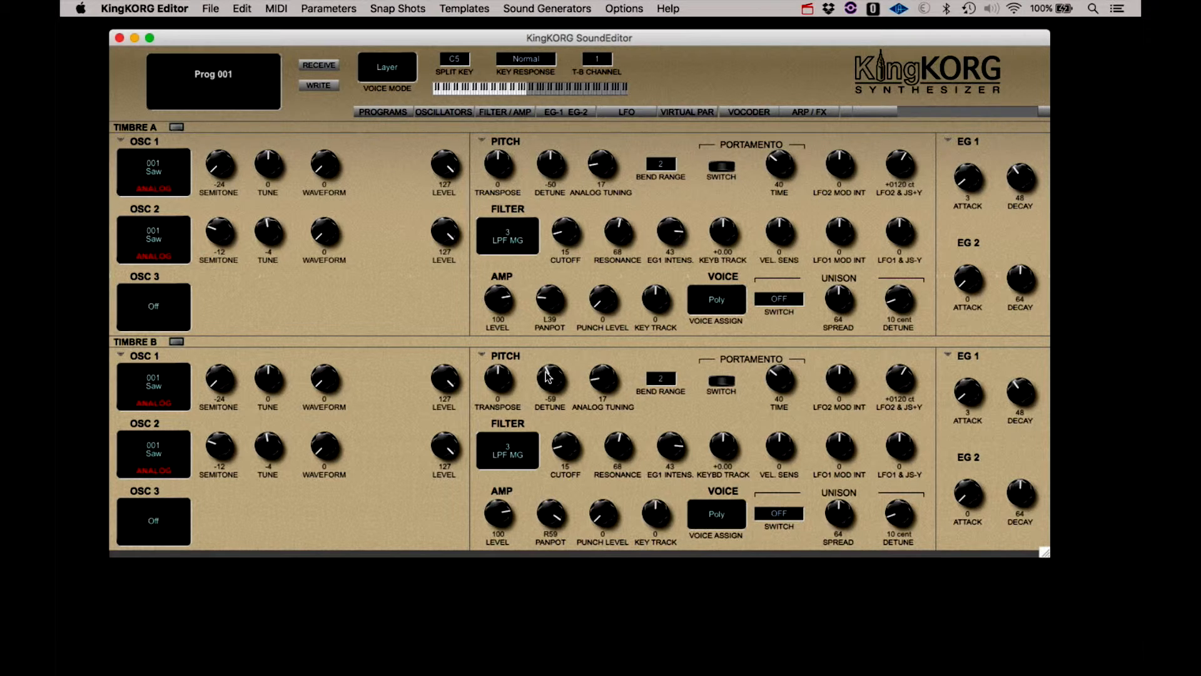
{"action": "mouse_move", "coordinate": [538, 165]}
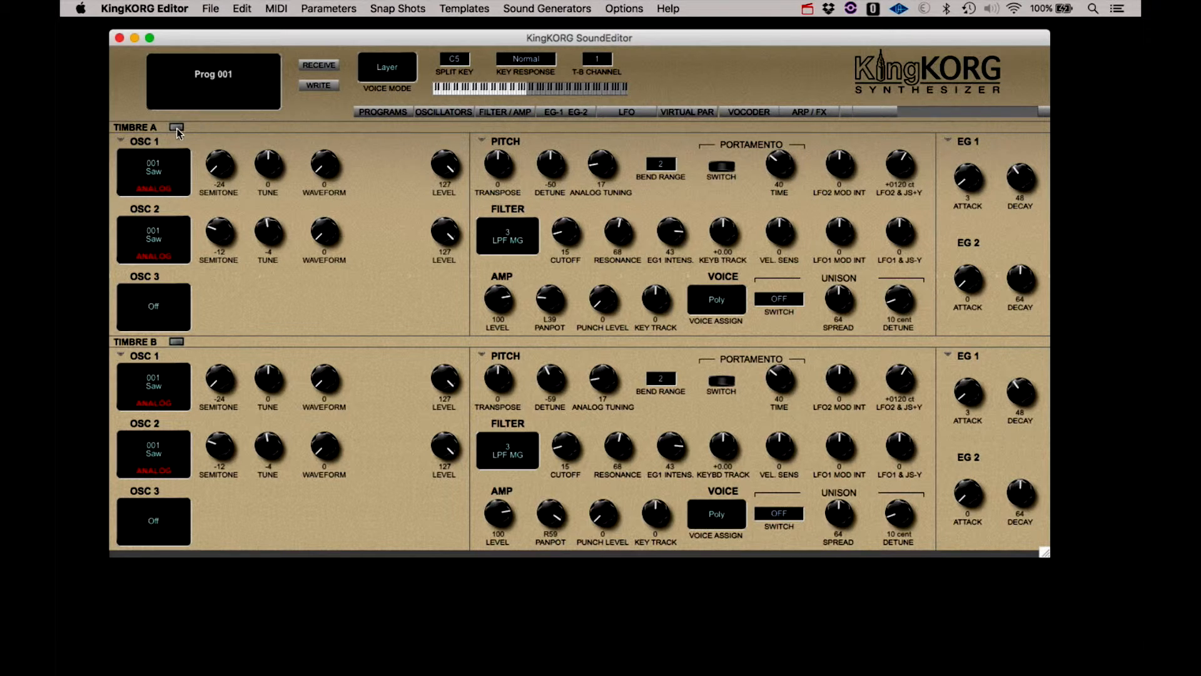
- Sync Timbre A and Timbre B so edits apply to both
{"action": "left_click", "coordinate": [176, 127]}
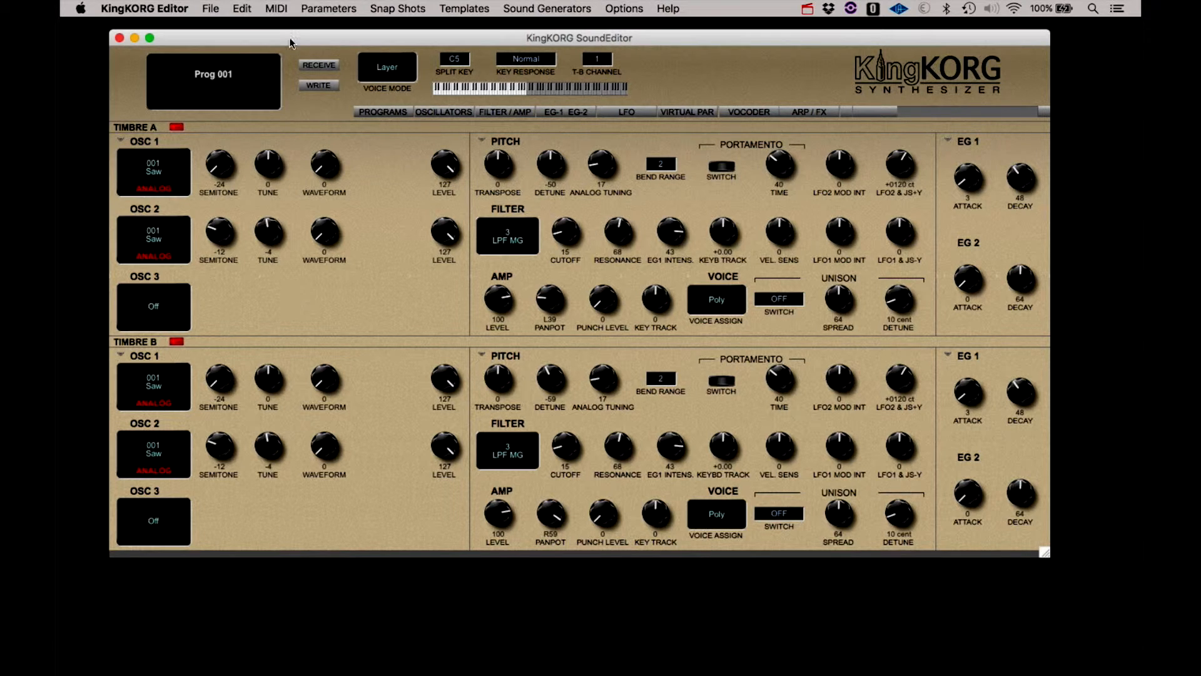
{"action": "mouse_move", "coordinate": [478, 142]}
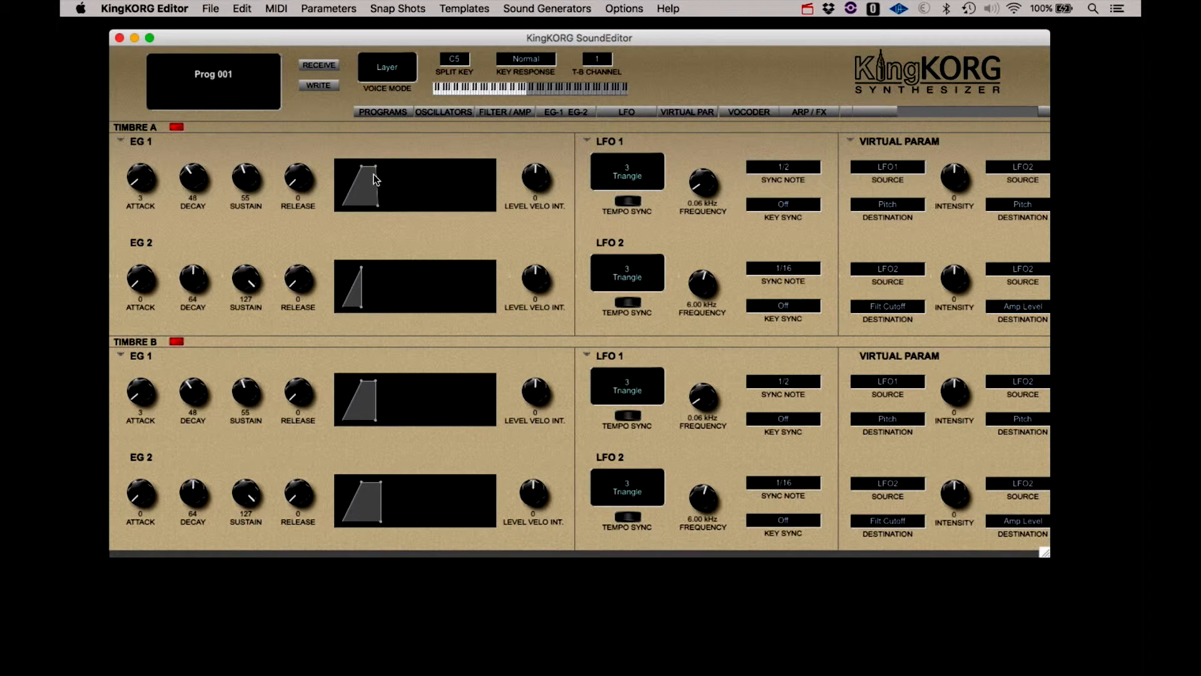
- Set both timbres' EG 1 to attack 11, decay 36, sustain 101, release 0
{"action": "left_click_drag", "start_coordinate": [140, 182], "coordinate": [140, 168]}
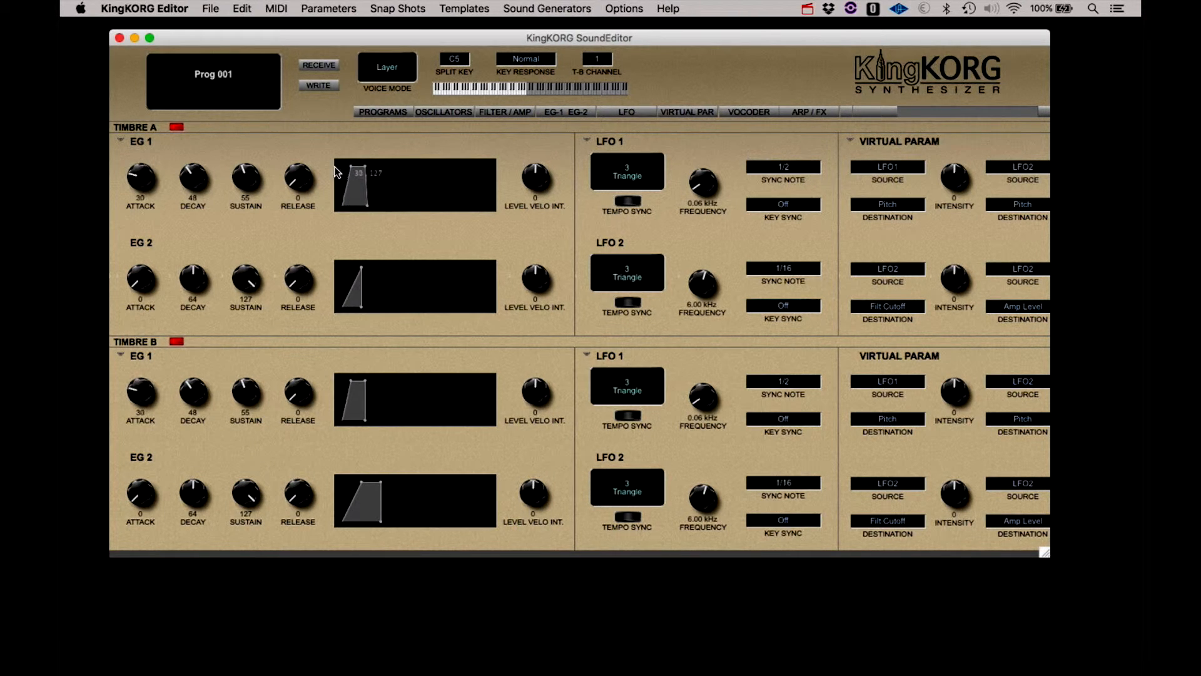
{"action": "left_click_drag", "start_coordinate": [353, 191], "coordinate": [364, 184]}
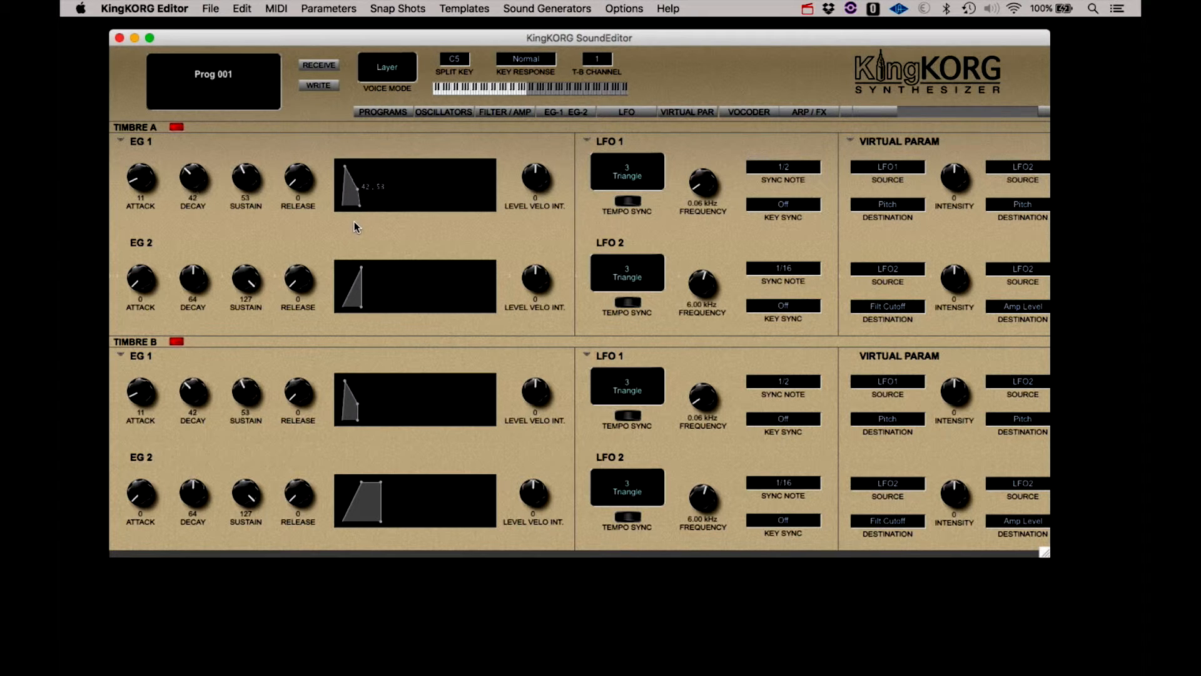
{"action": "left_click_drag", "start_coordinate": [193, 178], "coordinate": [194, 192]}
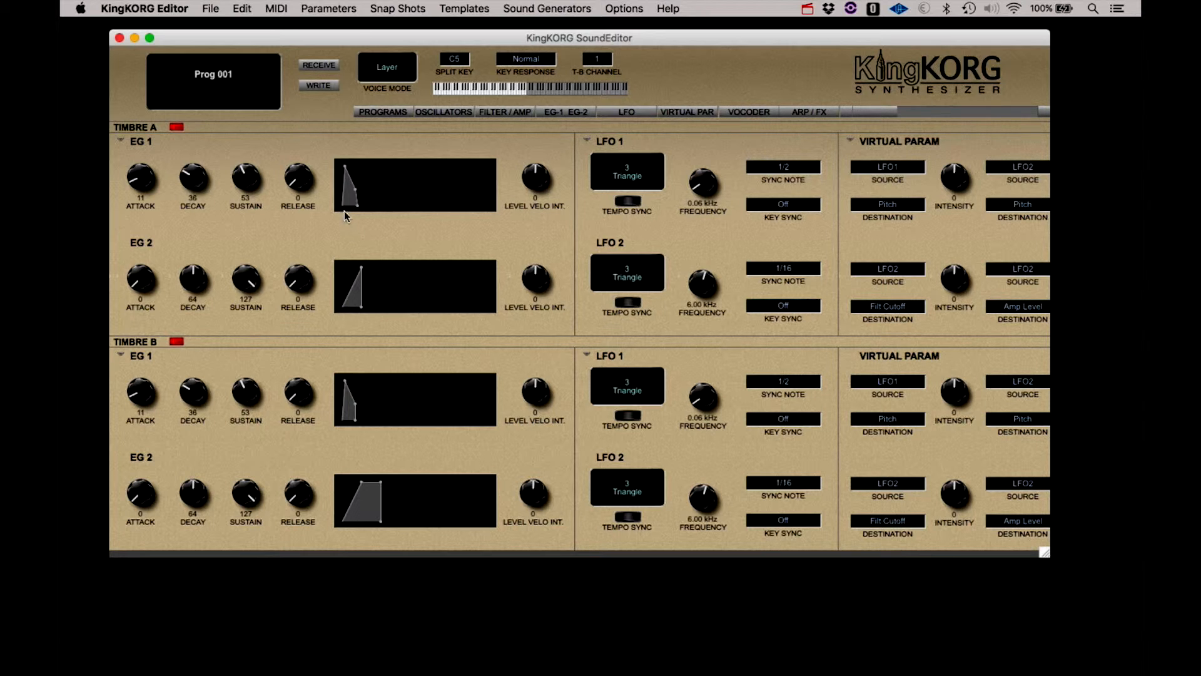
{"action": "left_click_drag", "start_coordinate": [246, 180], "coordinate": [249, 164]}
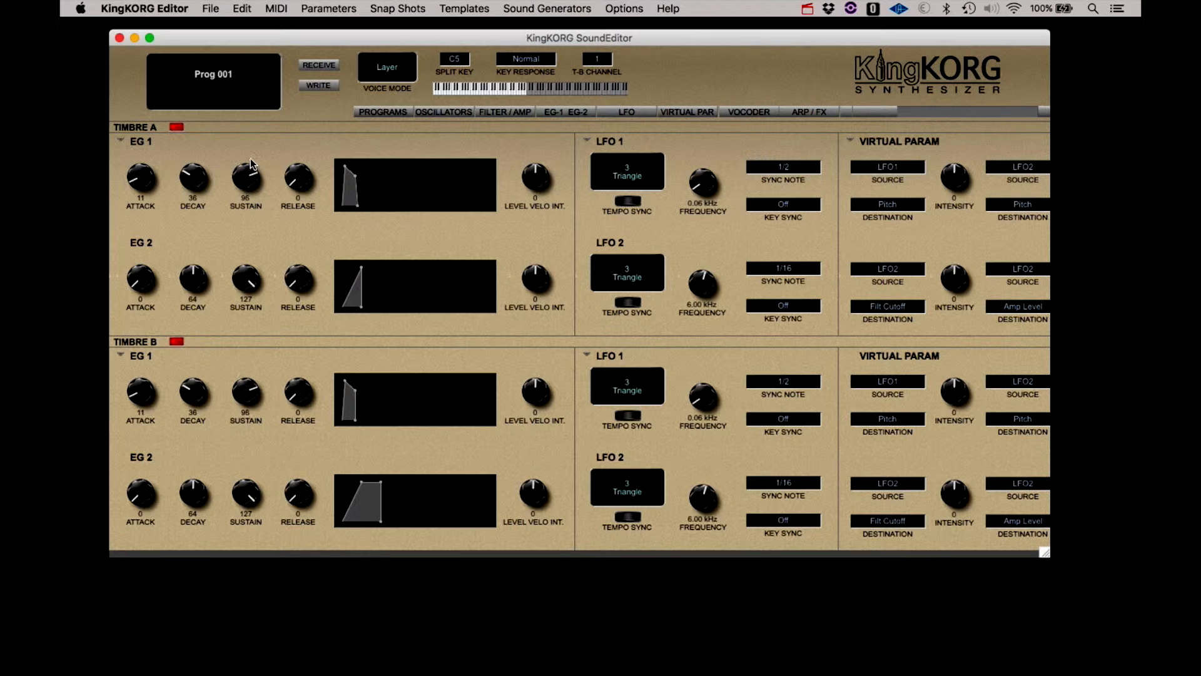
{"action": "left_click_drag", "start_coordinate": [246, 174], "coordinate": [245, 161]}
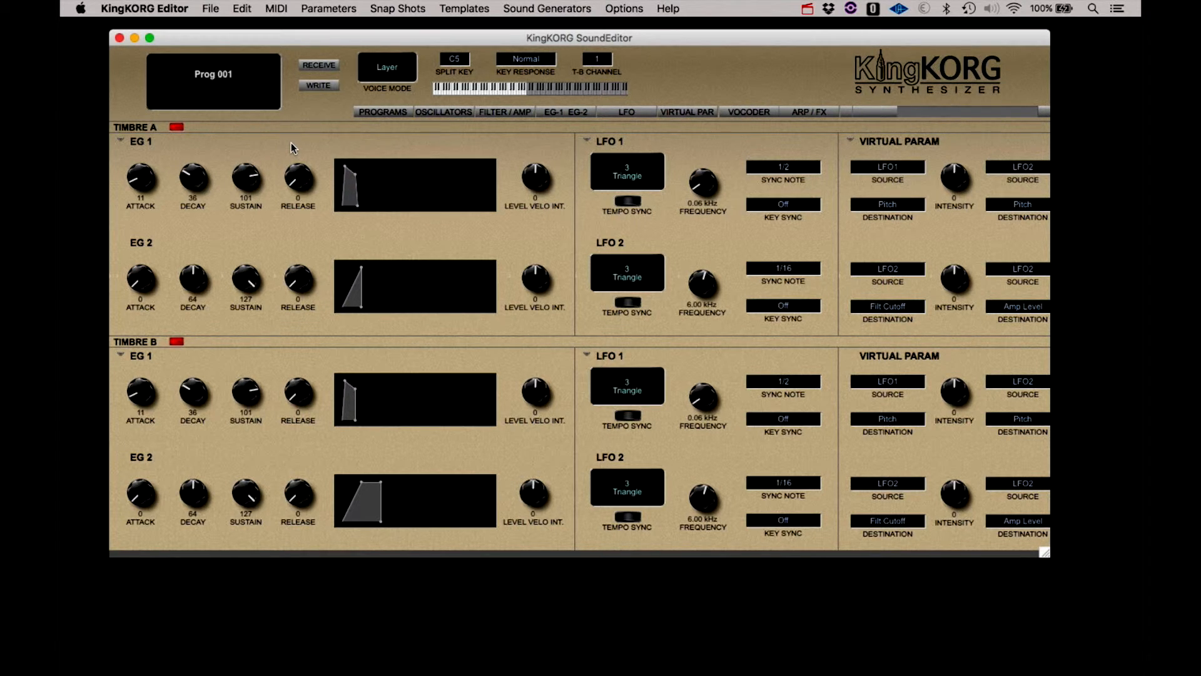
{"action": "mouse_move", "coordinate": [239, 133]}
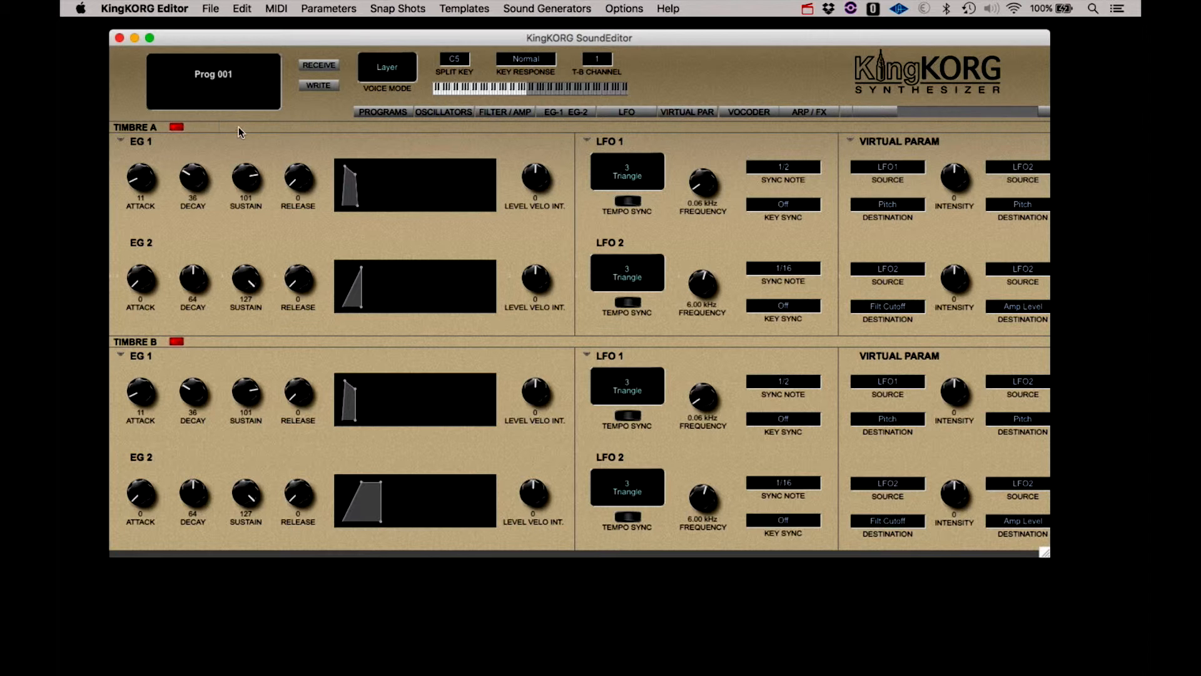
- Show the stored program list beside the oscillator page
{"action": "left_click", "coordinate": [443, 112]}
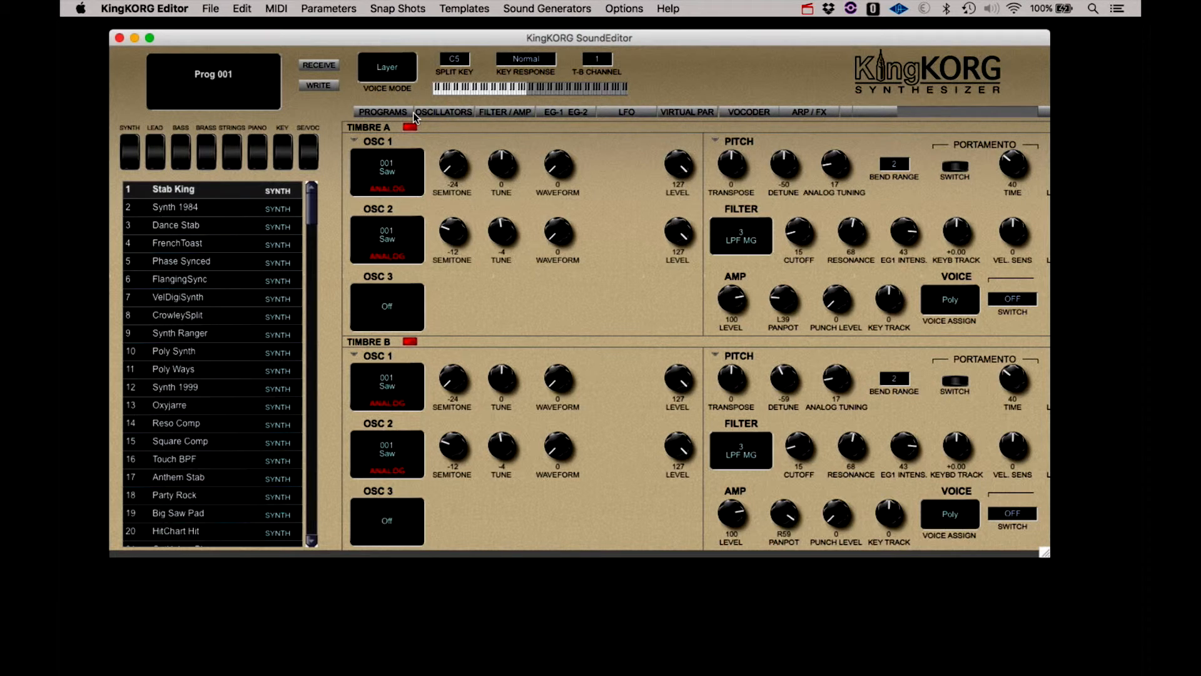
{"action": "mouse_move", "coordinate": [398, 190]}
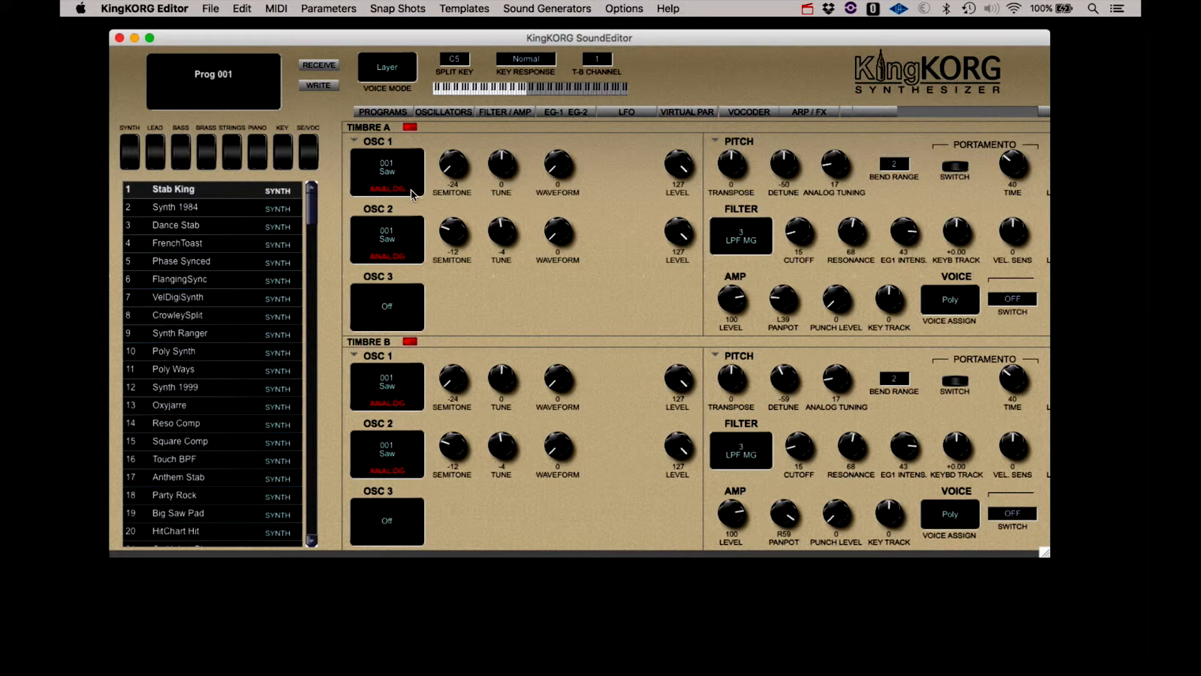
{"action": "mouse_move", "coordinate": [580, 281]}
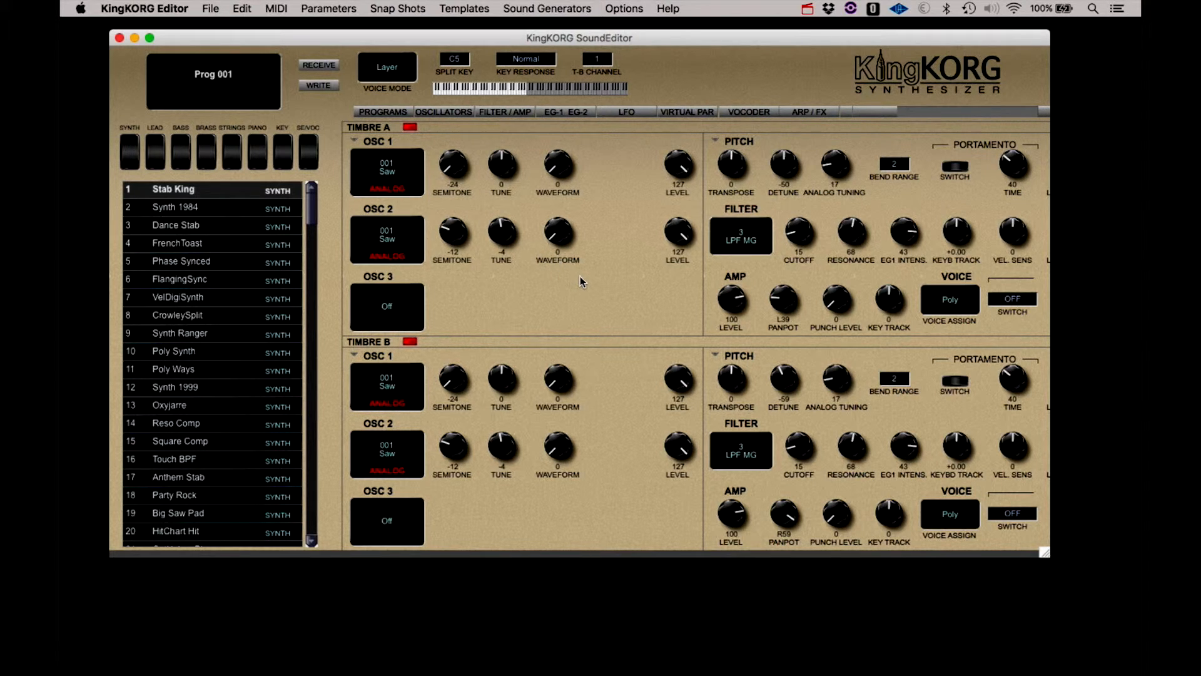
{"action": "mouse_move", "coordinate": [576, 291]}
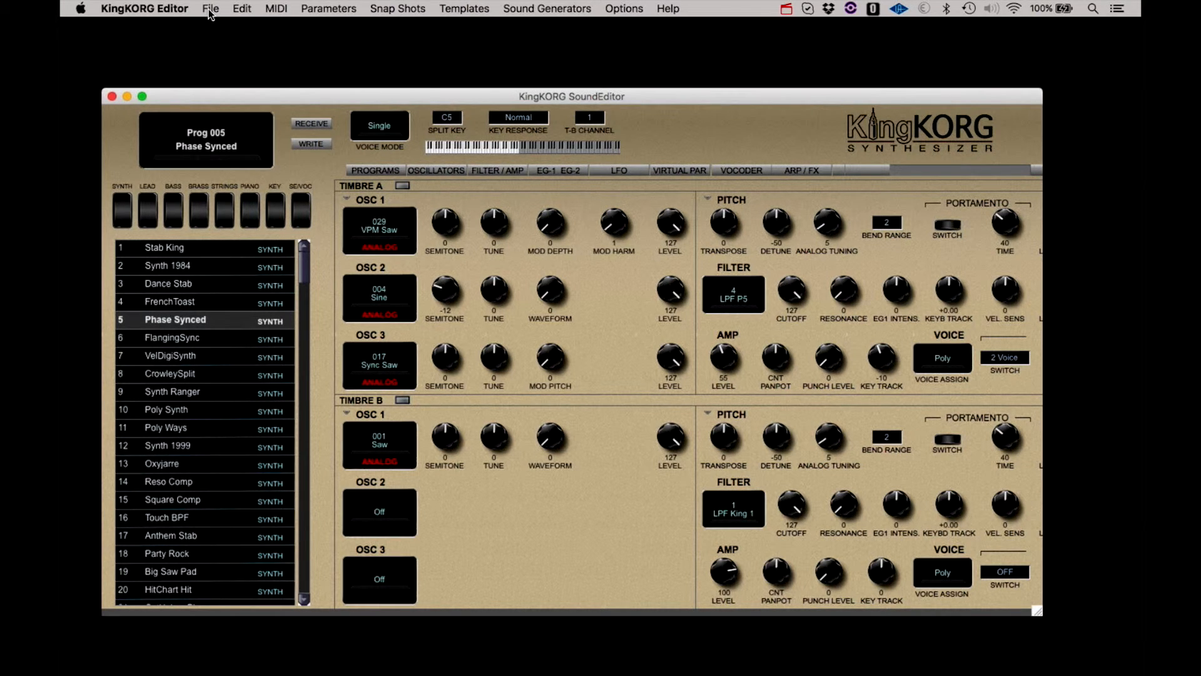
- Create a phantom program bank holding Stab King and Dance Stab and save it as 'Bank'
{"action": "left_click", "coordinate": [210, 8]}
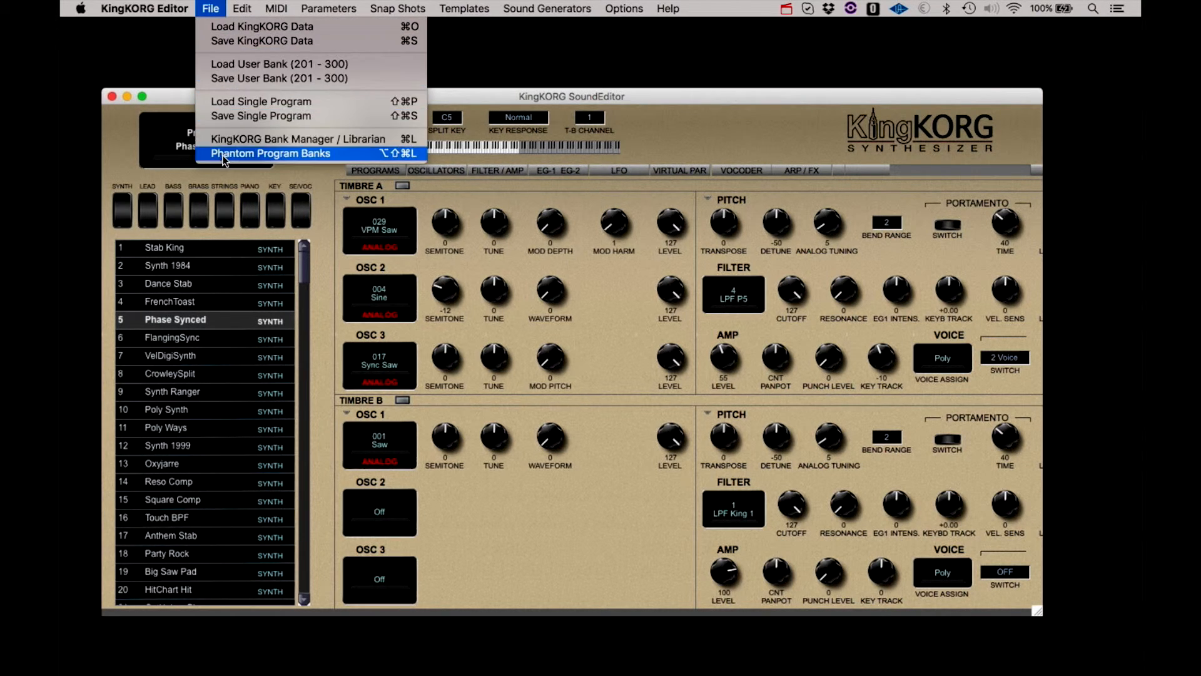
{"action": "left_click", "coordinate": [270, 153]}
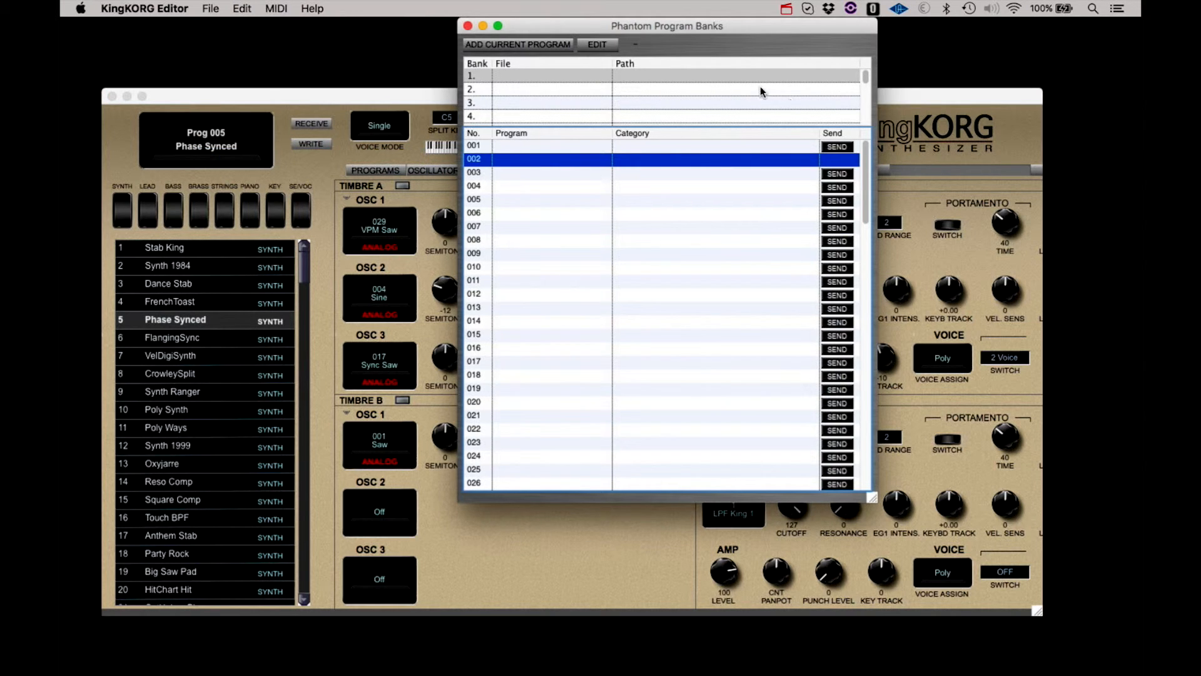
{"action": "mouse_move", "coordinate": [598, 206]}
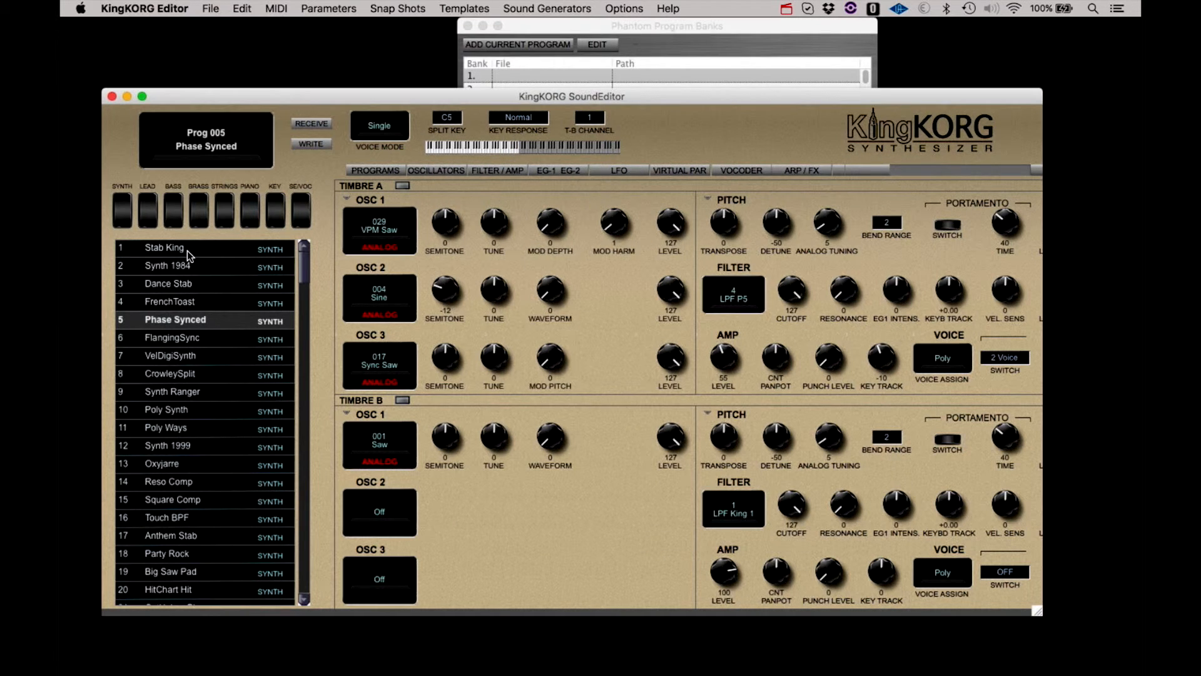
{"action": "left_click", "coordinate": [165, 247]}
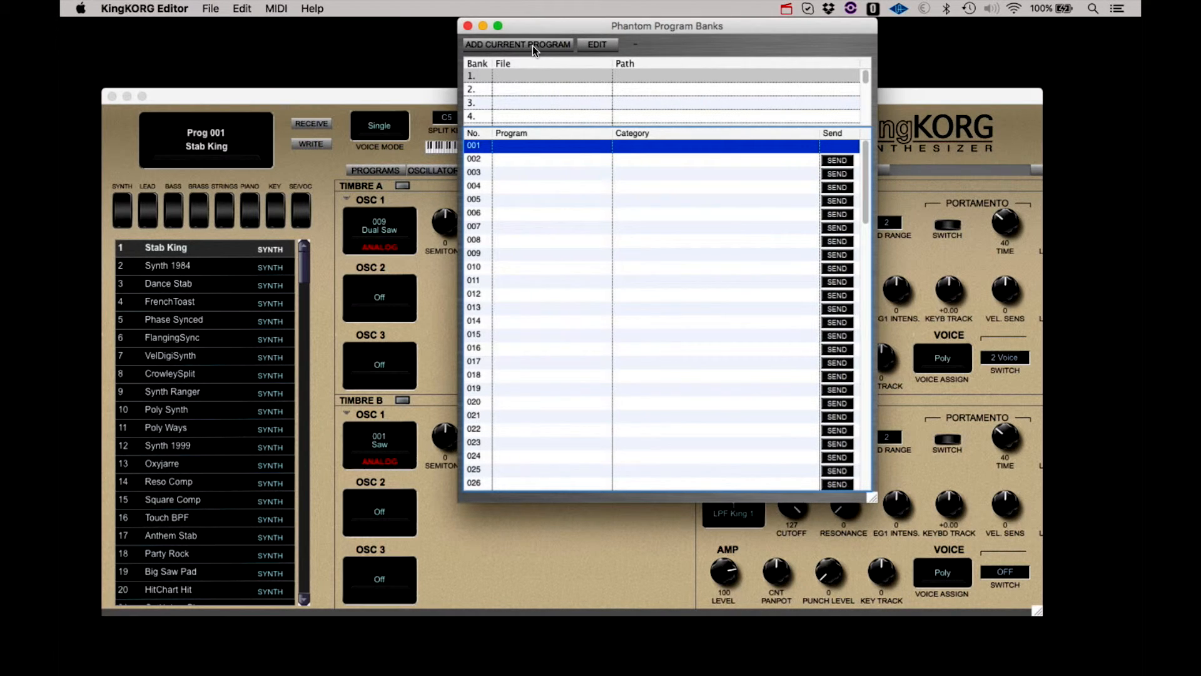
{"action": "left_click", "coordinate": [518, 44]}
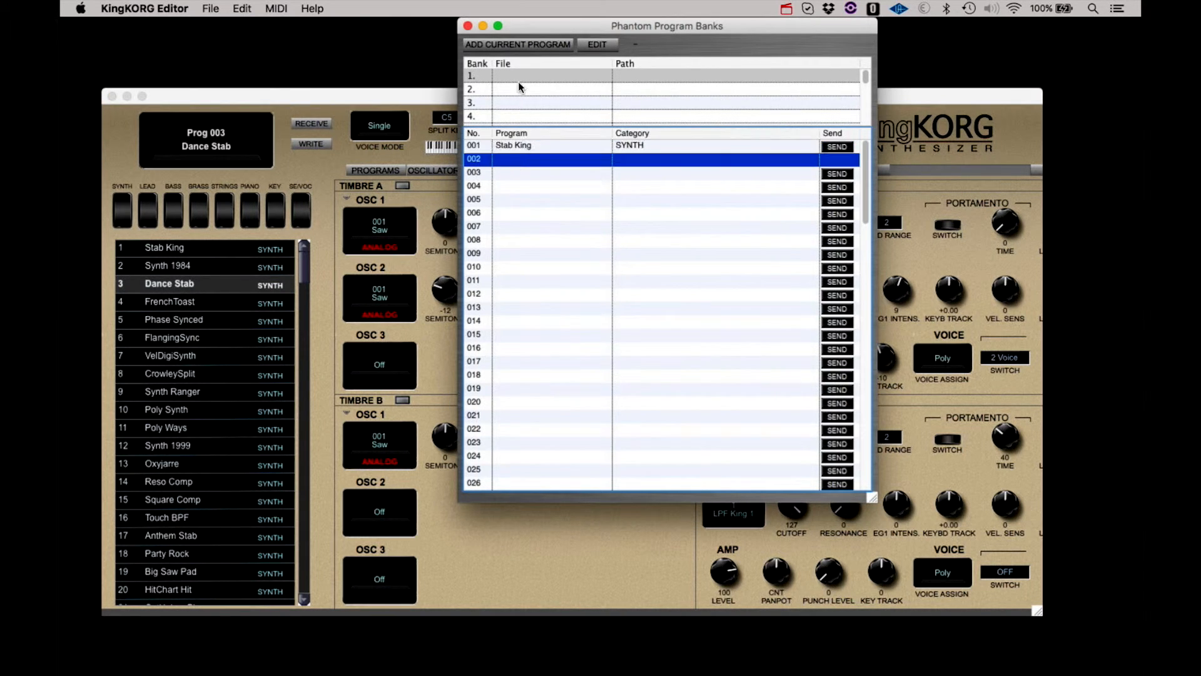
{"action": "left_click", "coordinate": [517, 44]}
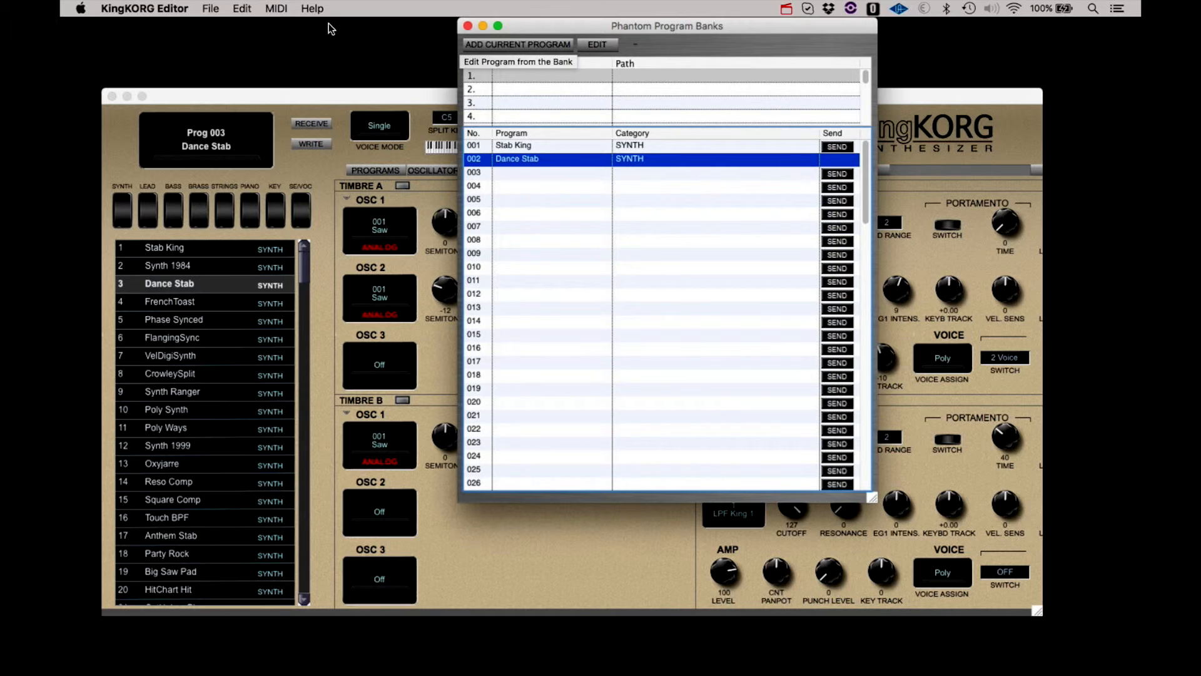
{"action": "left_click", "coordinate": [210, 8]}
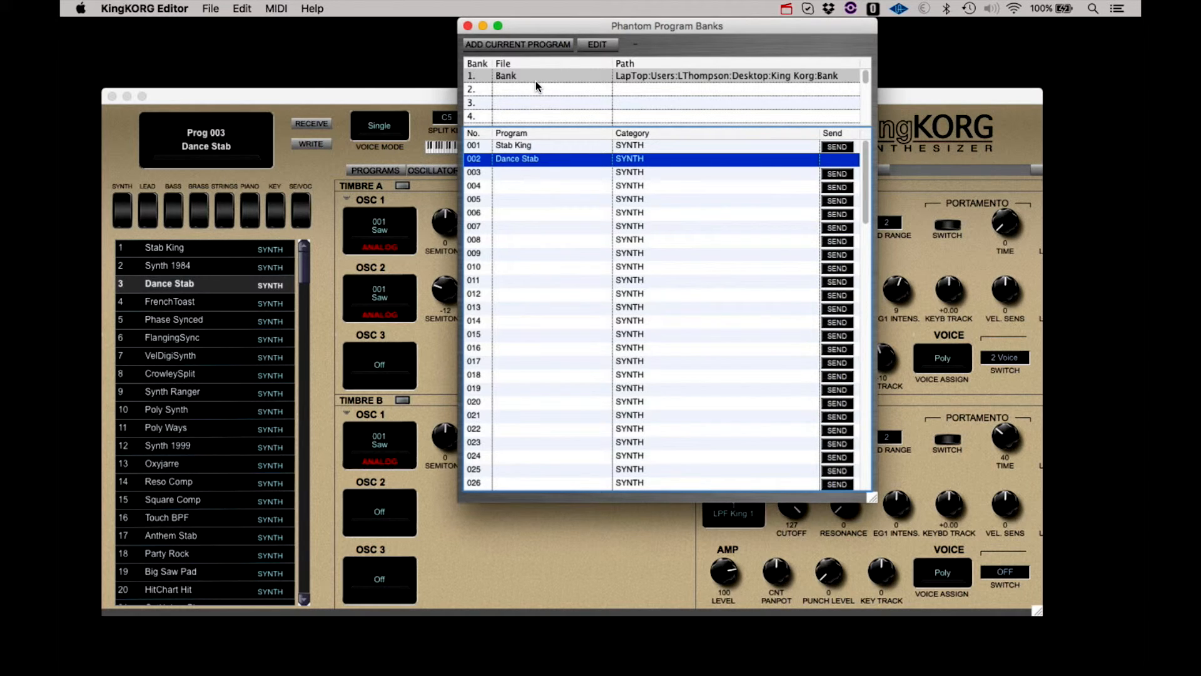
{"action": "scroll", "scroll_direction": "down", "scroll_amount": 3}
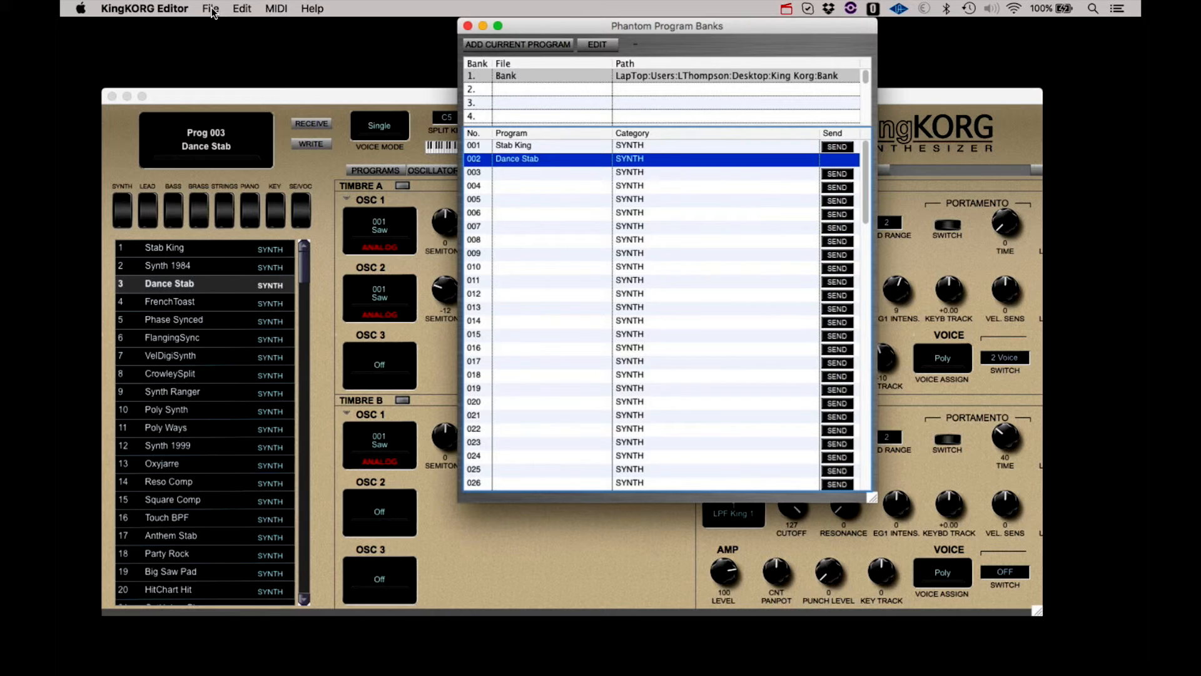
- Load programs 001–100 into the phantom bank and save it as 'Ban 2'
{"action": "left_click", "coordinate": [210, 8]}
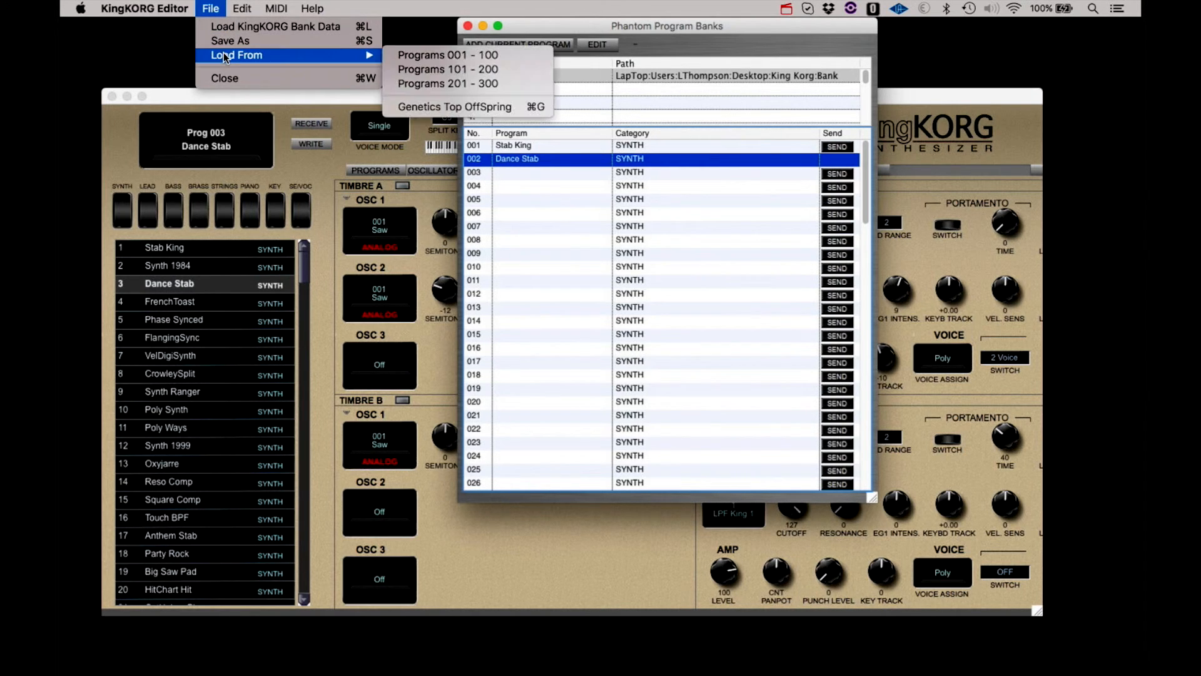
{"action": "mouse_move", "coordinate": [448, 54]}
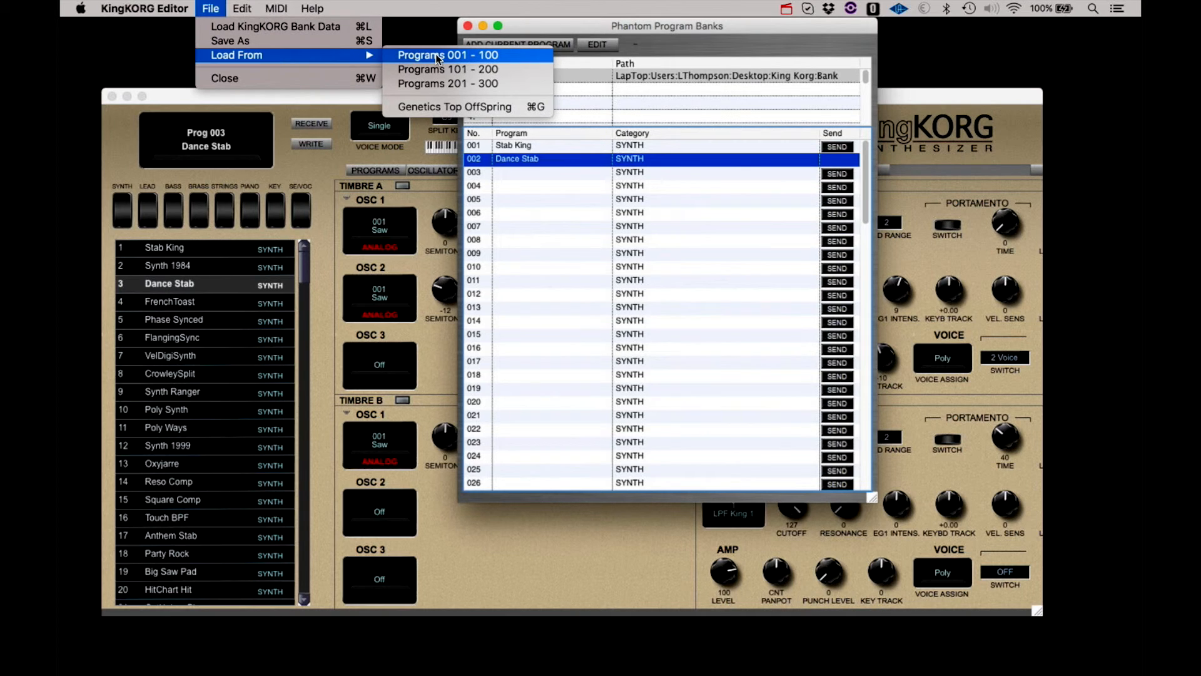
{"action": "left_click", "coordinate": [231, 41]}
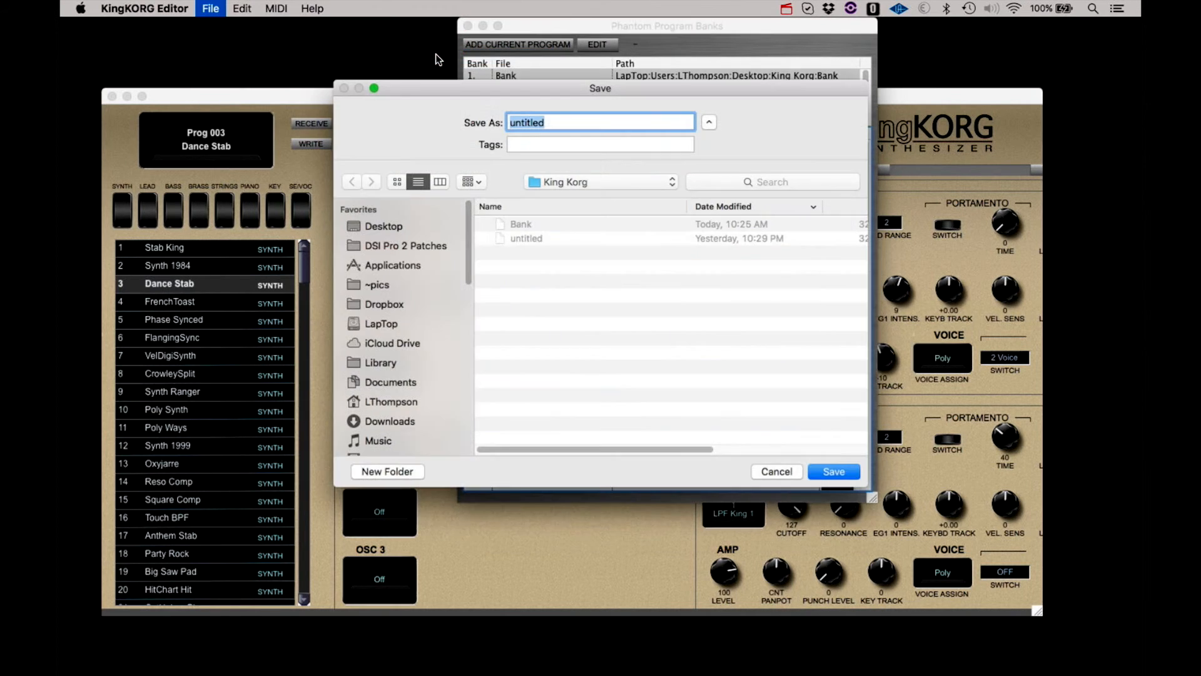
{"action": "type", "text": "Ban"}
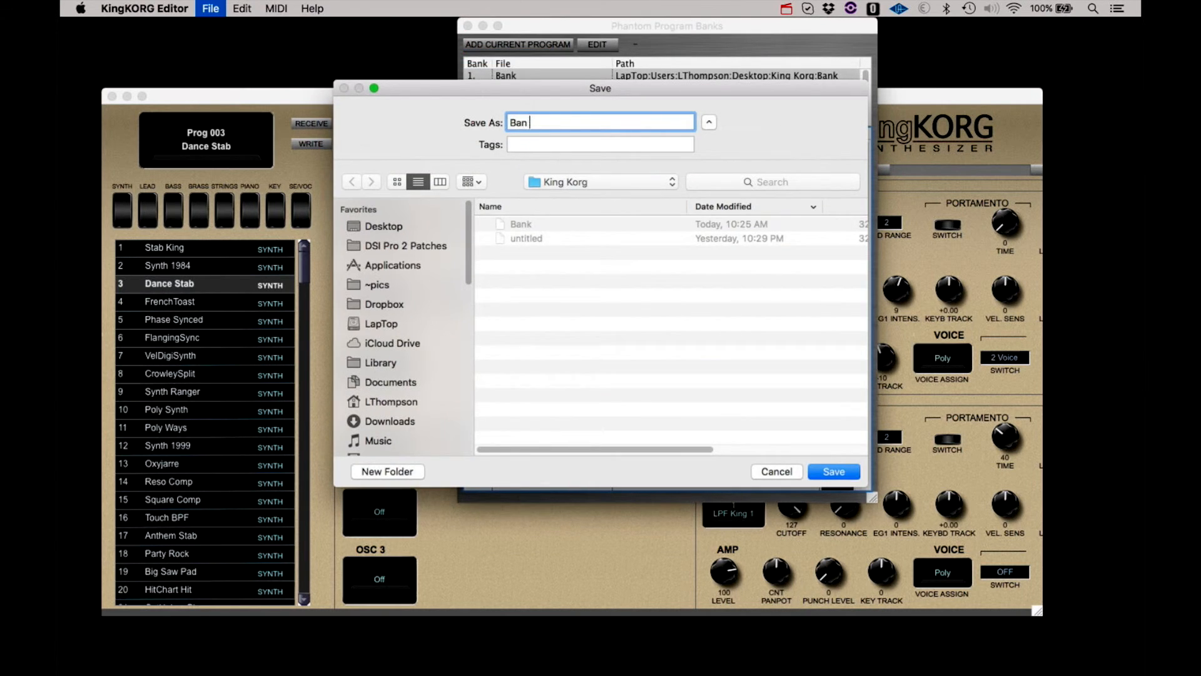
{"action": "left_click", "coordinate": [833, 471]}
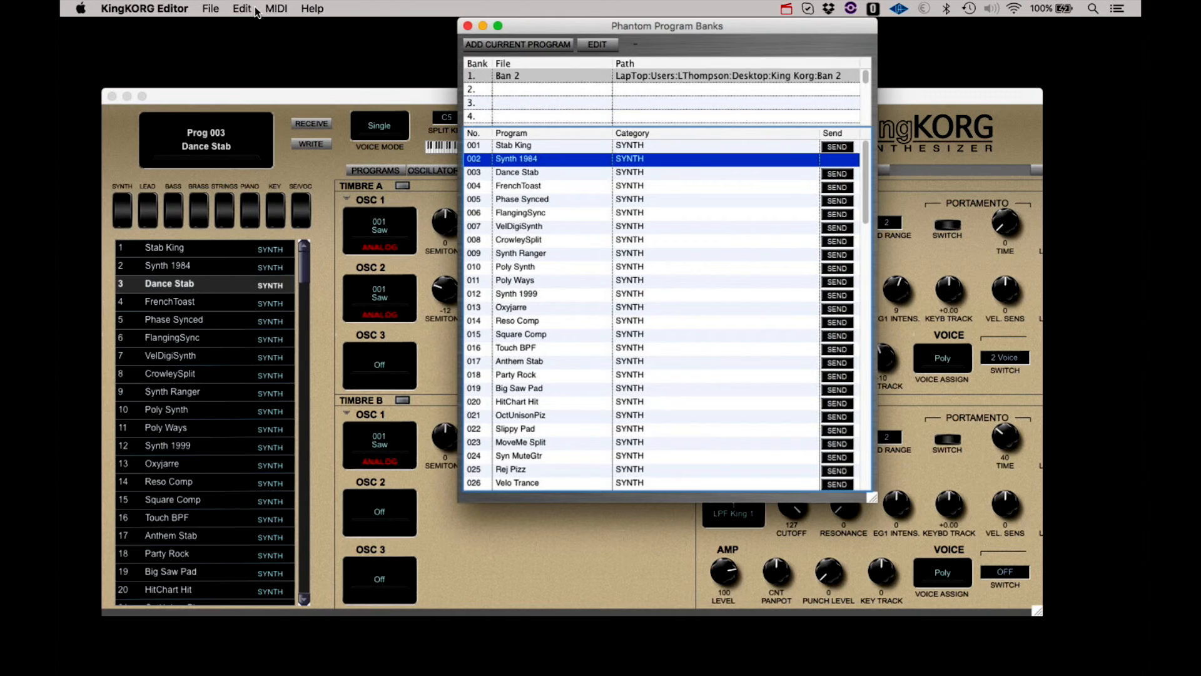
- Remove the Ban 2 bank via Edit > Remove Bank and close the Phantom Program Banks window
{"action": "left_click", "coordinate": [242, 8]}
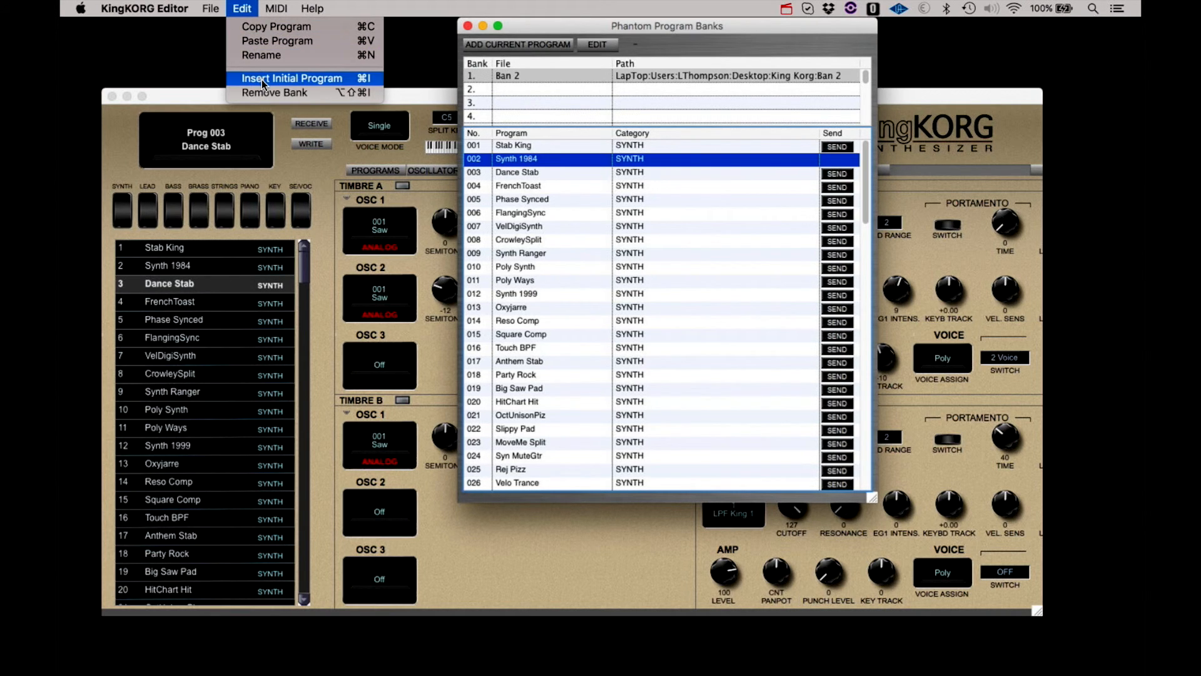
{"action": "mouse_move", "coordinate": [273, 92]}
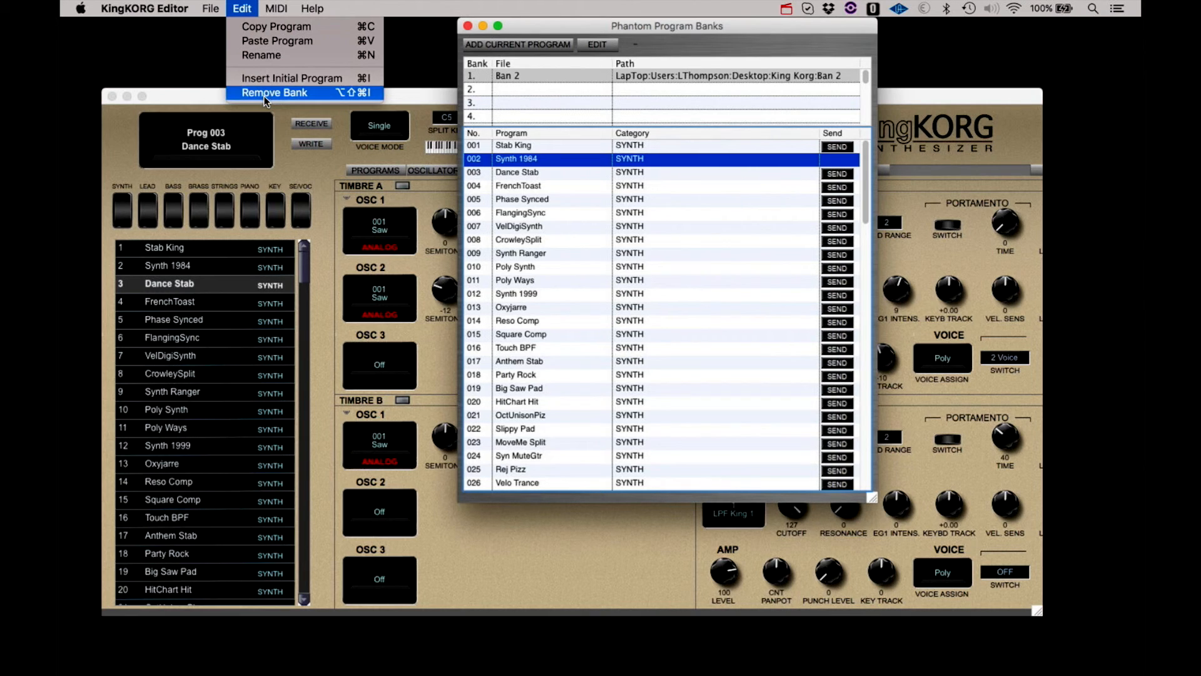
{"action": "left_click", "coordinate": [274, 92]}
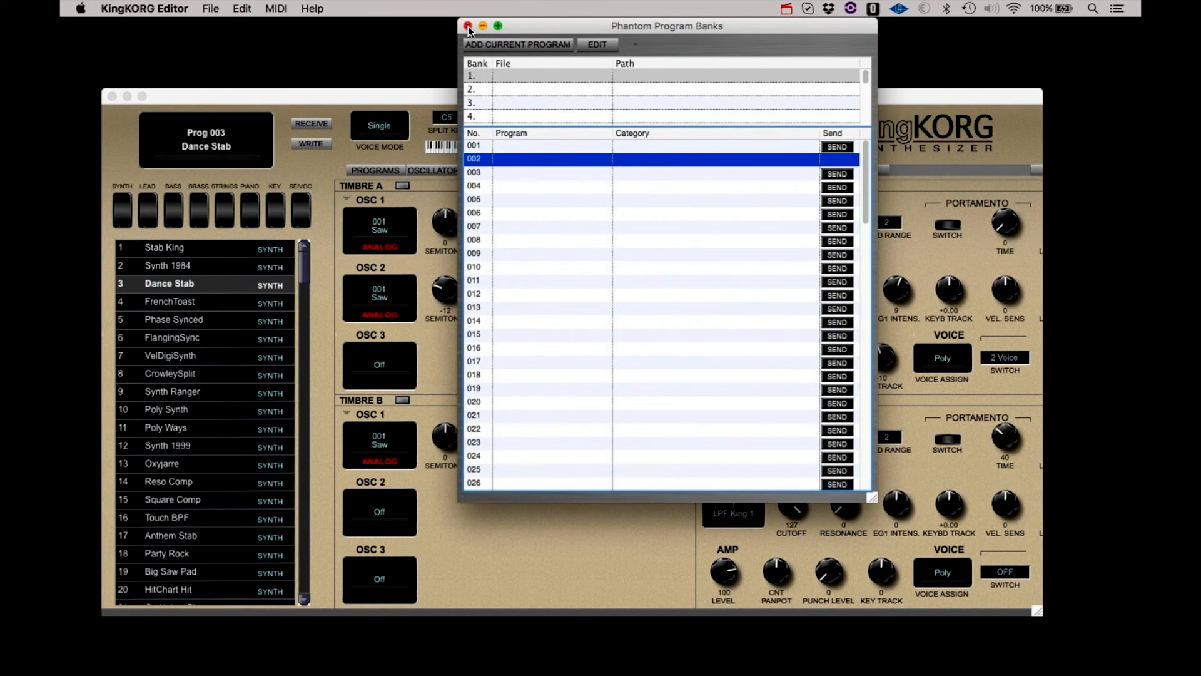
{"action": "left_click", "coordinate": [468, 26]}
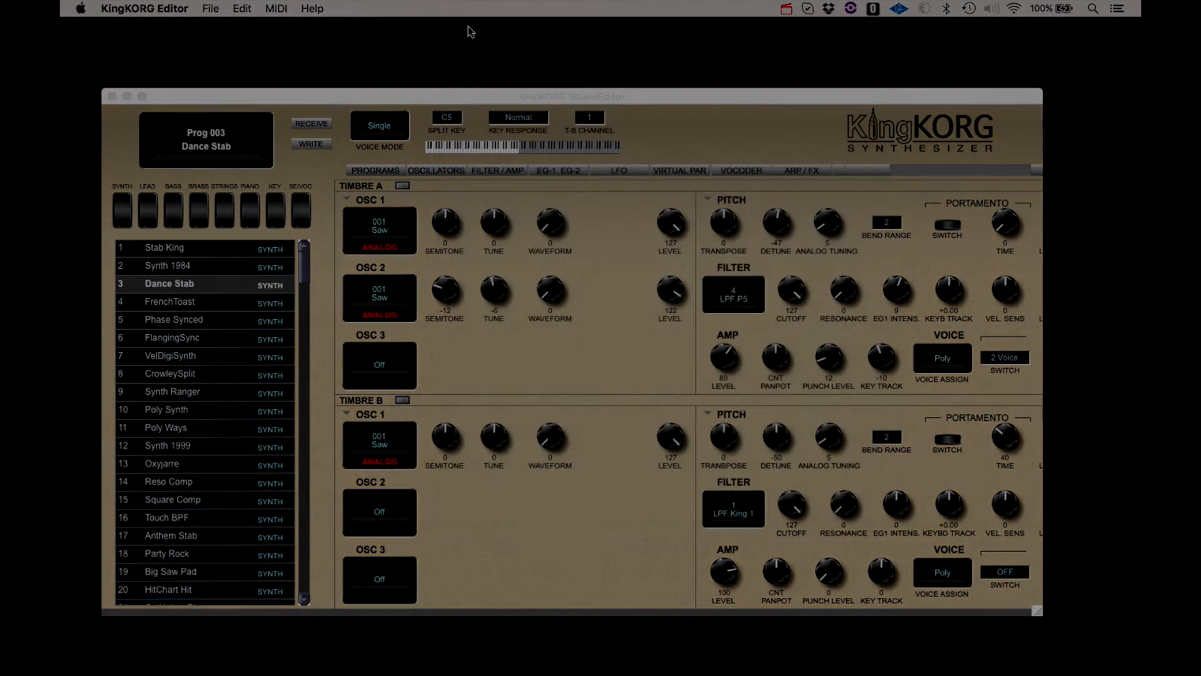